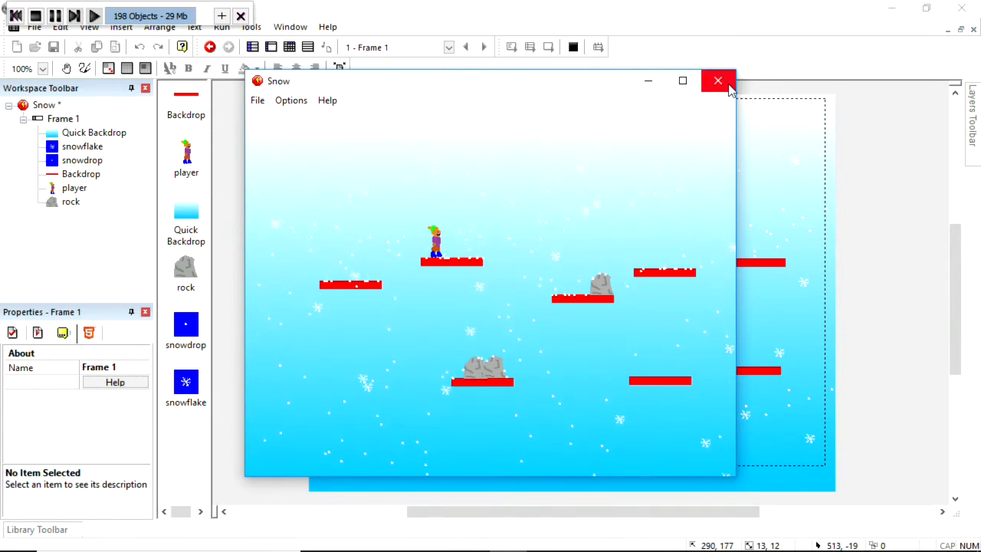
Stop the running snow demo, view Frame 1's events, and start a new empty application.
left_click(717, 80)
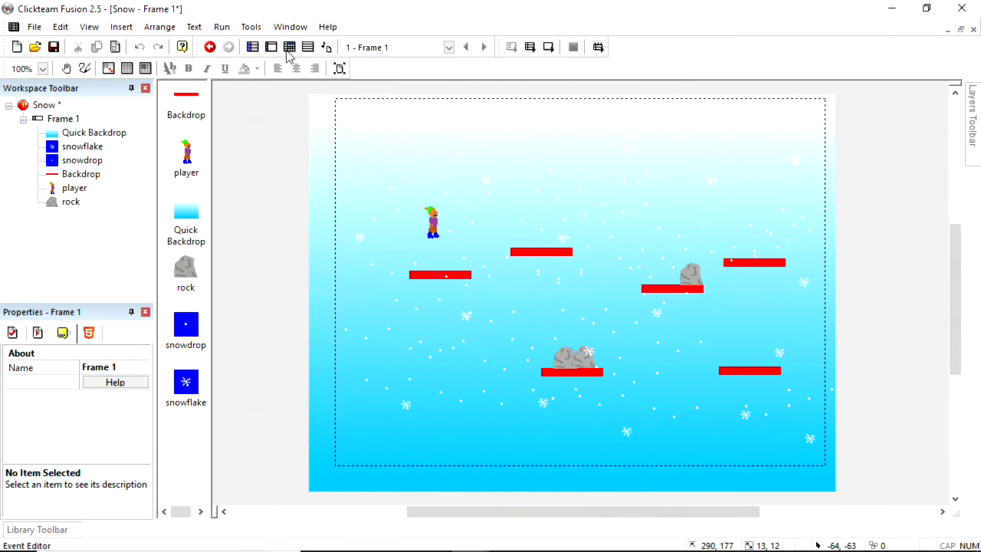
left_click(288, 46)
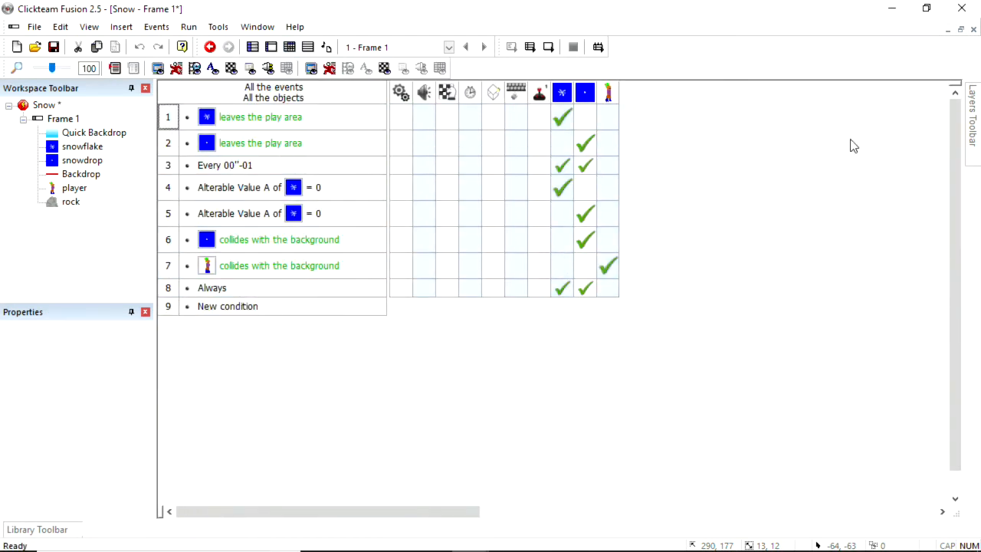
left_click(253, 187)
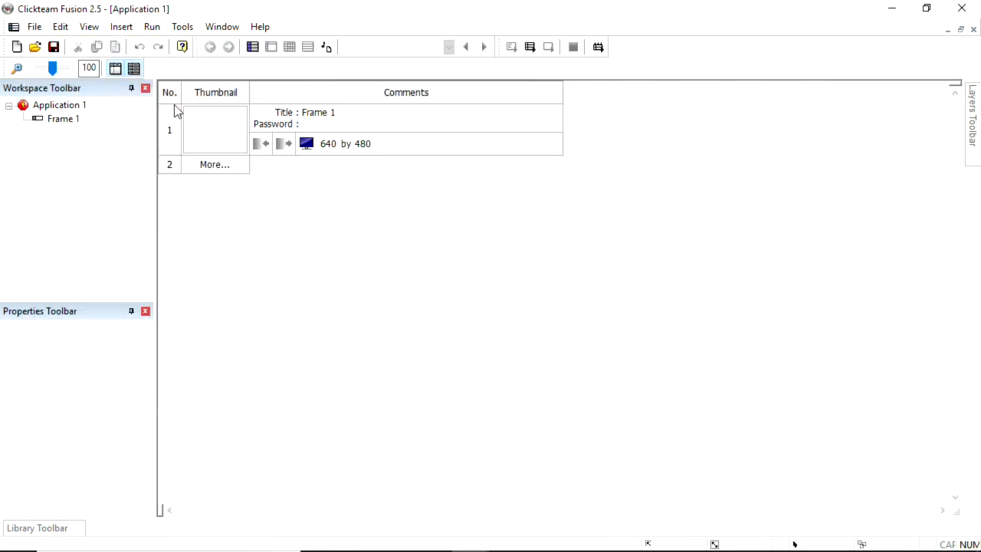
mouse_move(175, 144)
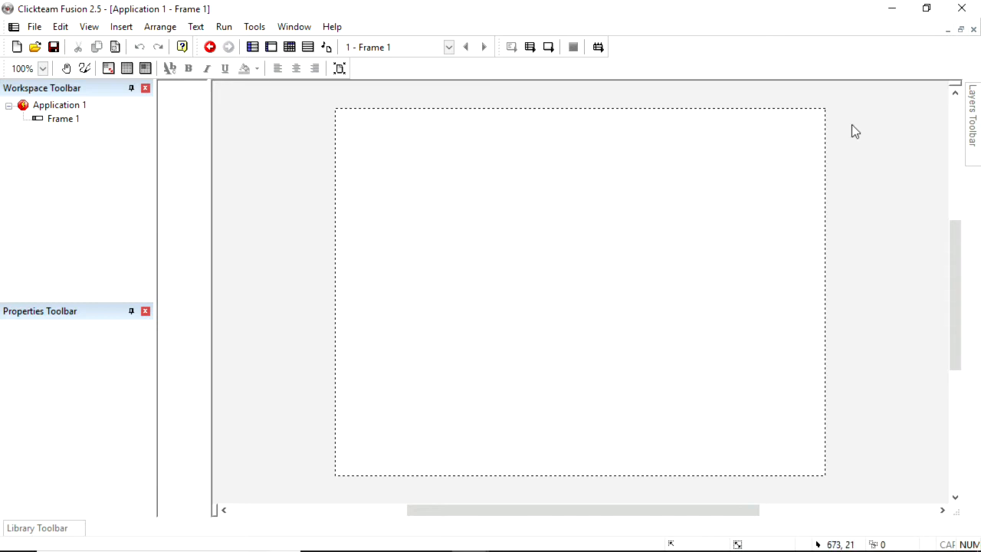
mouse_move(319, 159)
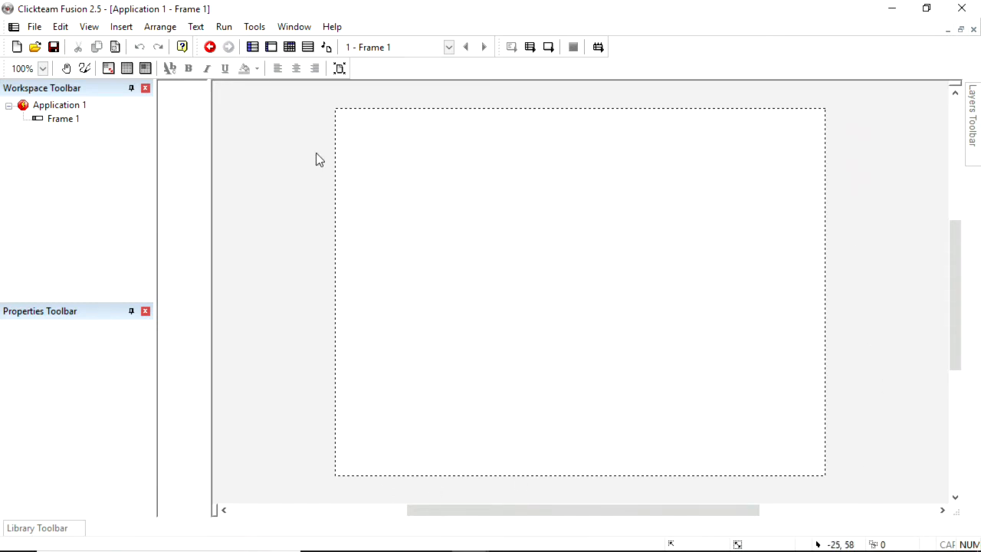
Insert a new Quick Backdrop object into Frame 1 via Insert > New Object.
left_click(121, 26)
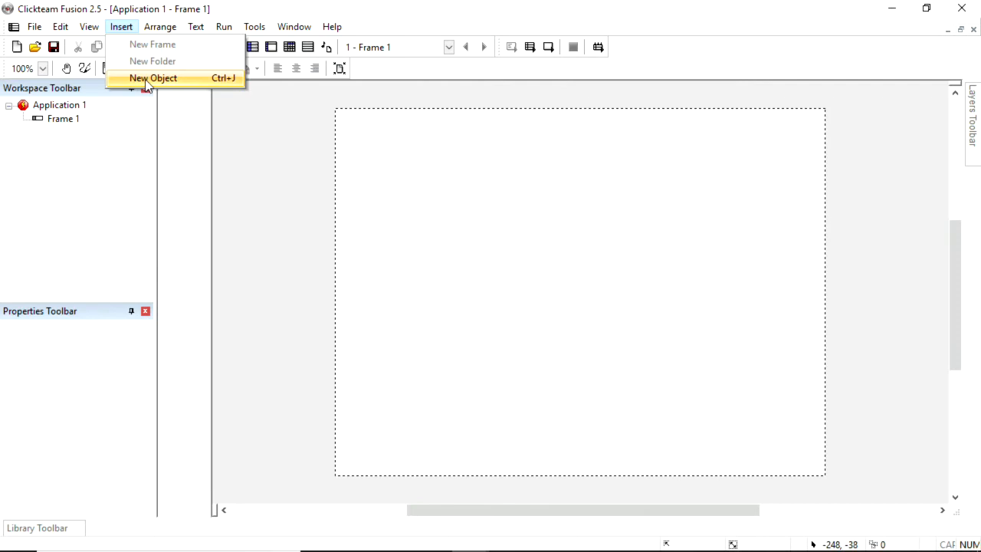
left_click(153, 77)
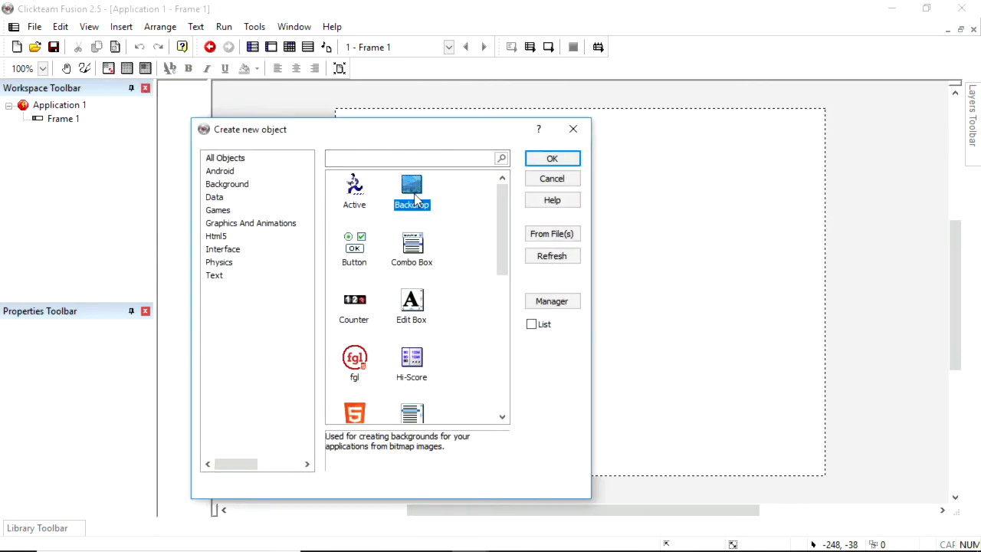
scroll("down", 3)
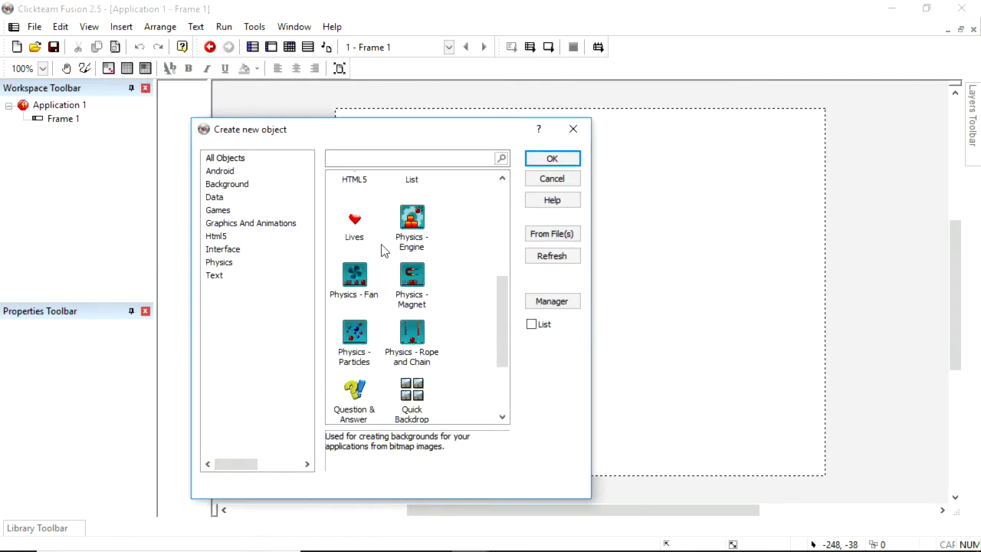
scroll("down", 3)
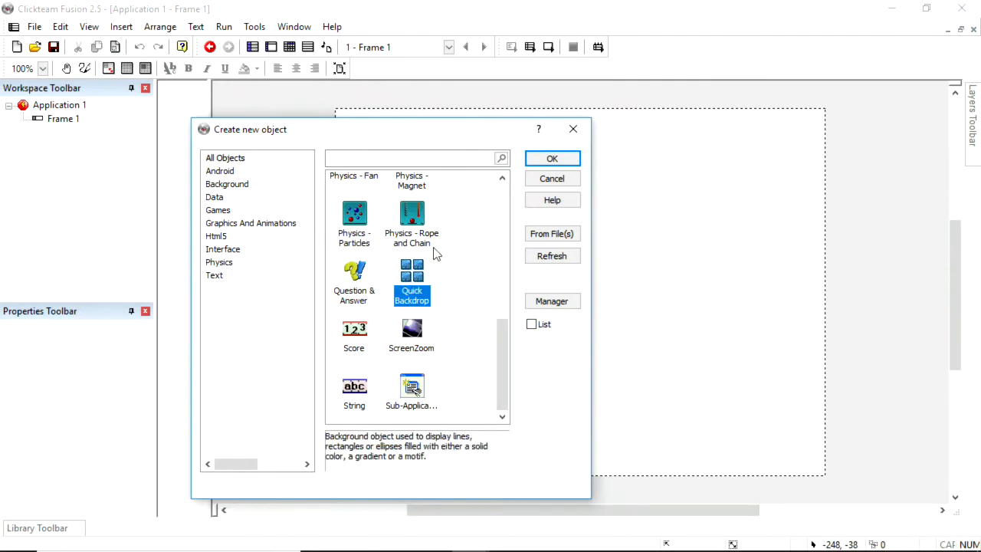
left_click(551, 157)
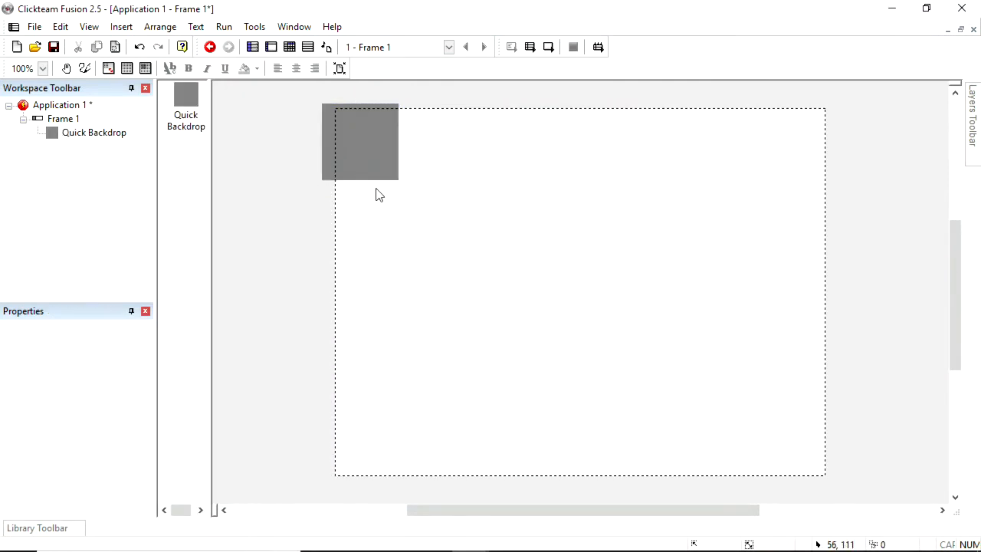
Place the Quick Backdrop at the top-left and stretch it to cover the whole frame.
left_click(360, 141)
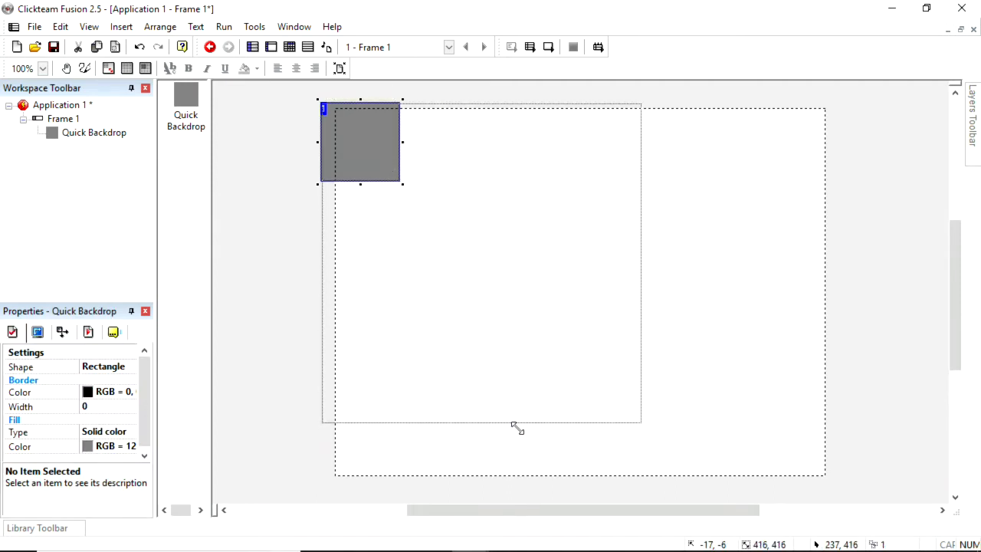
left_click_drag(402, 184, 705, 487)
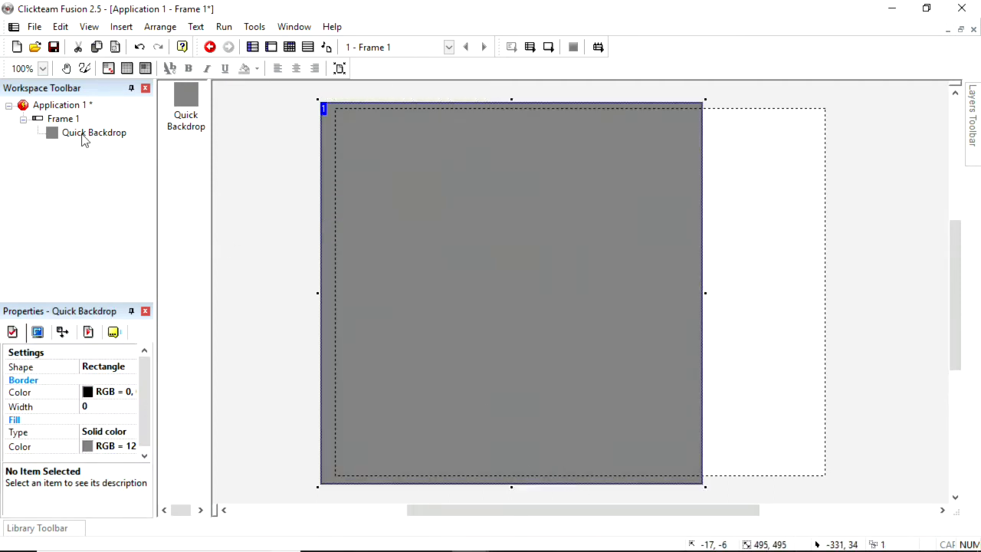
left_click(65, 118)
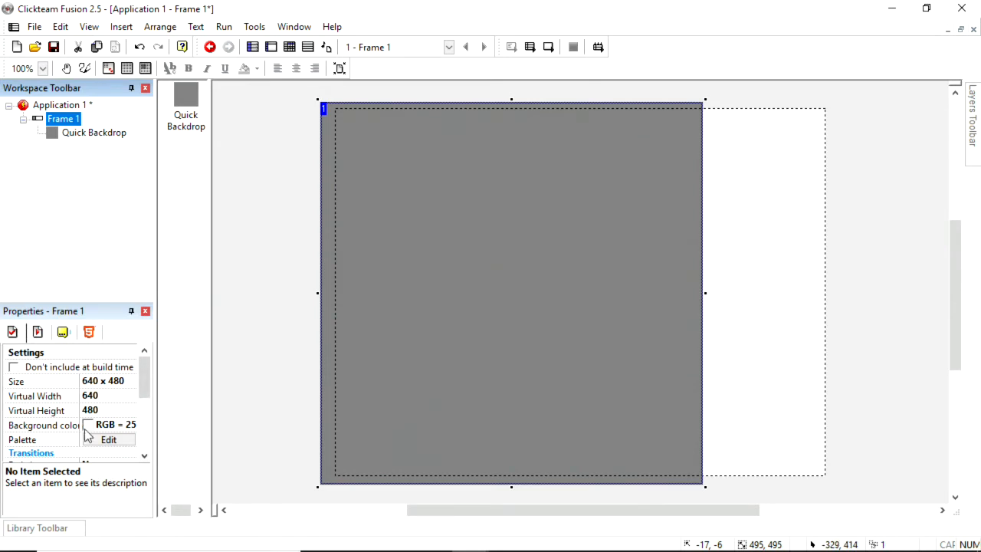
mouse_move(713, 297)
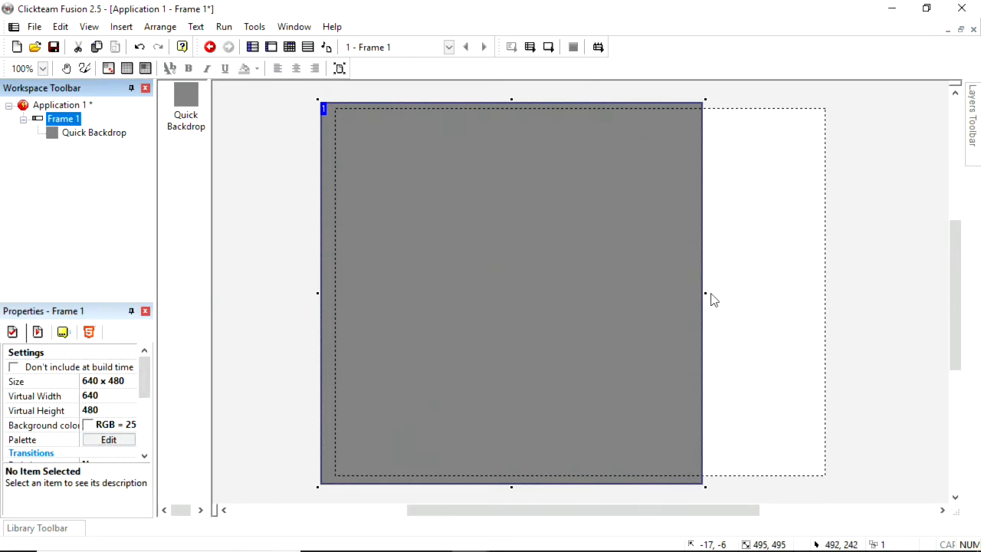
left_click(93, 131)
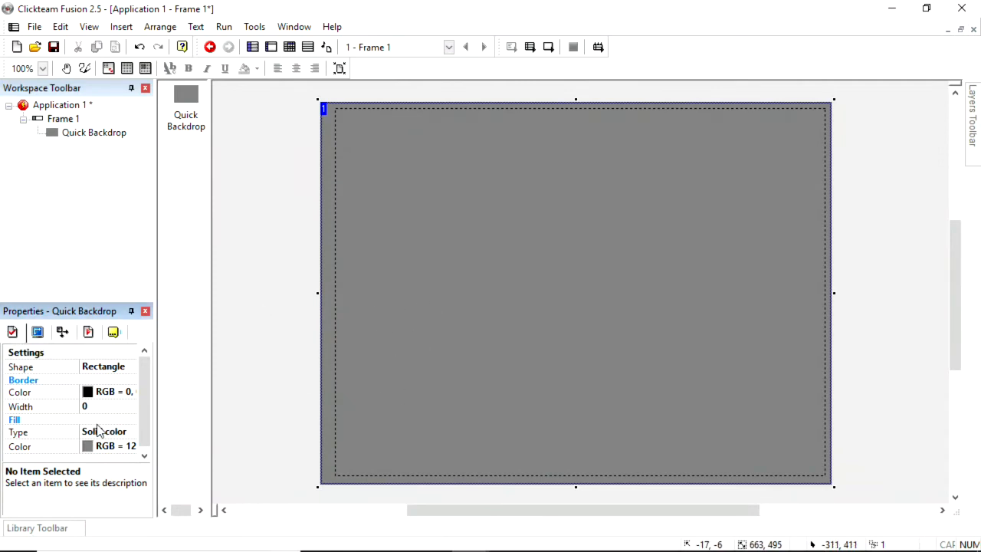
Give the backdrop a vertical gradient fill from white to light blue.
left_click(108, 430)
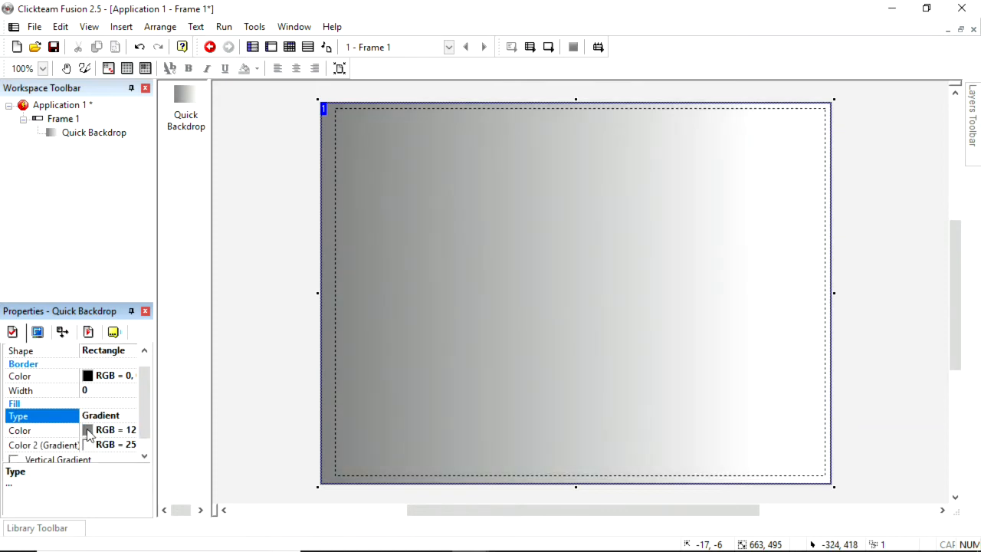
left_click(87, 429)
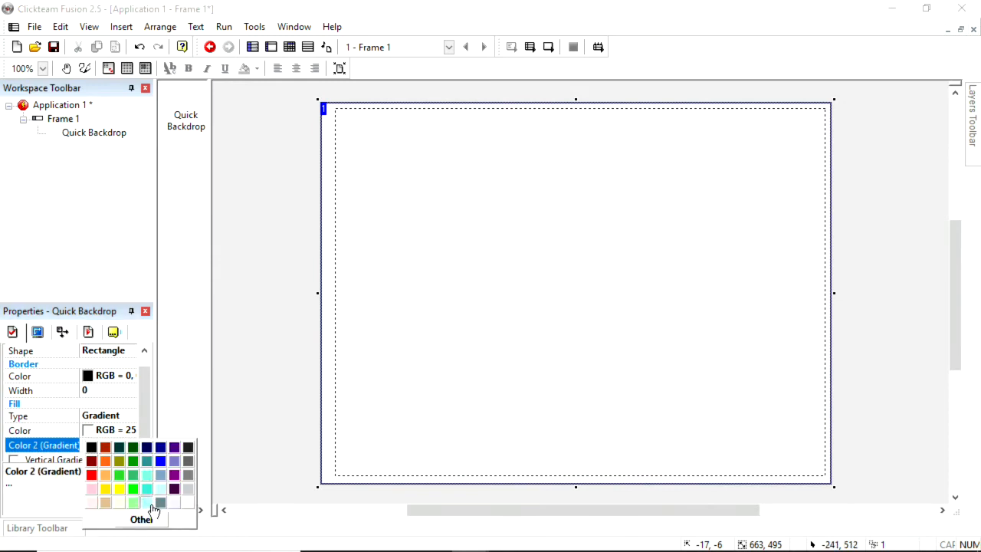
left_click(141, 518)
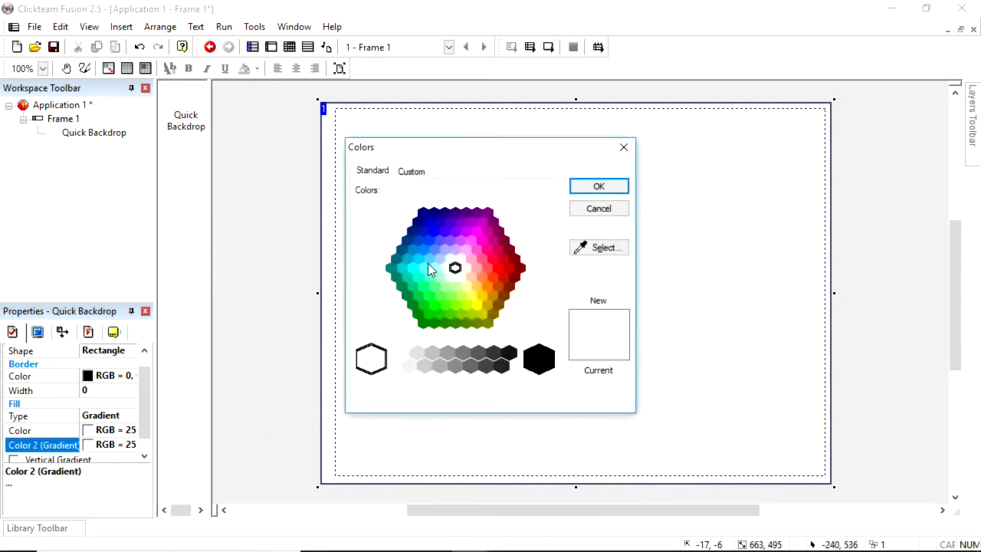
left_click(598, 186)
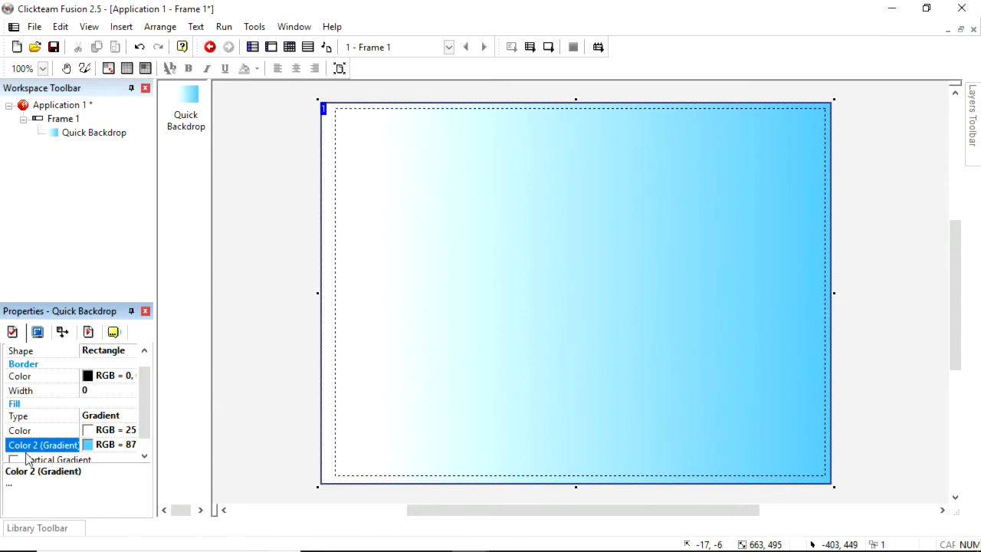
left_click(14, 459)
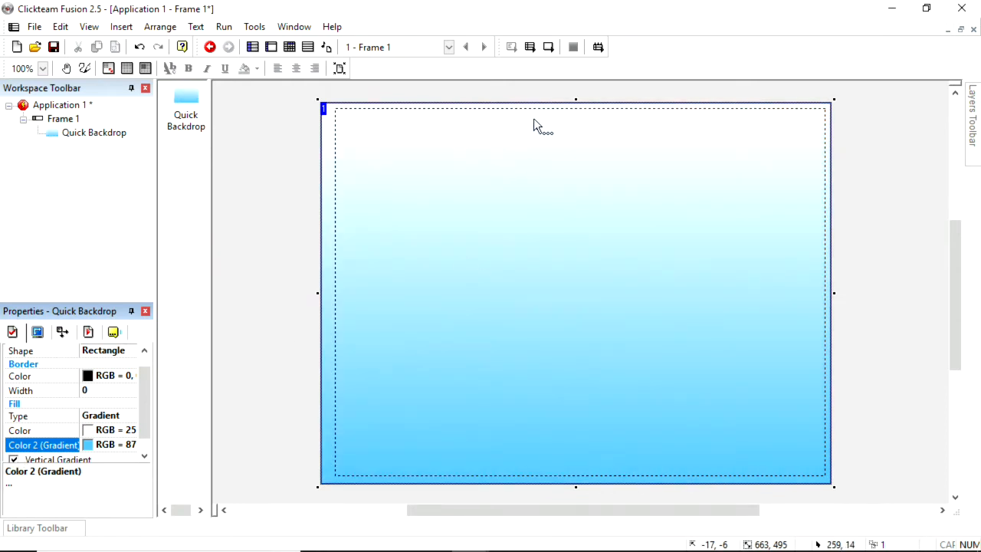
mouse_move(307, 328)
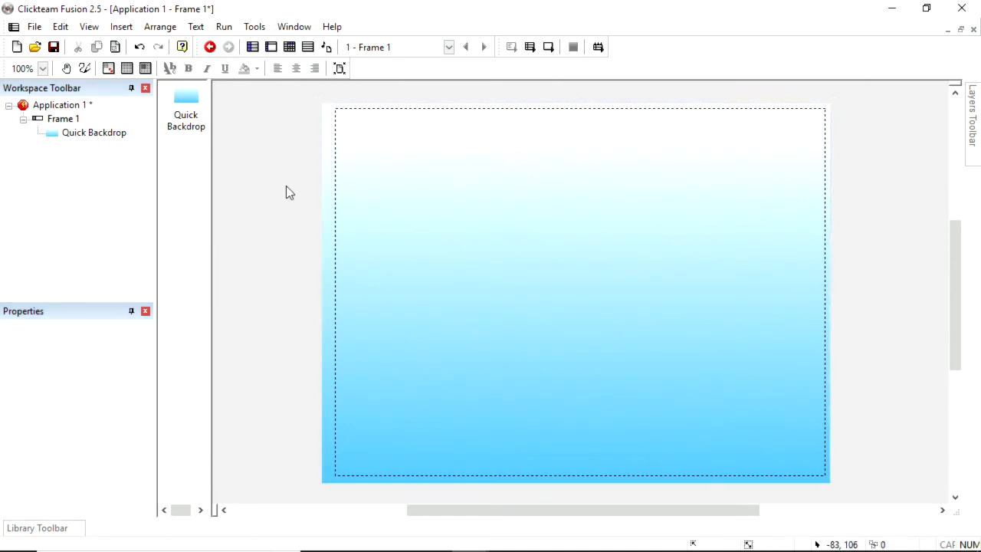
mouse_move(530, 247)
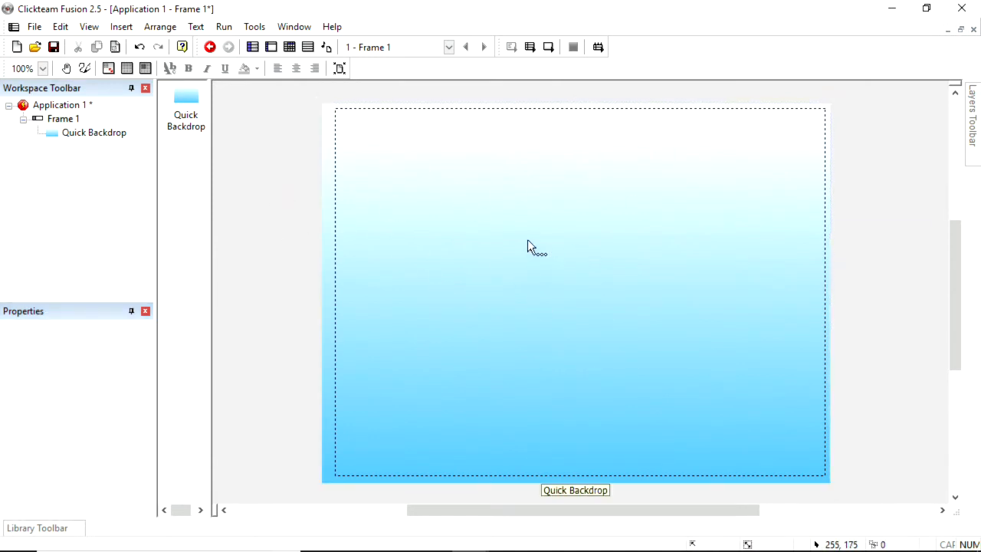
mouse_move(426, 279)
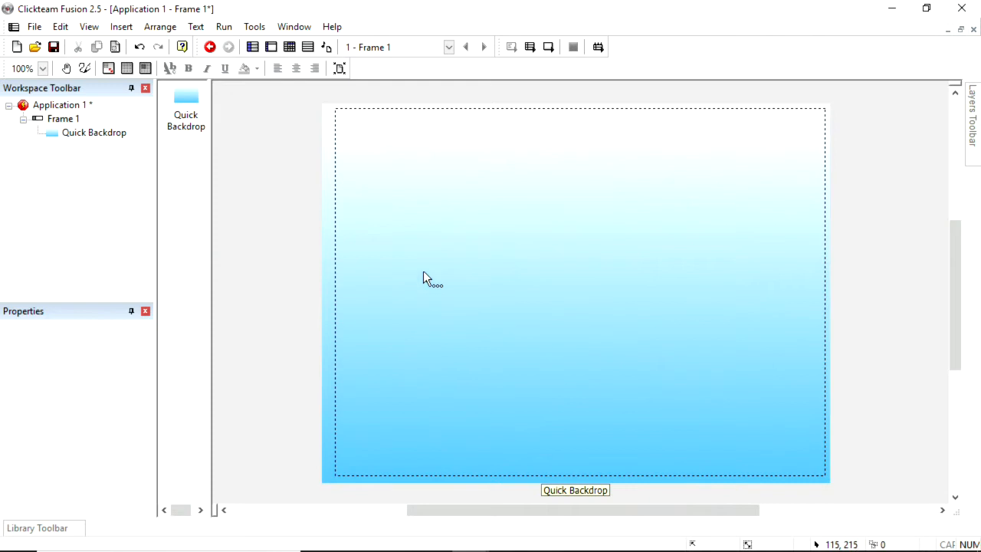
mouse_move(411, 222)
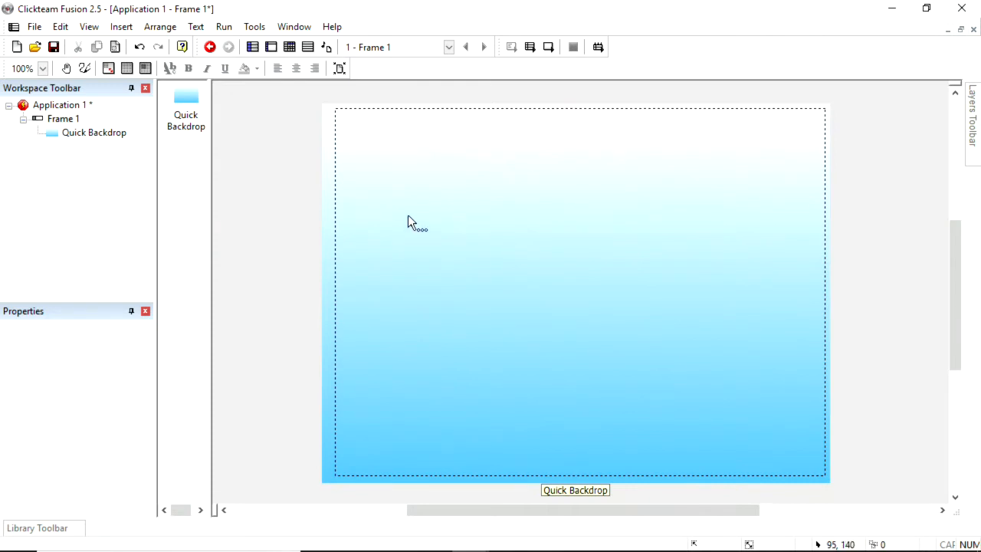
Rename the backdrop object from its context menu and begin inserting another object.
right_click(410, 222)
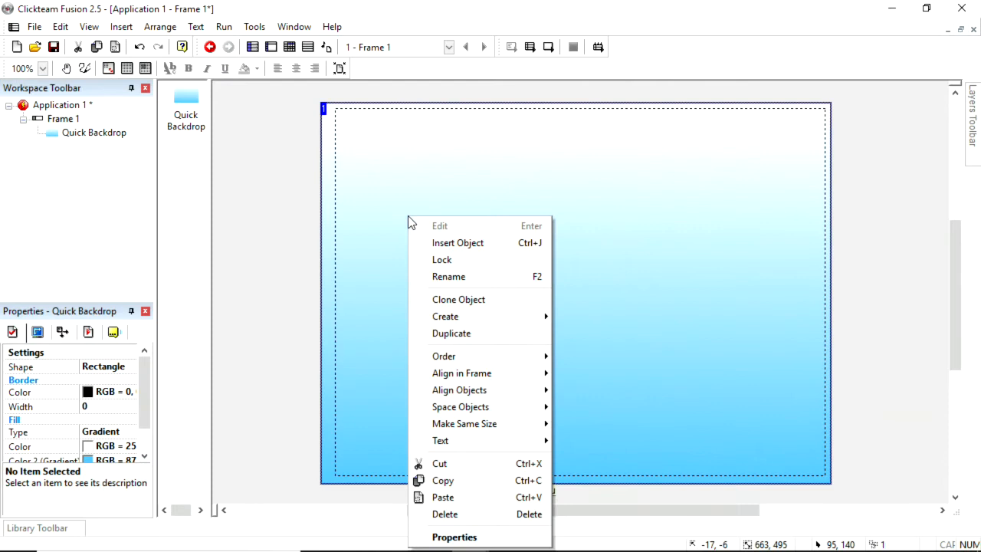
mouse_move(490, 276)
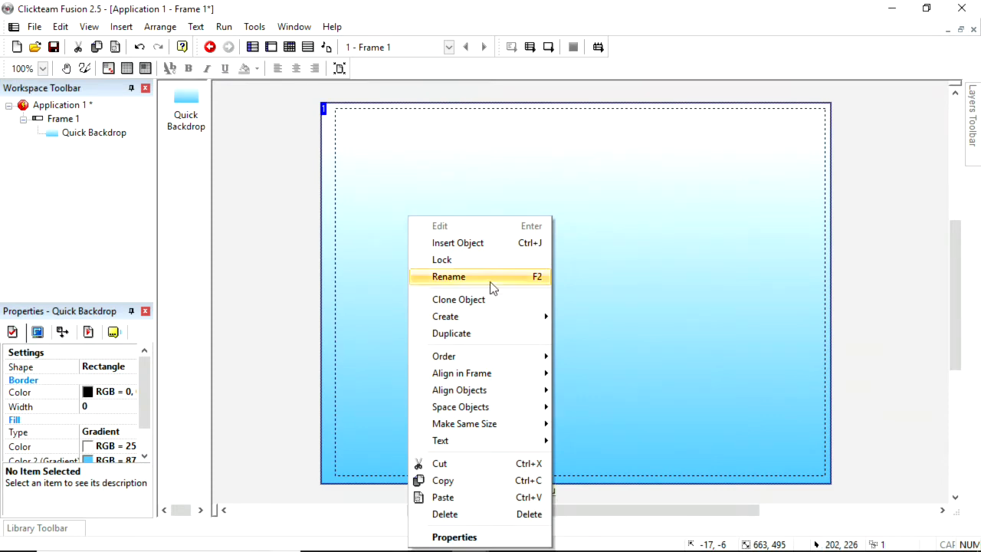
left_click(487, 264)
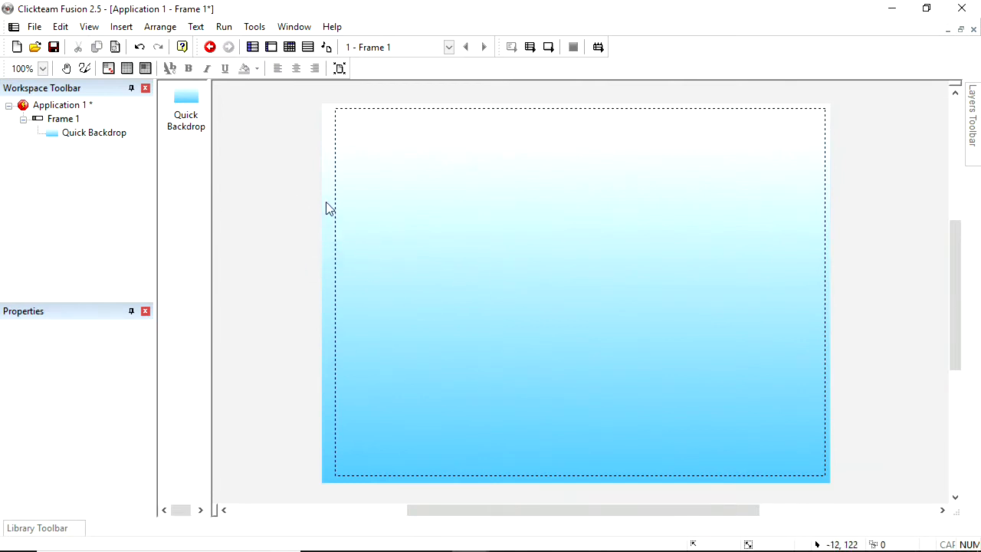
mouse_move(383, 198)
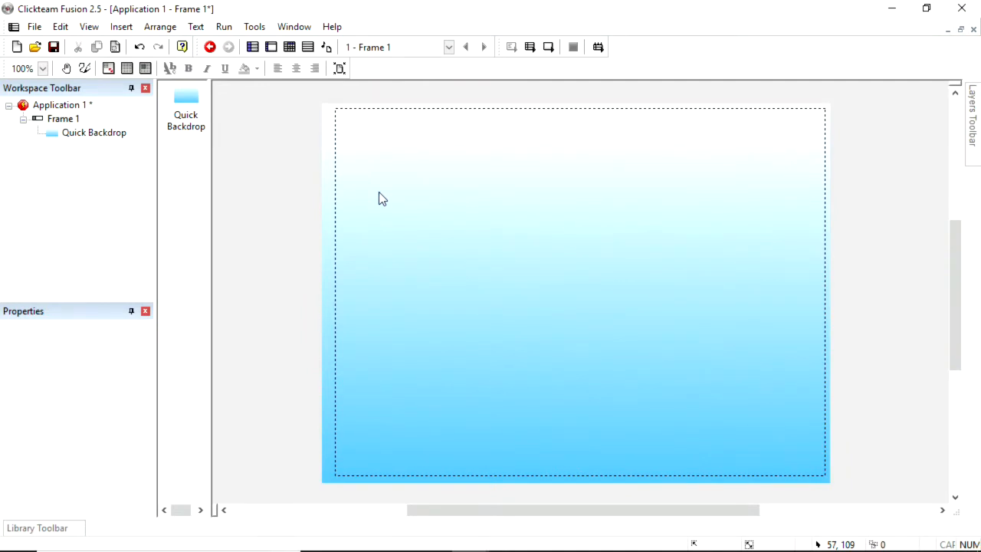
right_click(383, 199)
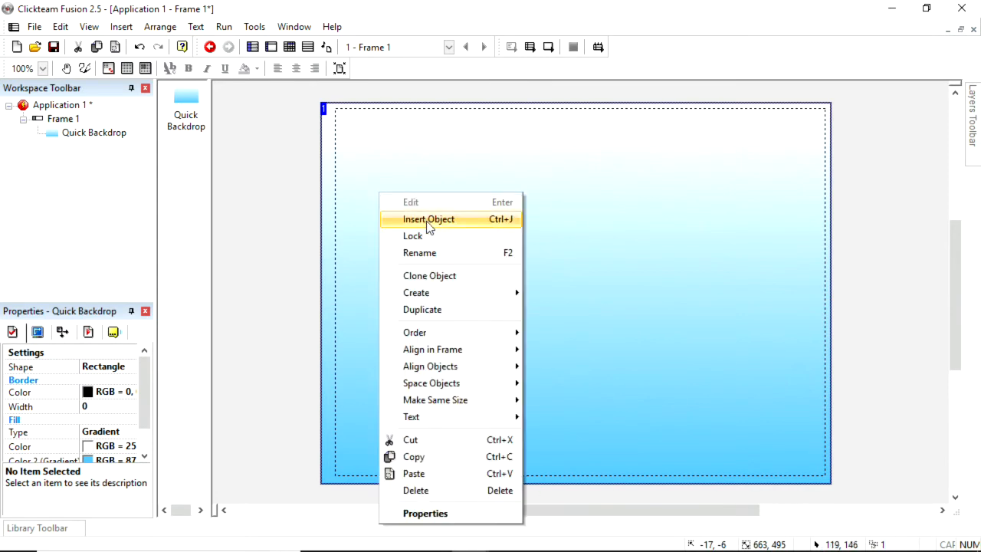
left_click(325, 187)
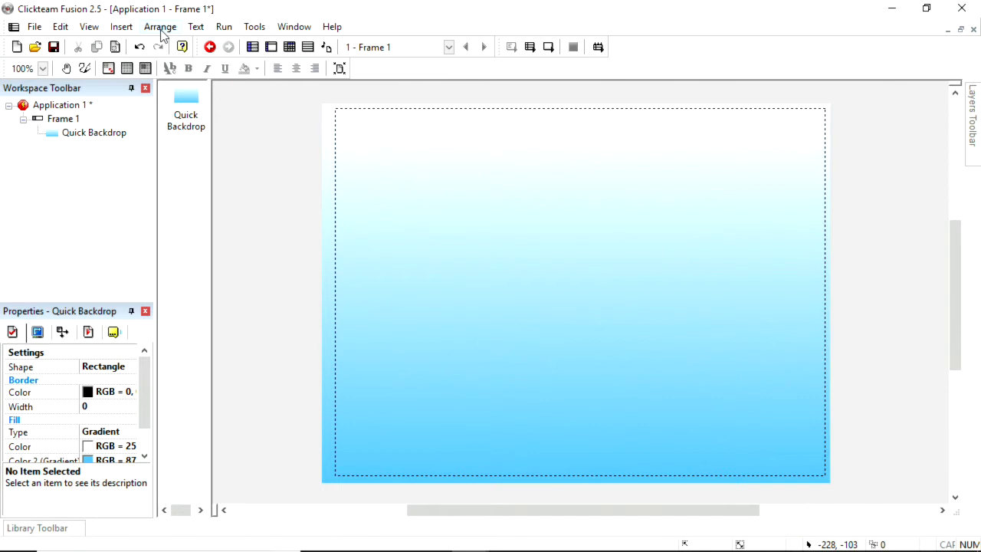
Unlock every object in the frame with Arrange > Unlock All.
left_click(159, 26)
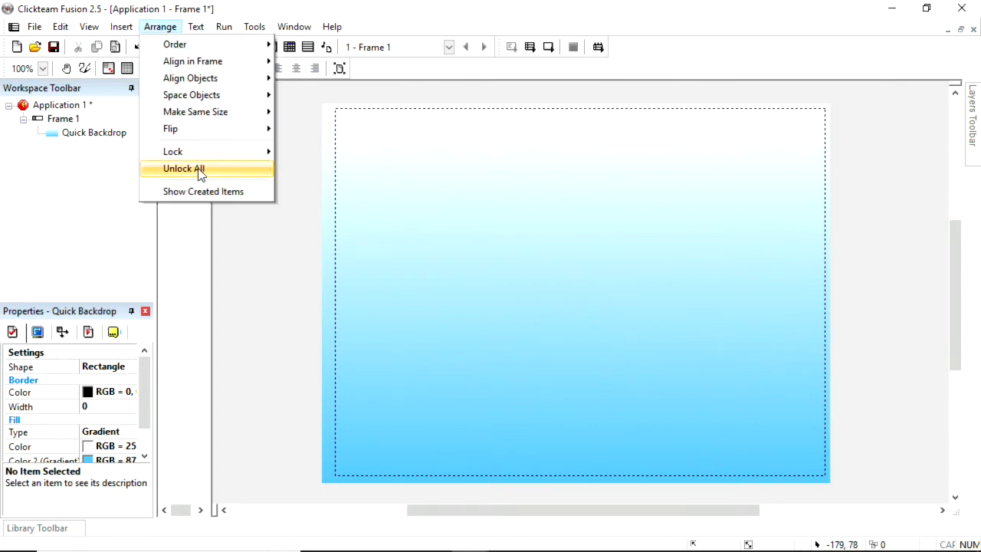
left_click(184, 167)
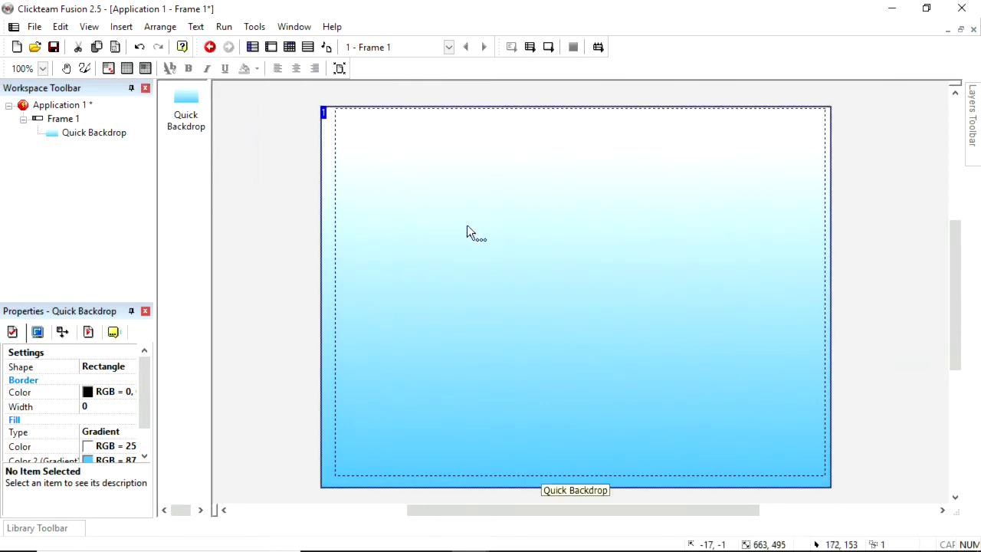
right_click(475, 232)
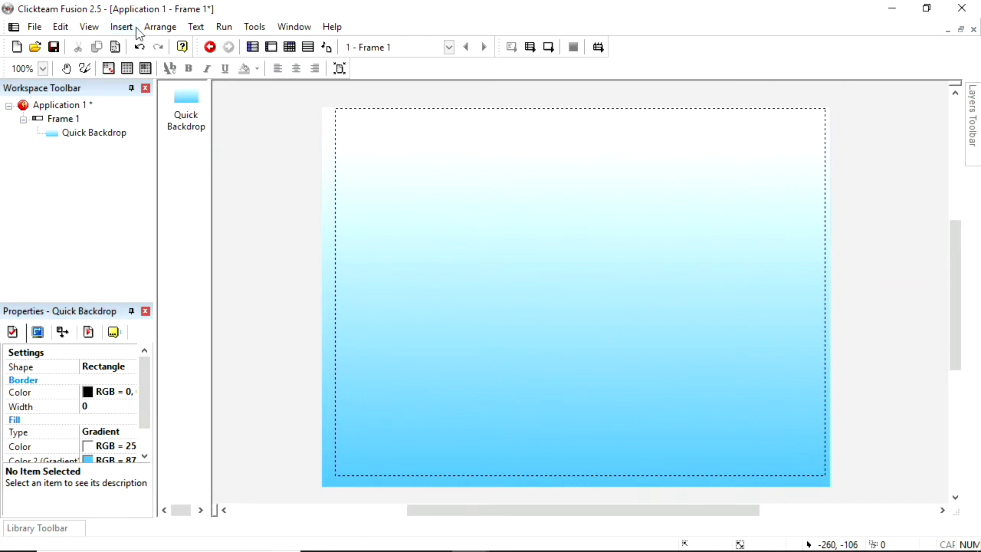
Add a new Active object to the frame and bring up its image for editing.
left_click(120, 26)
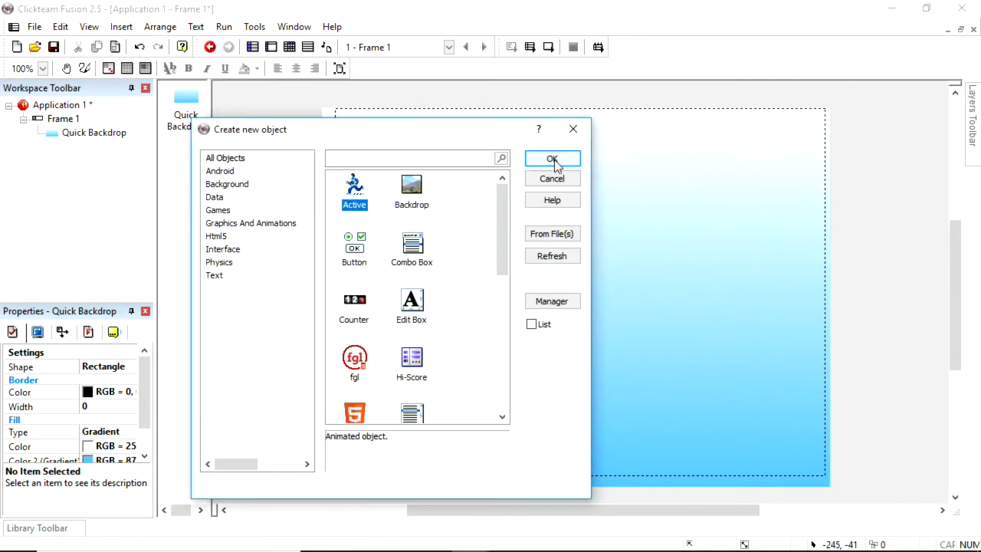
left_click(551, 160)
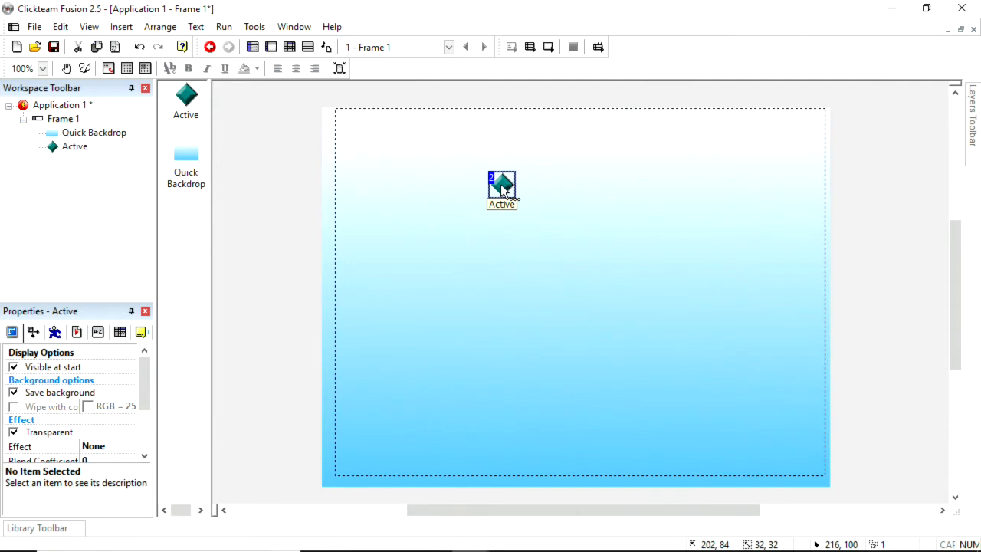
right_click(503, 190)
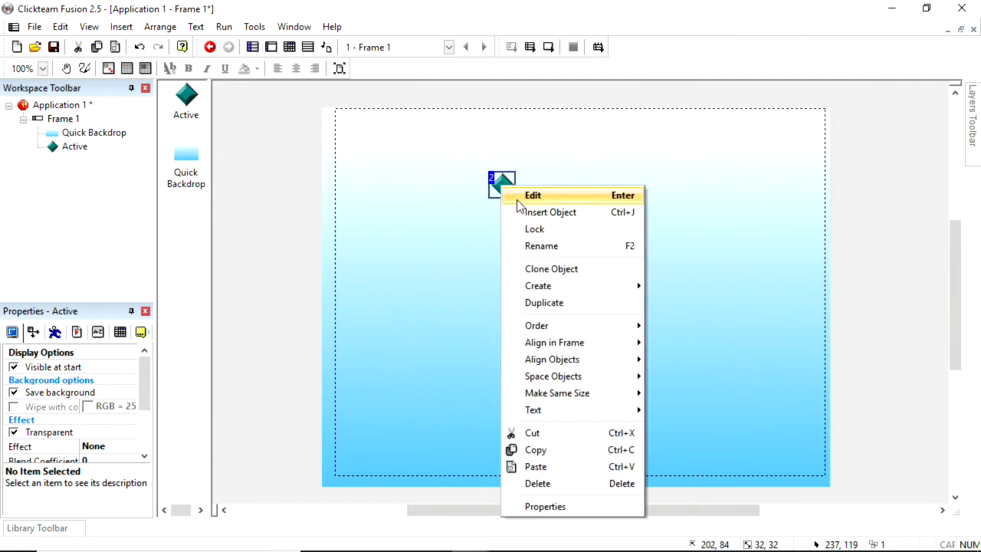
left_click(533, 197)
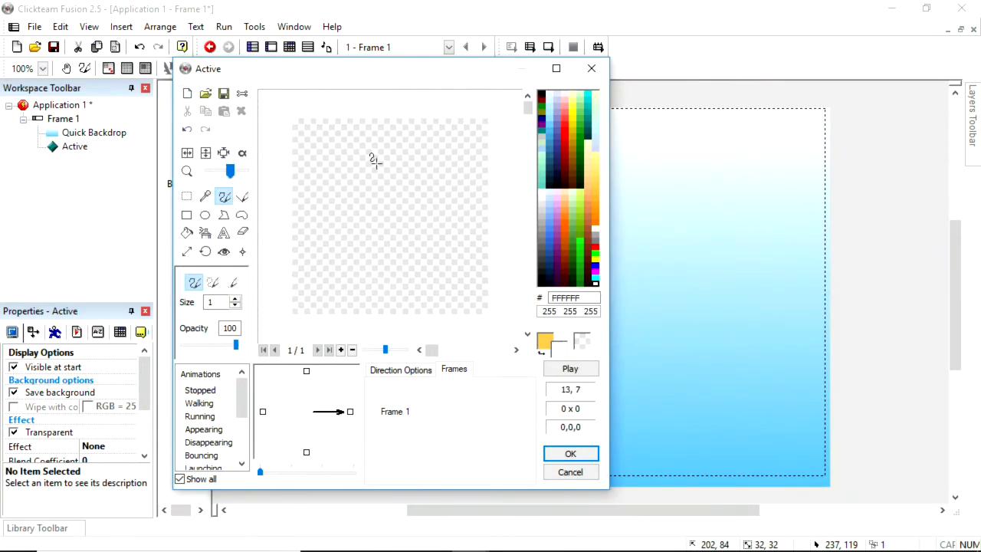
mouse_move(364, 184)
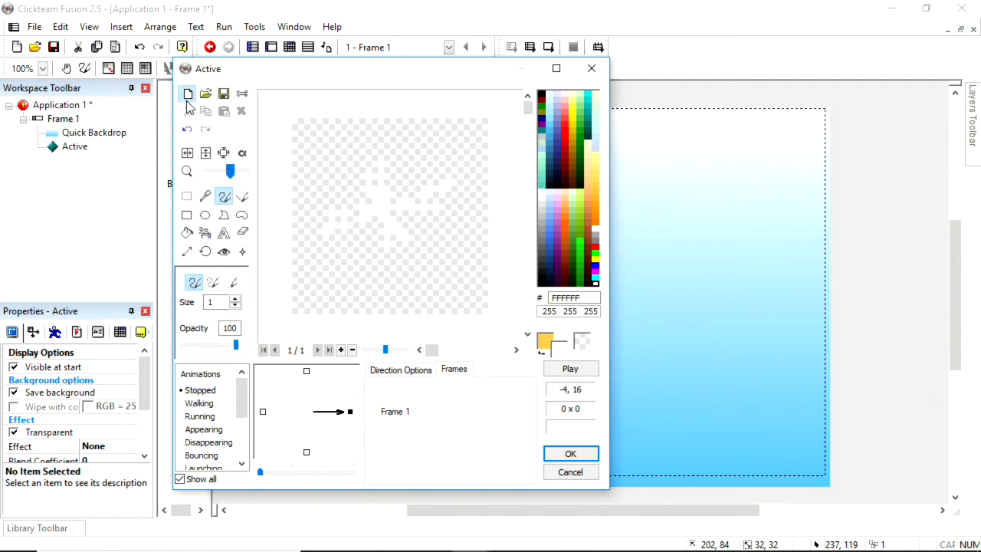
Fill the canvas dark blue and draw a small snowflake with the 1-pixel brush.
left_click(187, 233)
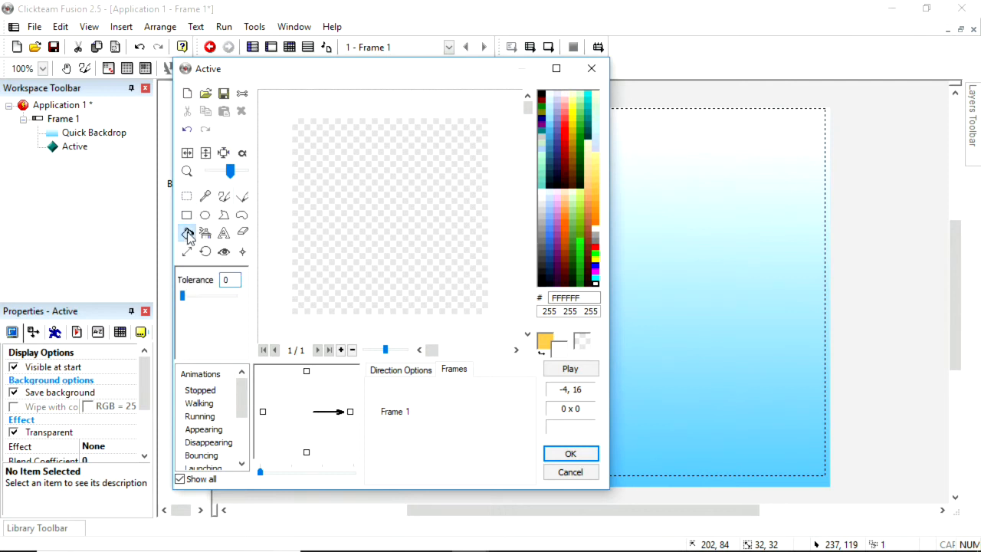
left_click(187, 233)
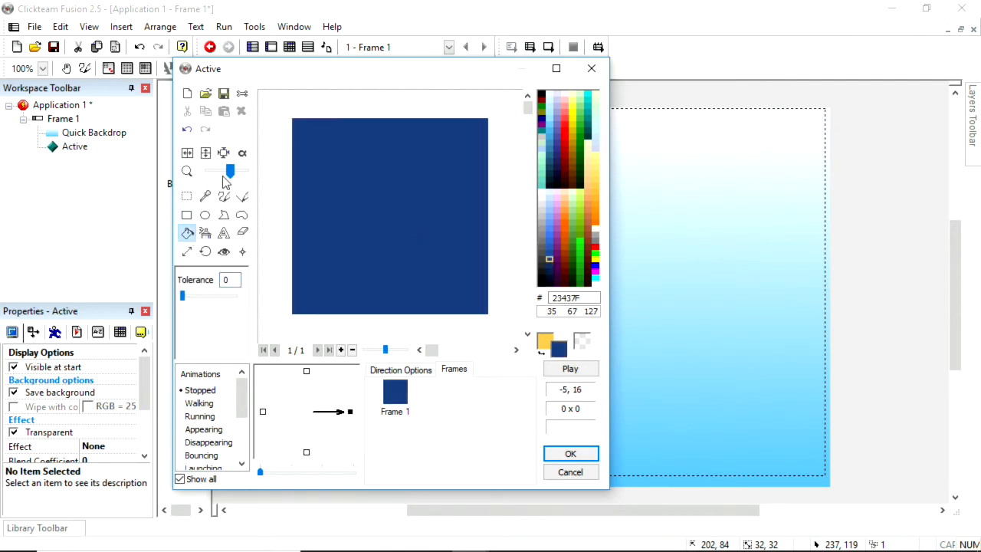
left_click(224, 196)
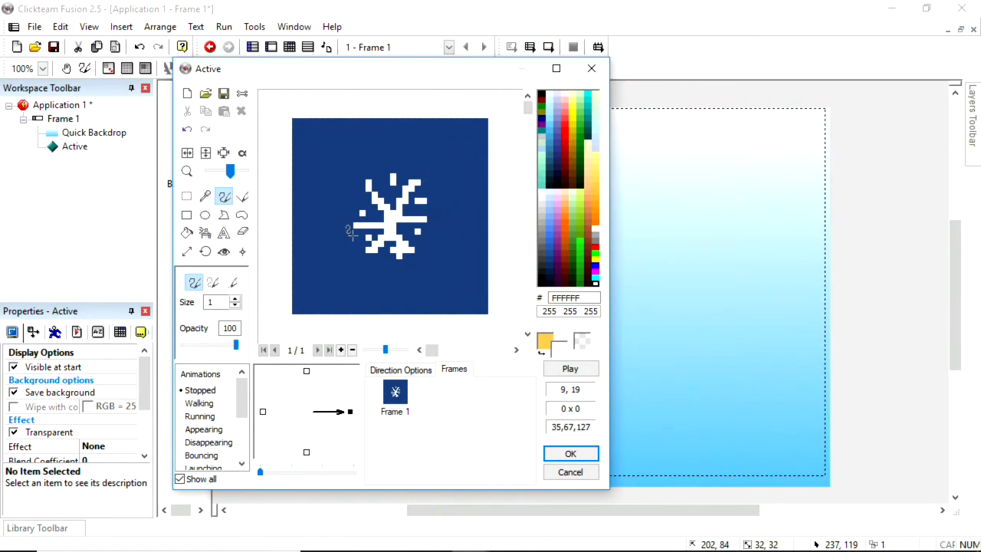
left_click(187, 233)
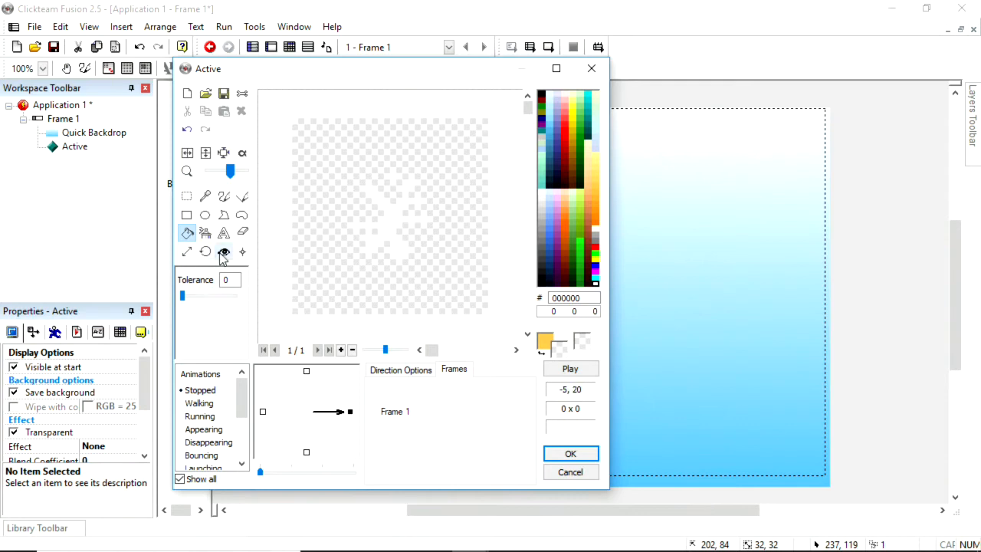
left_click(224, 253)
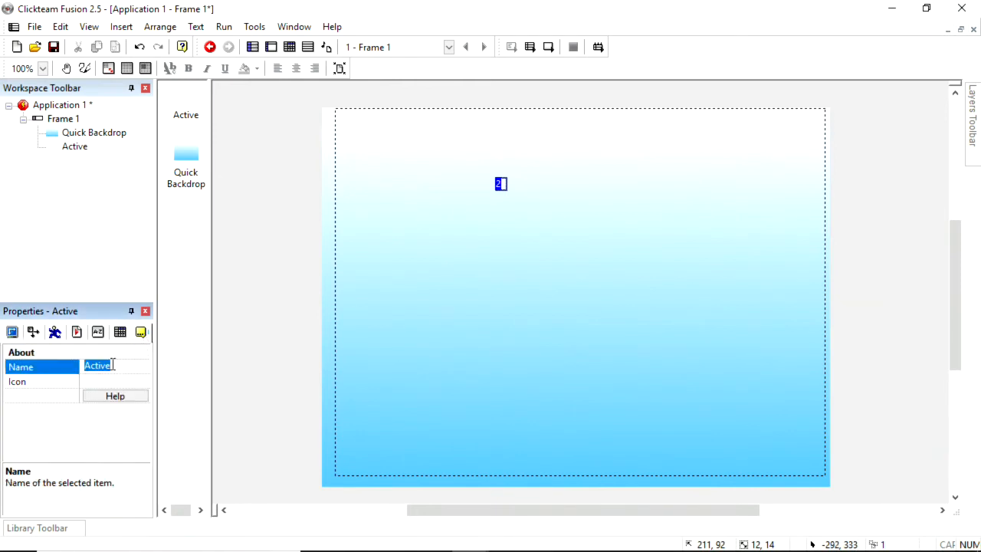
Name the object Snowflake and give it bouncing-ball movement heading straight down.
type("Snowflake")
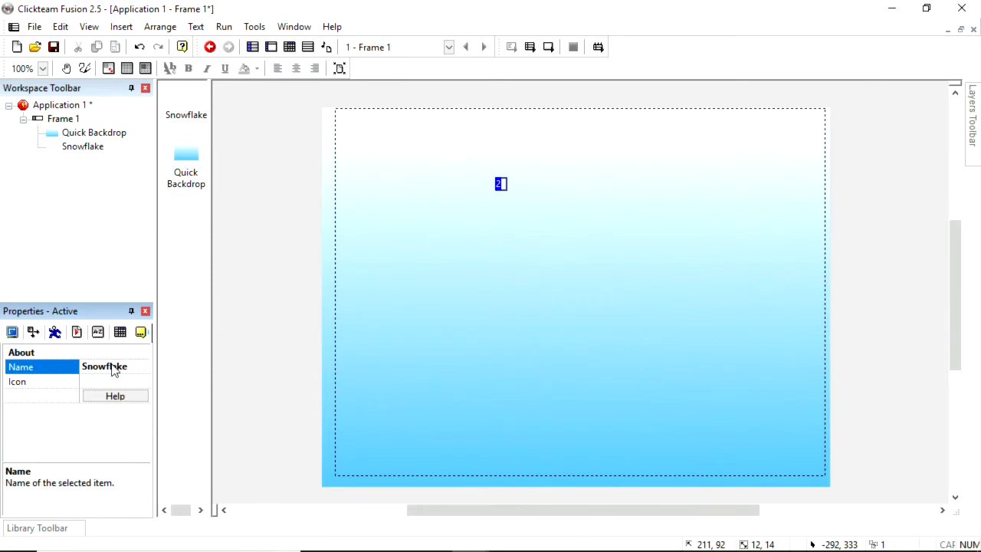
left_click(34, 331)
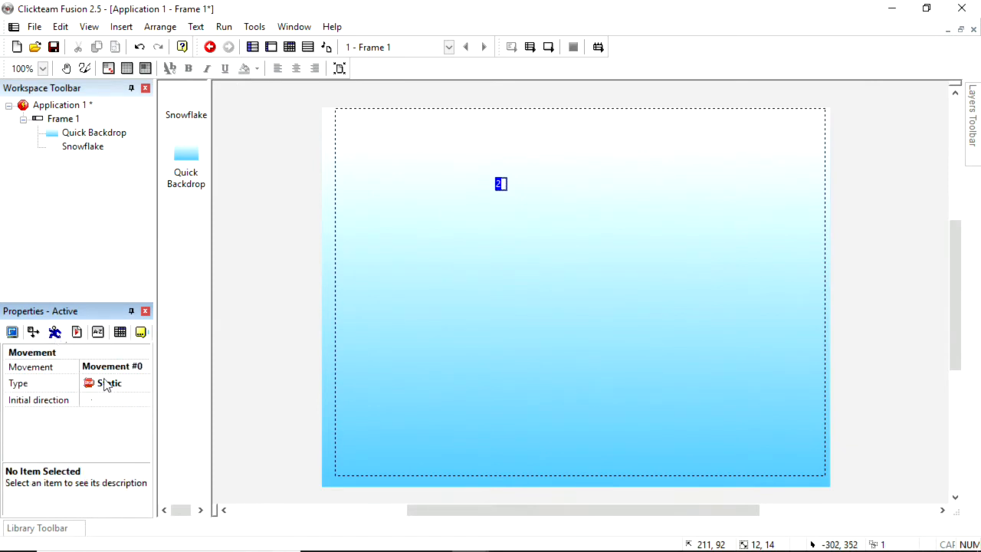
left_click(144, 383)
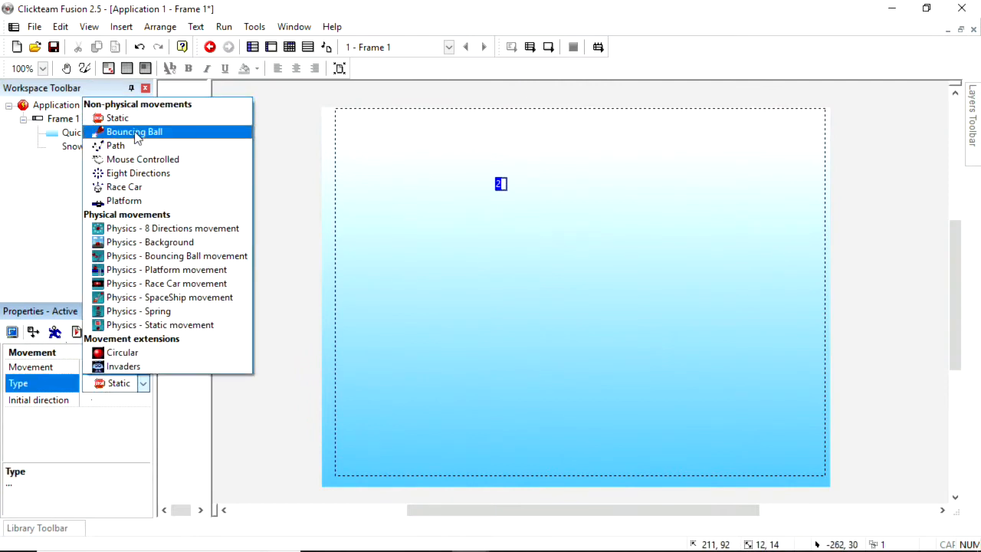
left_click(135, 132)
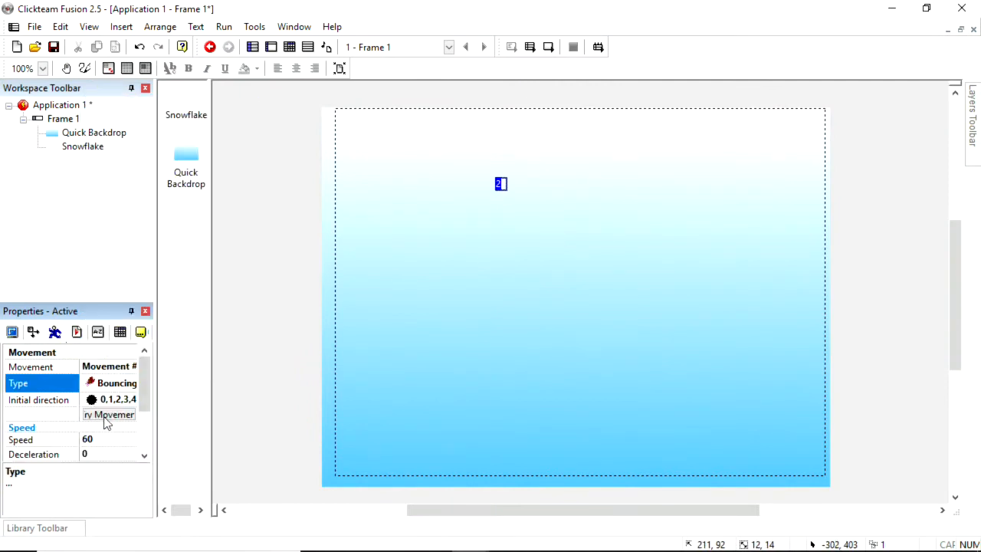
left_click(38, 399)
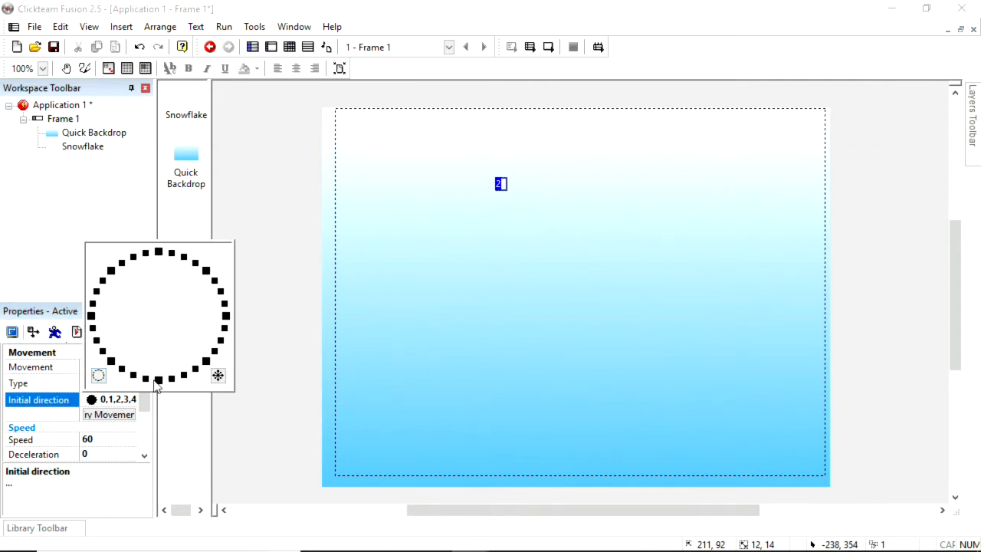
left_click(159, 375)
type("6")
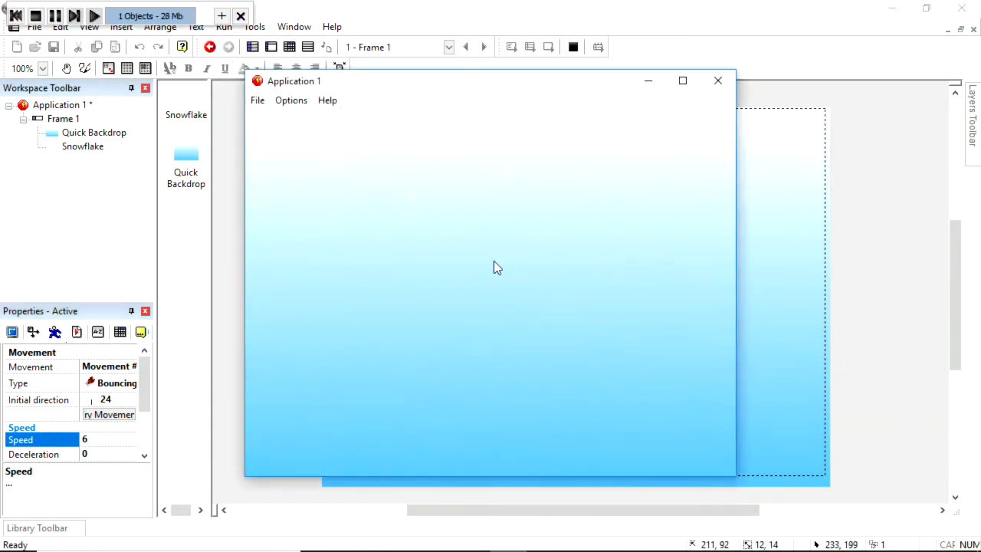
mouse_move(420, 450)
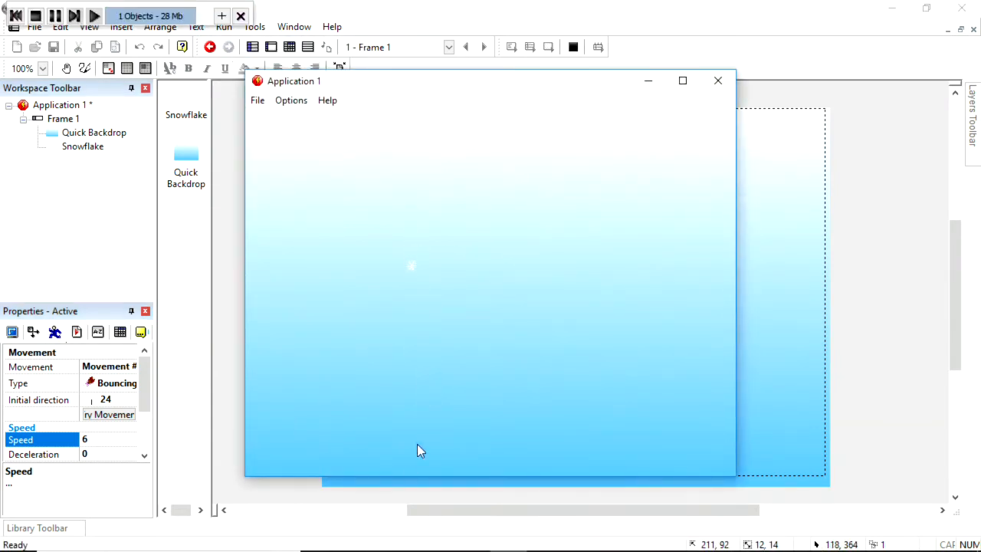
mouse_move(717, 80)
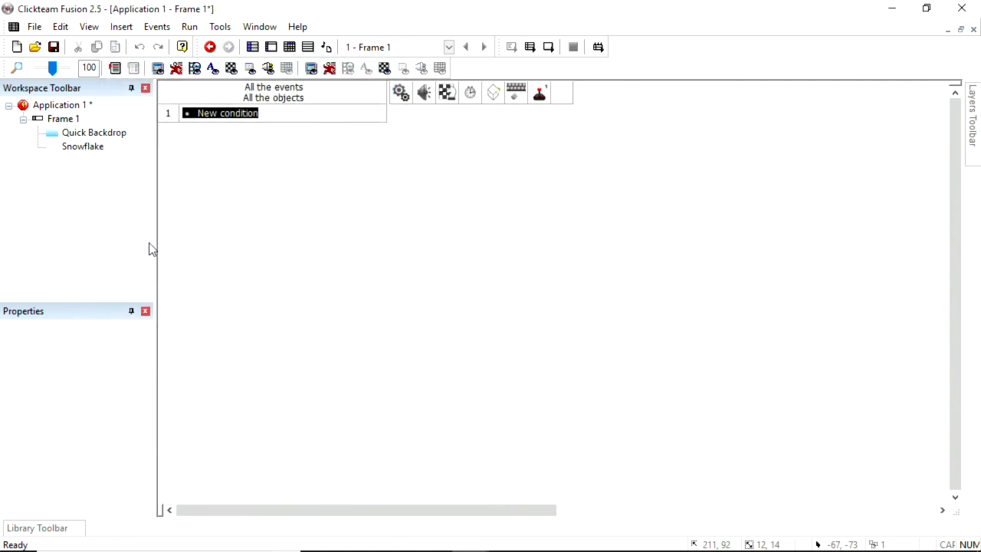
Repaint the Snowflake object's icon from its About properties as a blue snowflake.
left_click(83, 147)
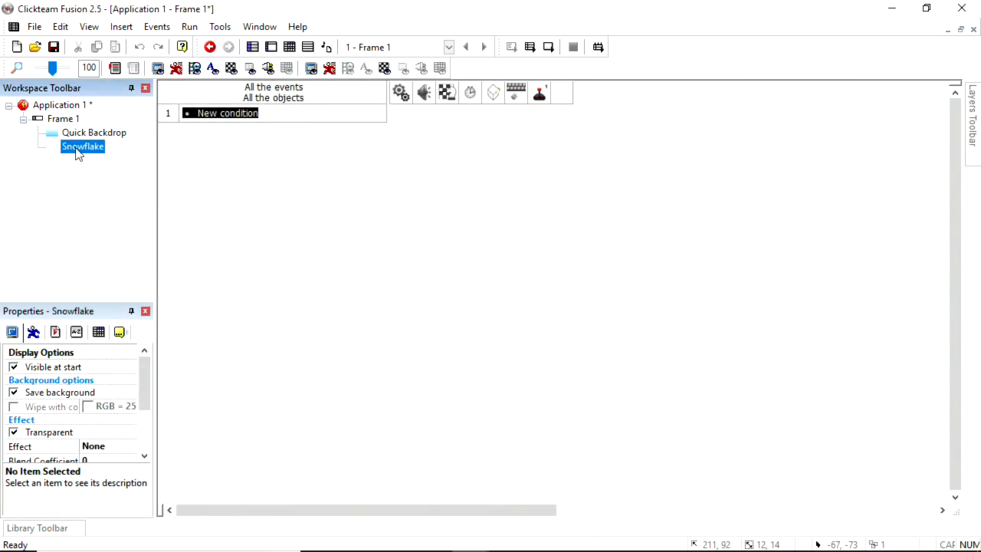
mouse_move(119, 331)
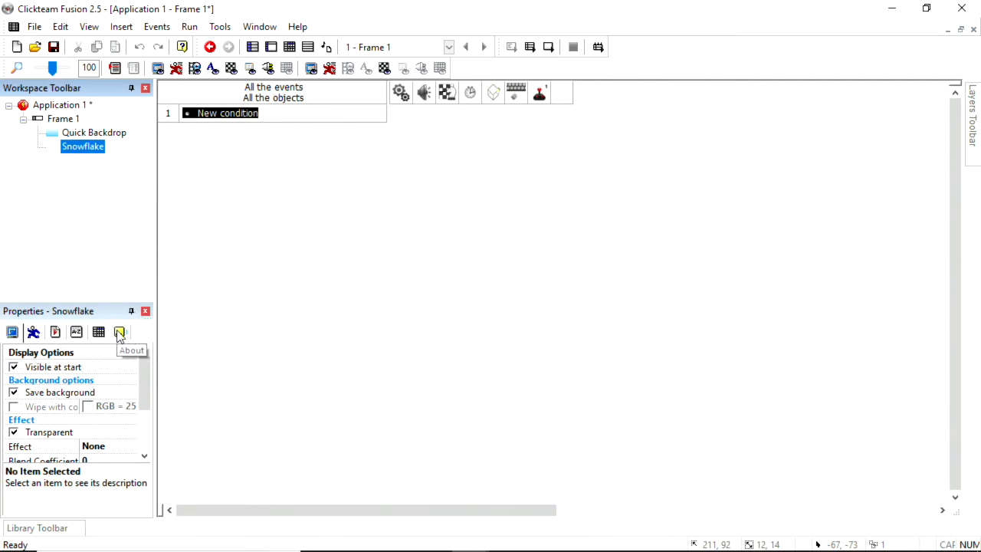
left_click(120, 331)
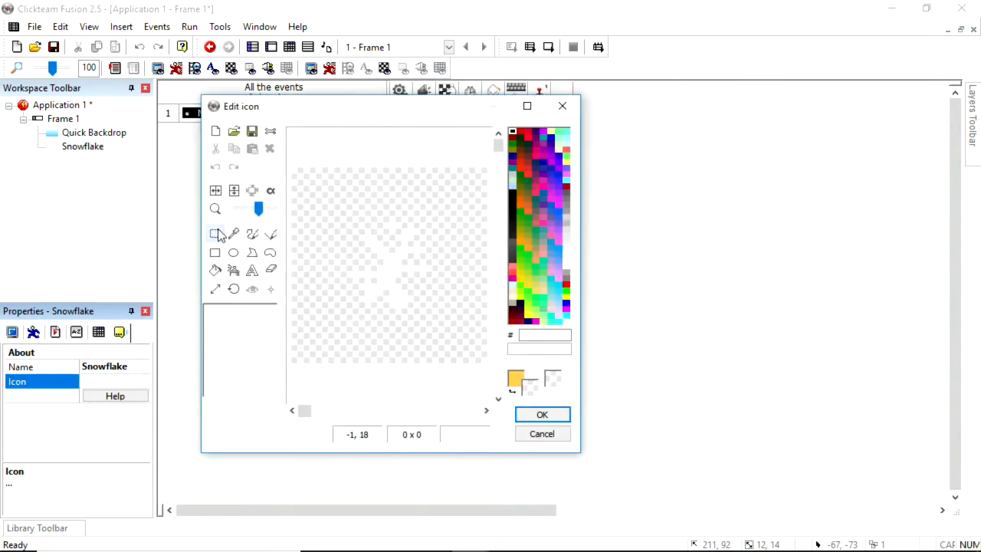
left_click(215, 270)
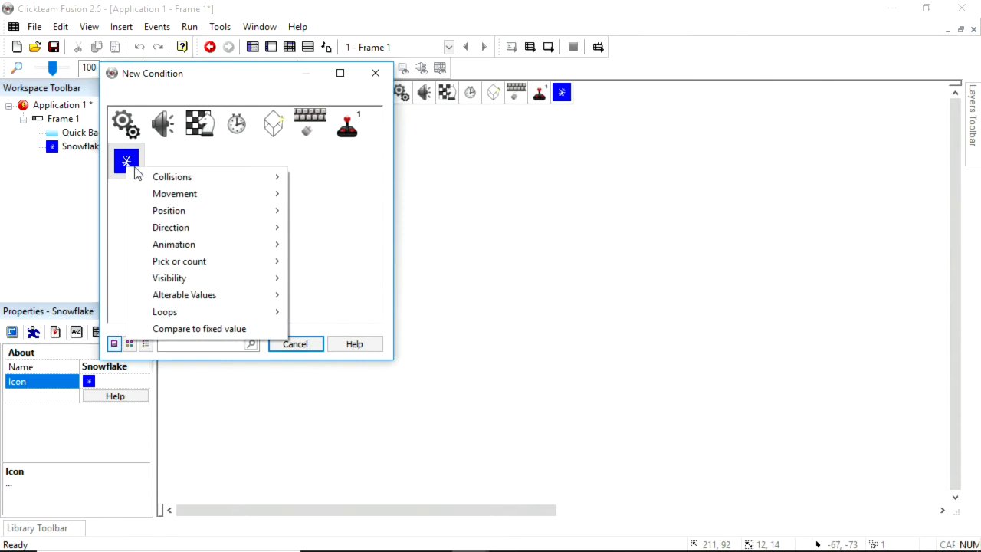
Add an event: when Snowflake leaves the play area it wraps around, then test-run the frame.
left_click(169, 210)
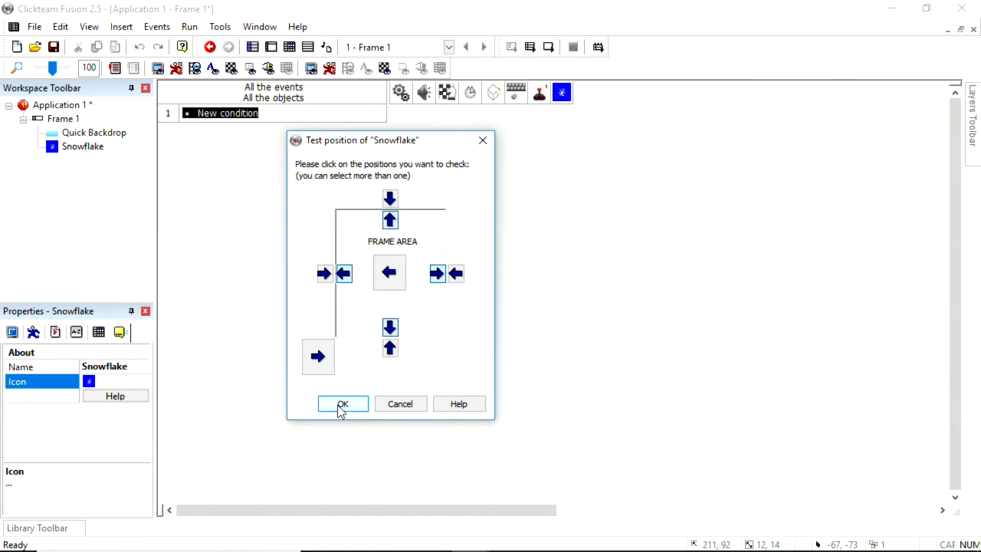
left_click(343, 404)
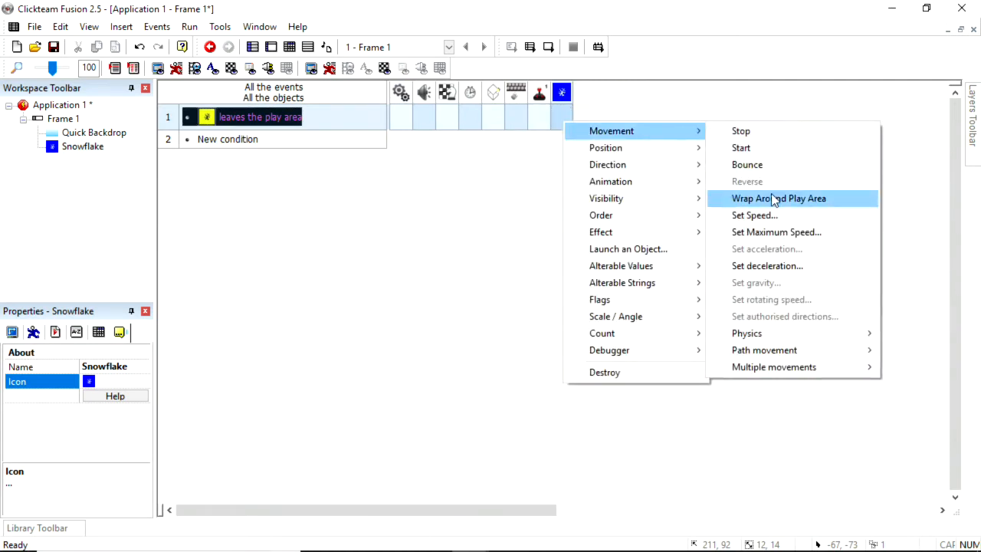
left_click(779, 197)
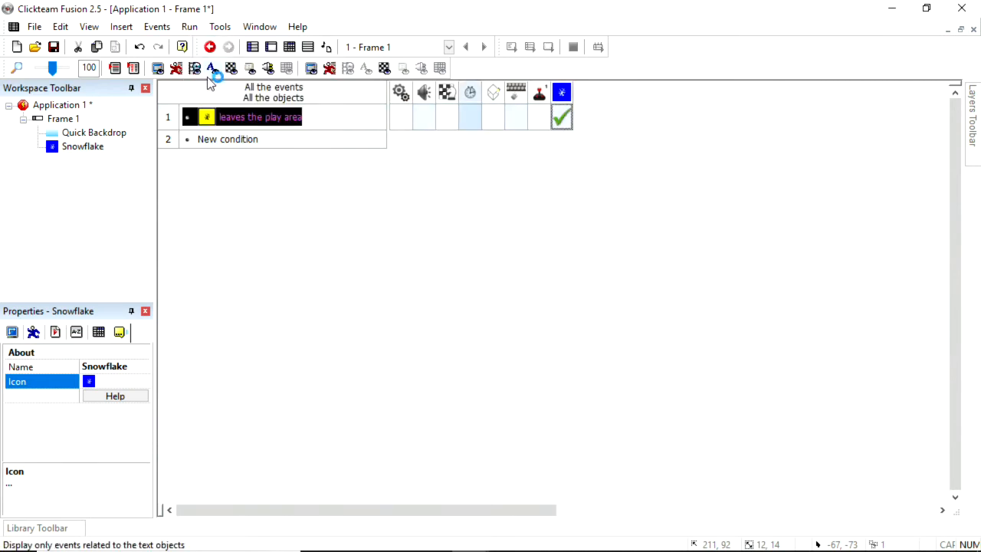
left_click(209, 46)
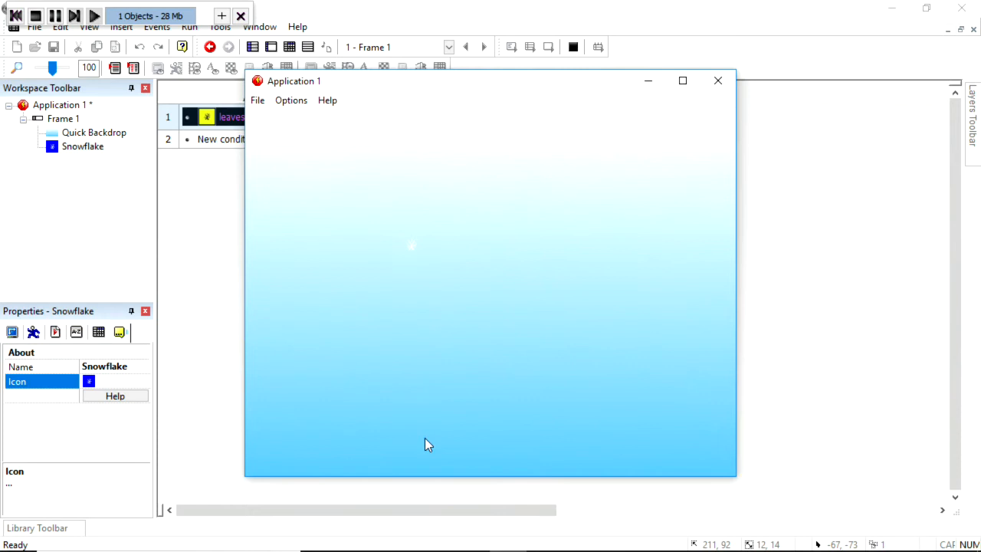
mouse_move(420, 135)
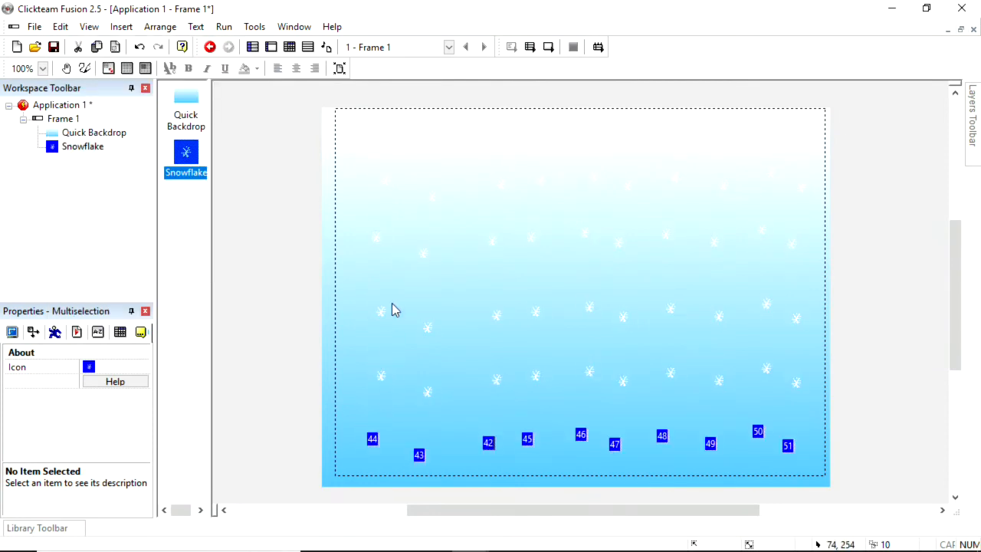
Select a Snowflake instance in the frame and show its Values properties.
left_click(208, 46)
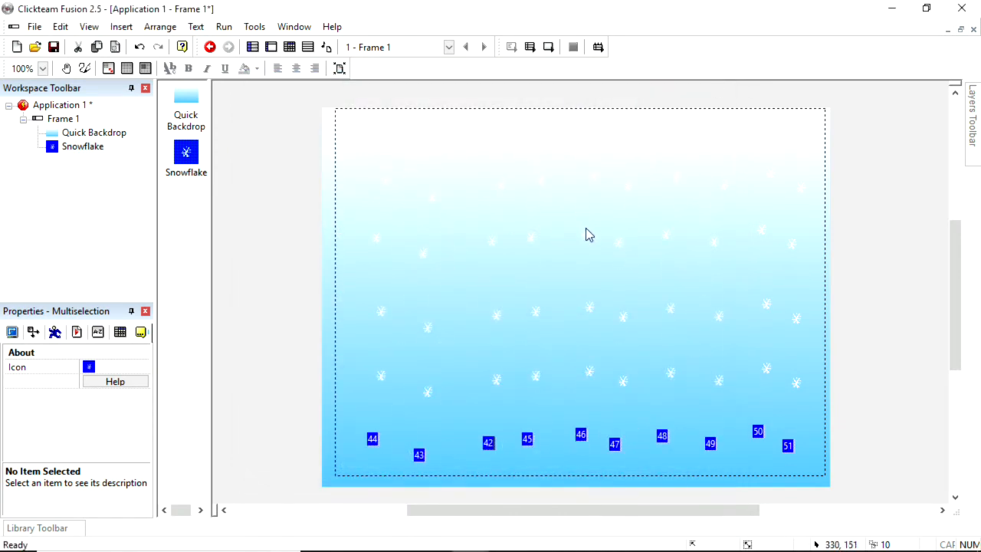
mouse_move(399, 354)
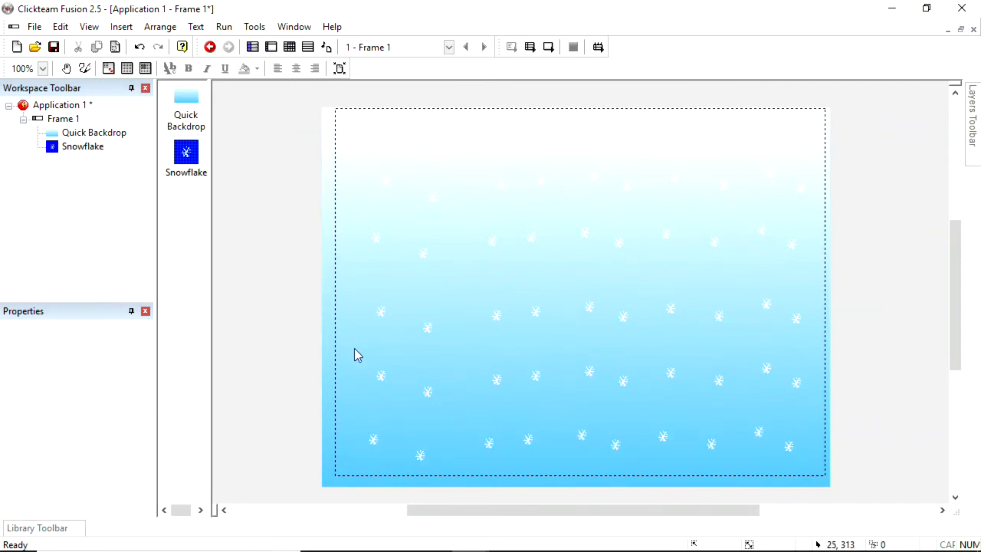
mouse_move(381, 322)
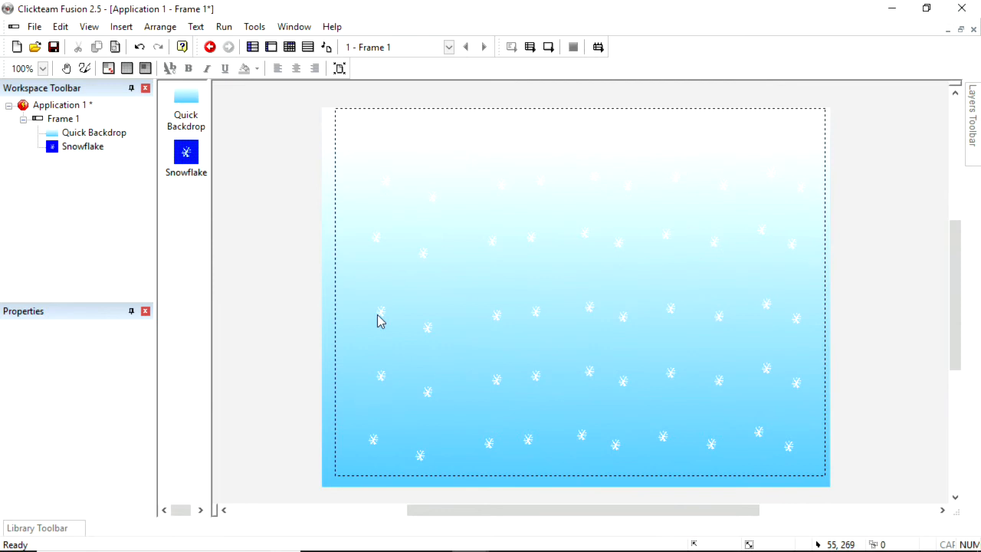
left_click(380, 309)
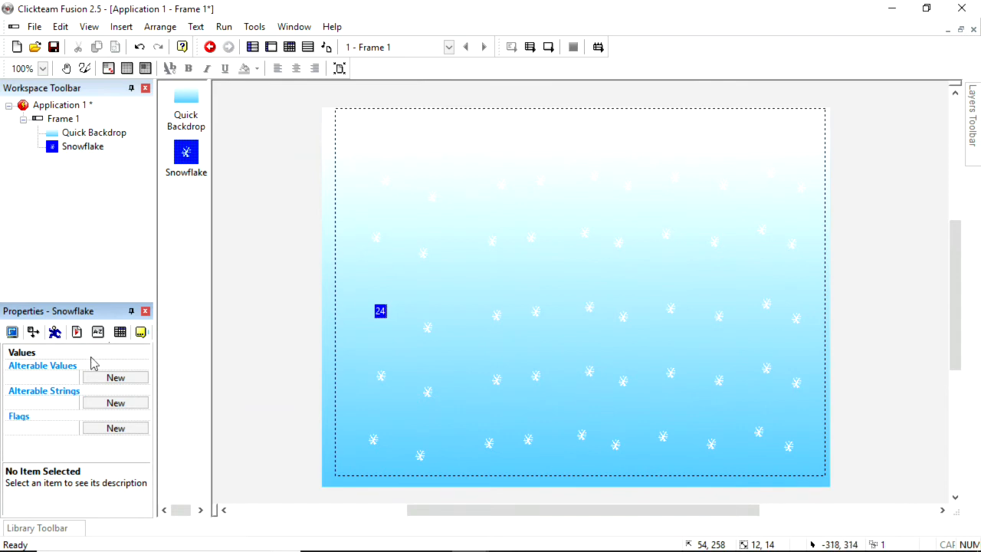
Add an alterable value named 'Change direction' to Snowflake, then go to the frame's events.
left_click(117, 377)
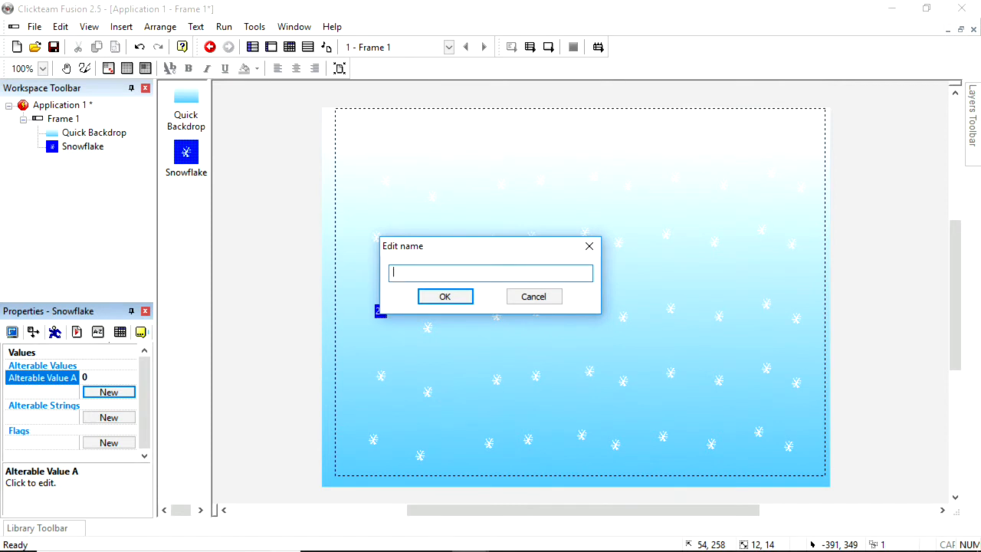
type("Change direct")
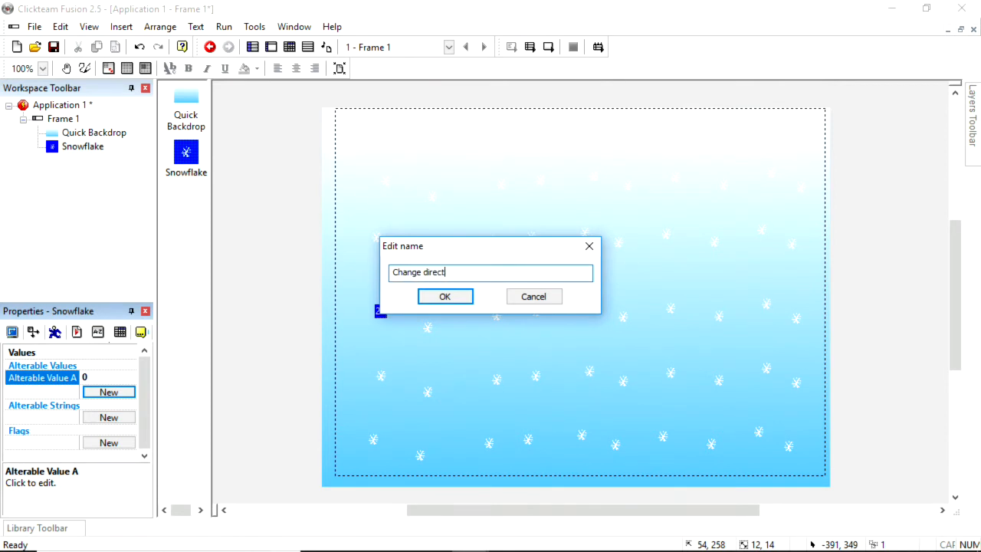
left_click(445, 297)
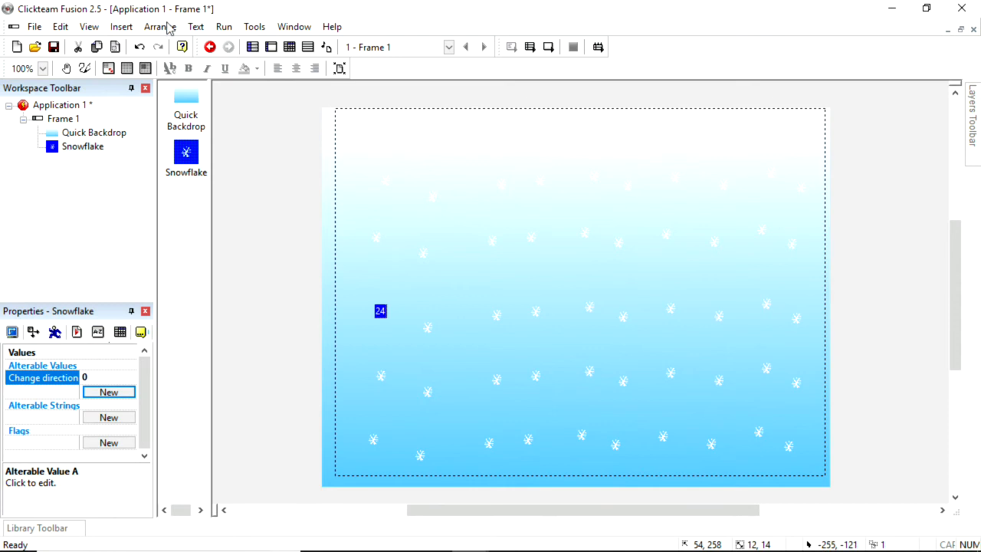
left_click(289, 46)
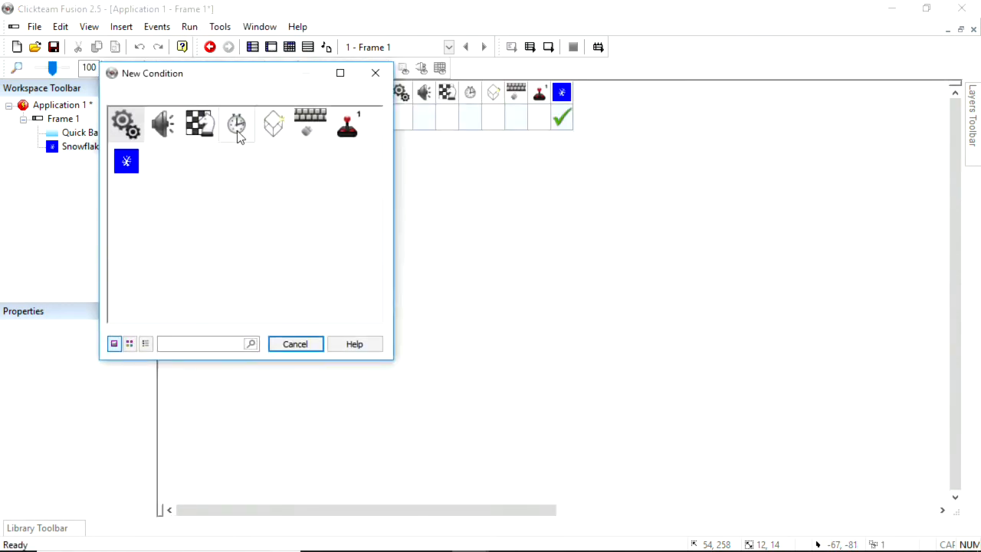
Add a timer condition firing every 1/100 of a second.
left_click(236, 124)
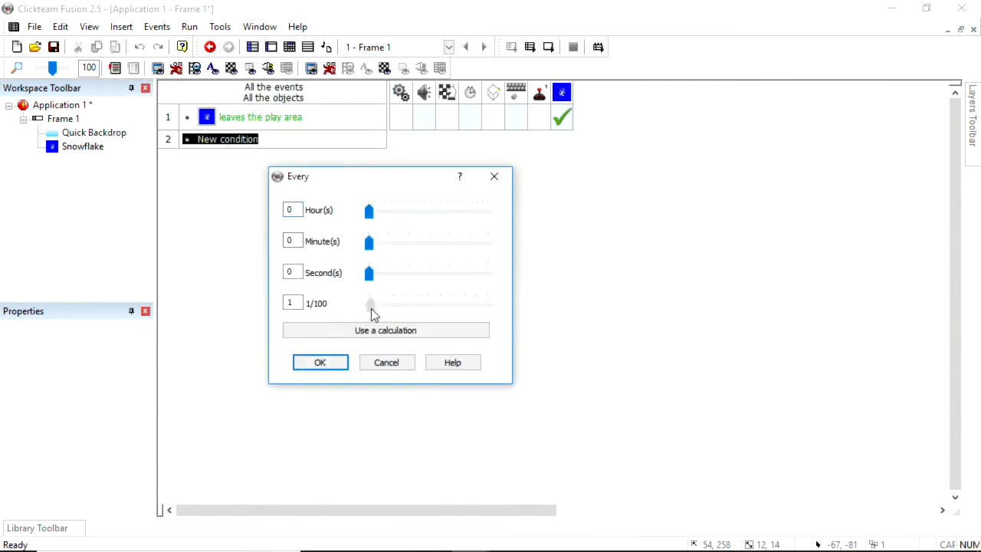
left_click(319, 362)
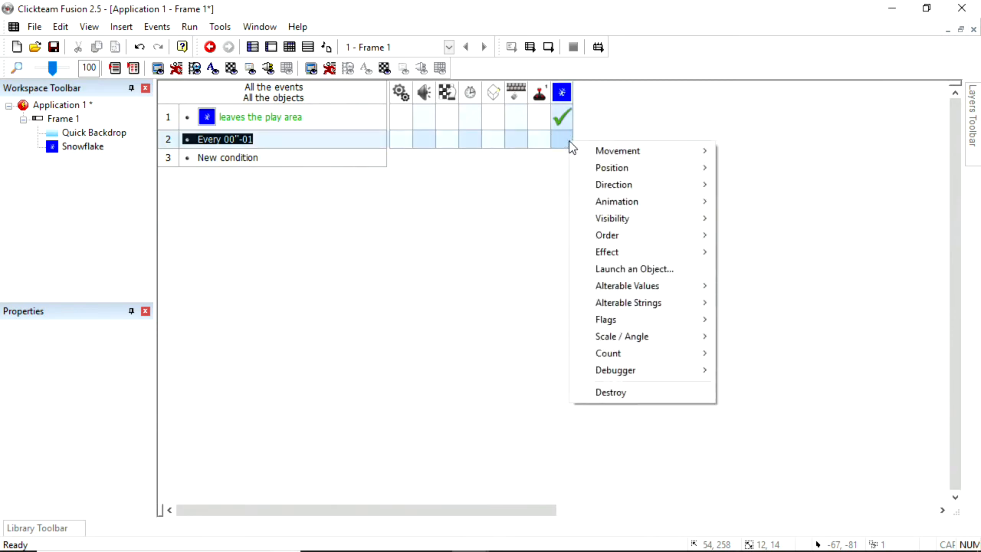
mouse_move(625, 264)
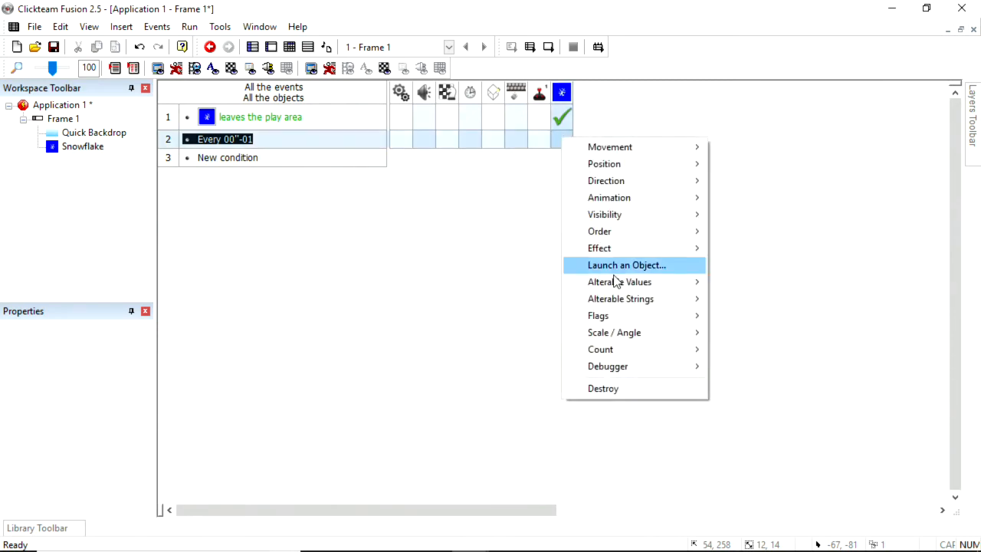
mouse_move(619, 282)
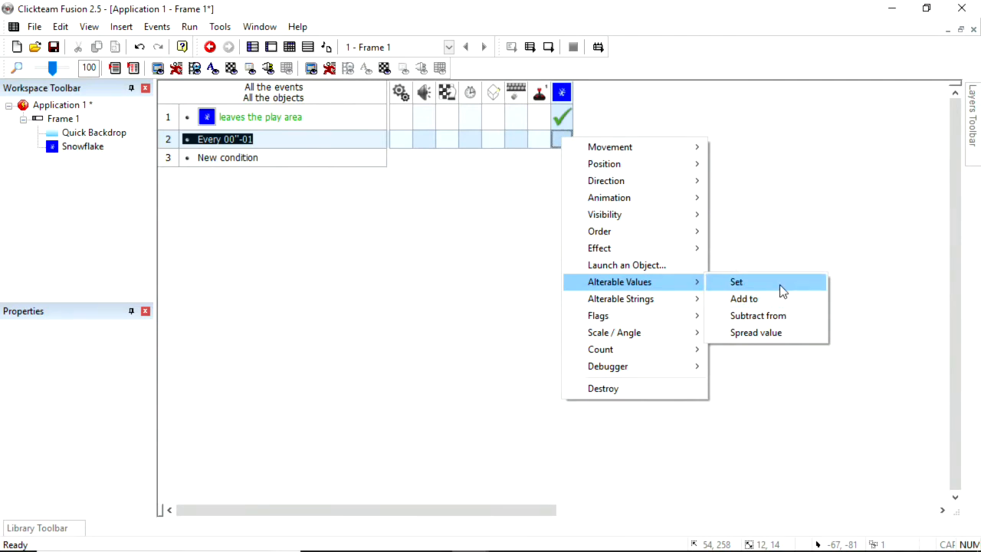
Set Snowflake's Change direction to Random(40) as that event's action.
left_click(736, 282)
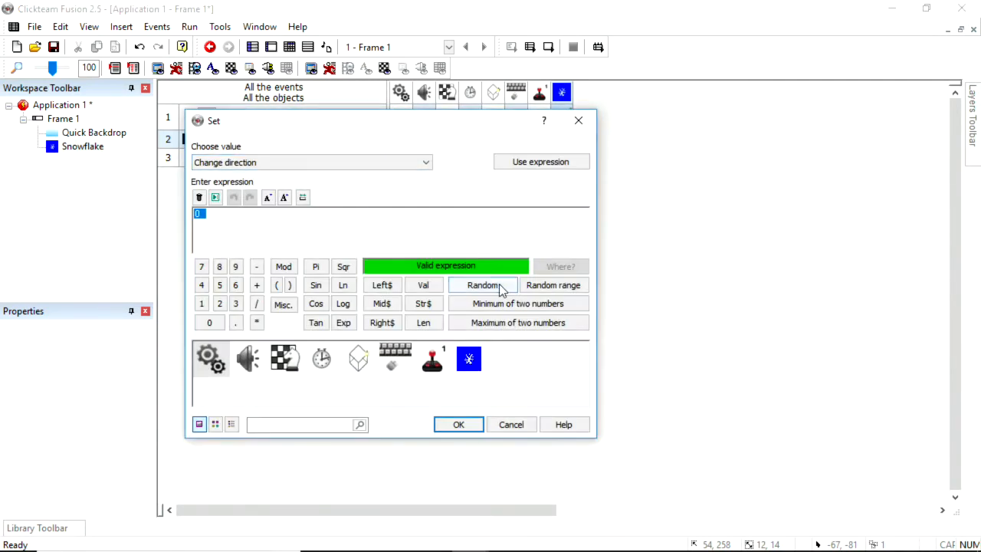
left_click(481, 283)
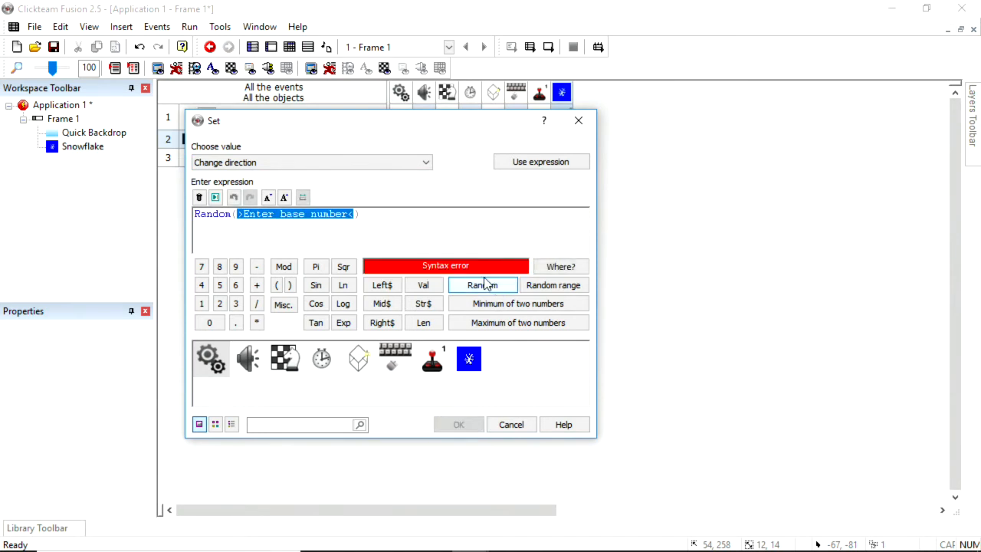
type("40)")
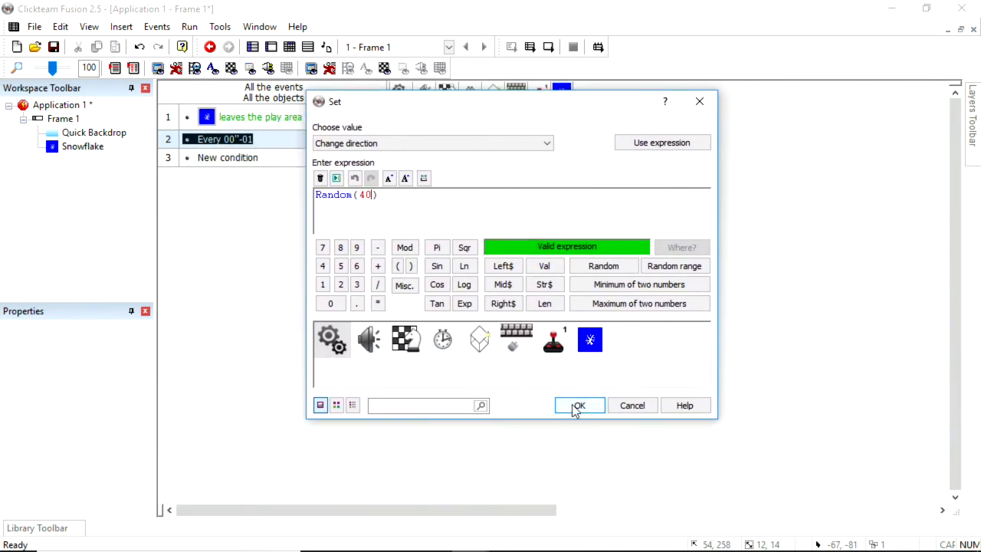
left_click(579, 405)
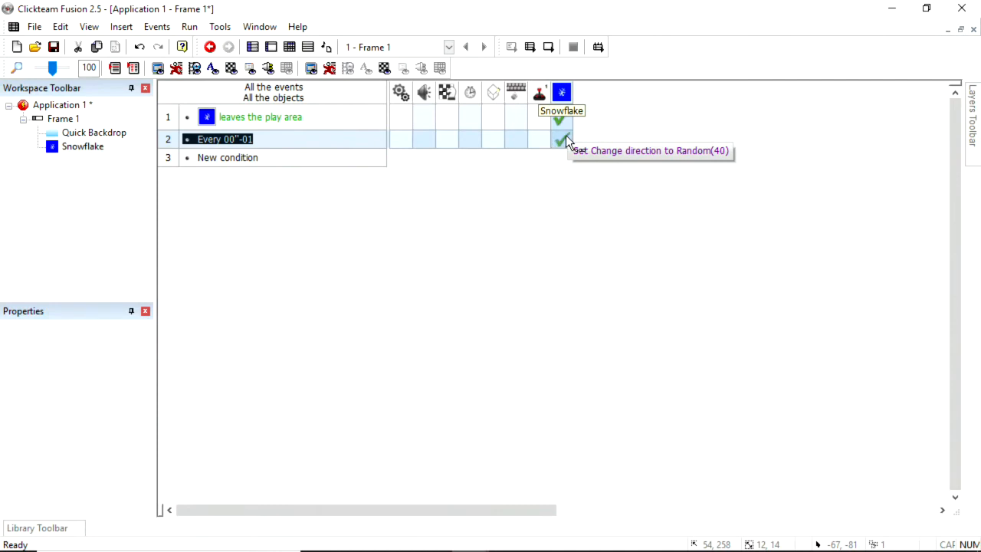
mouse_move(563, 144)
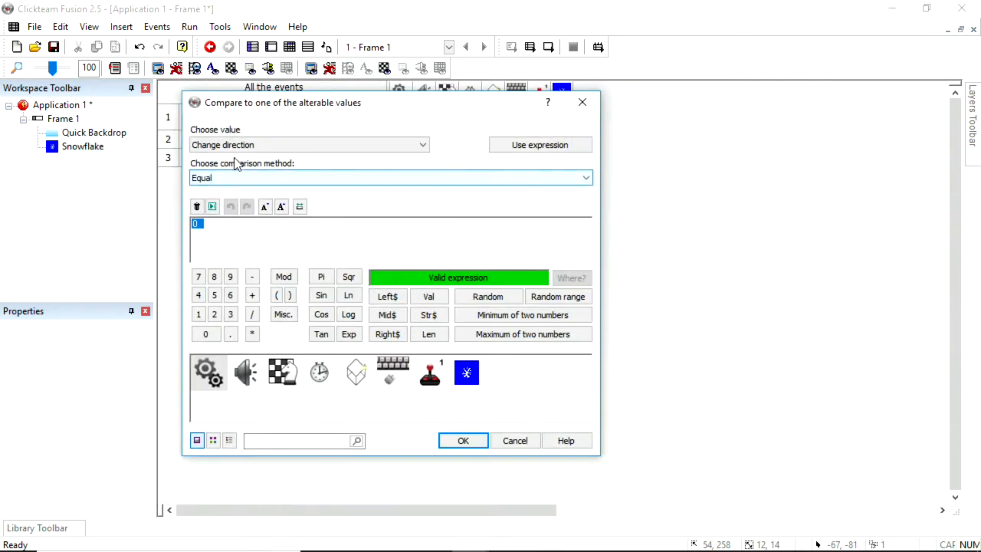
When Change direction equals 0, change the snowflake's direction, then run the frame.
left_click(463, 439)
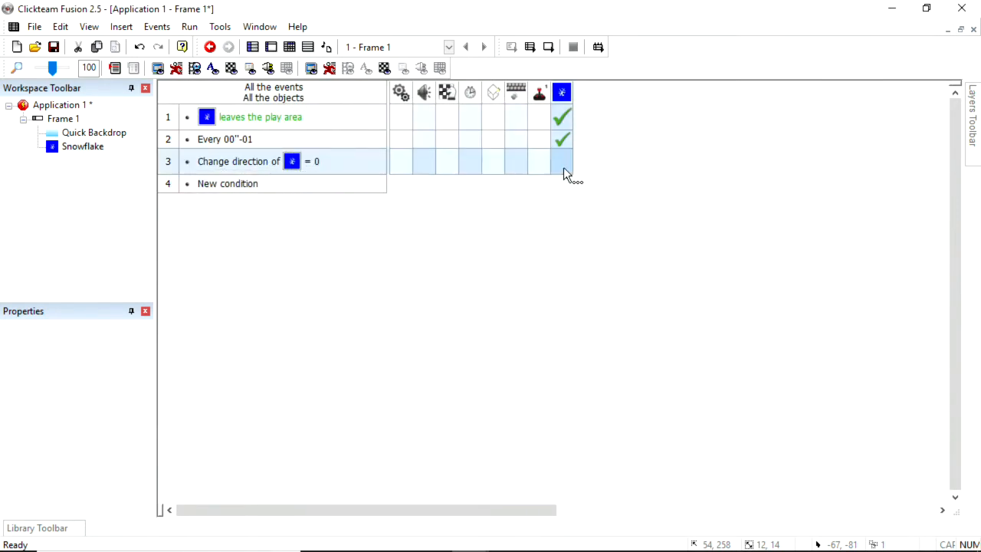
mouse_move(564, 145)
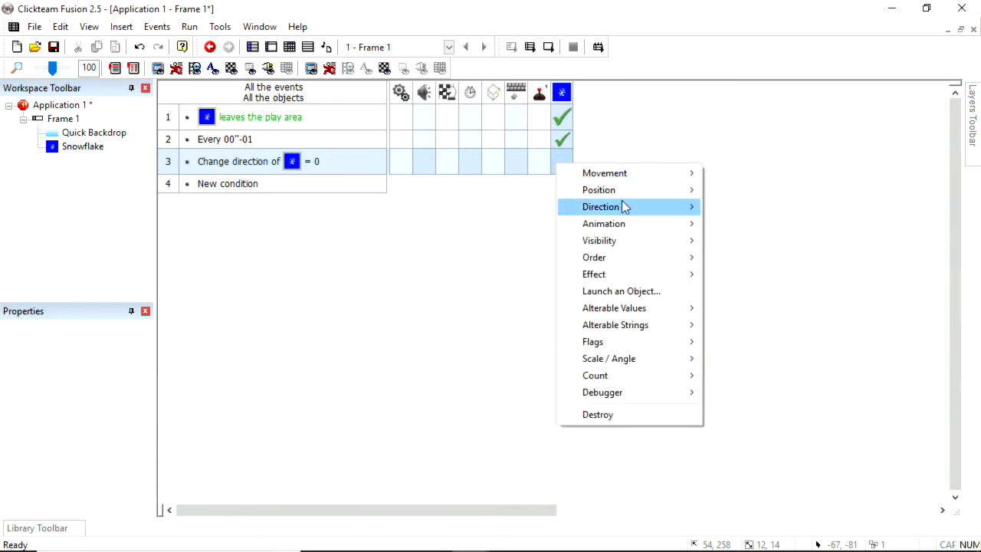
left_click(601, 205)
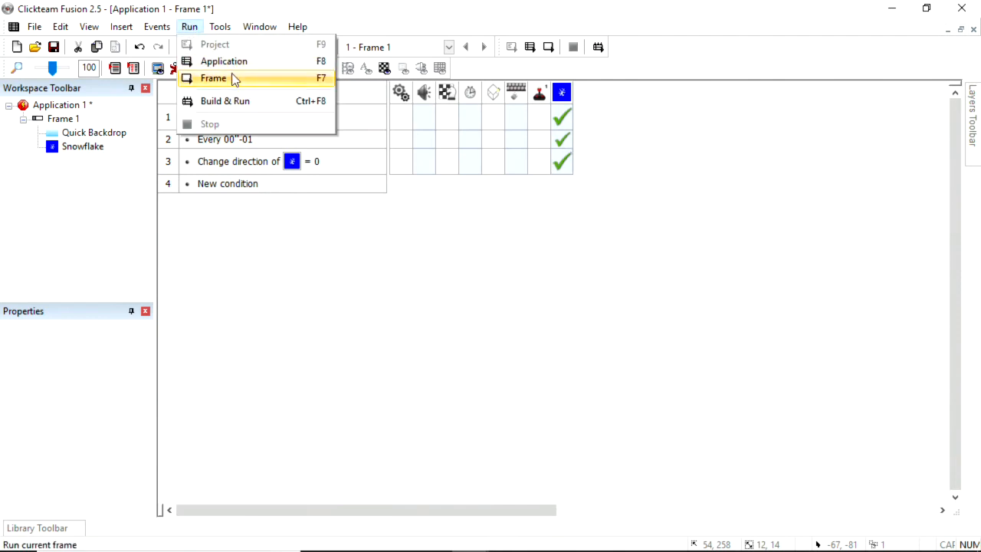
left_click(213, 77)
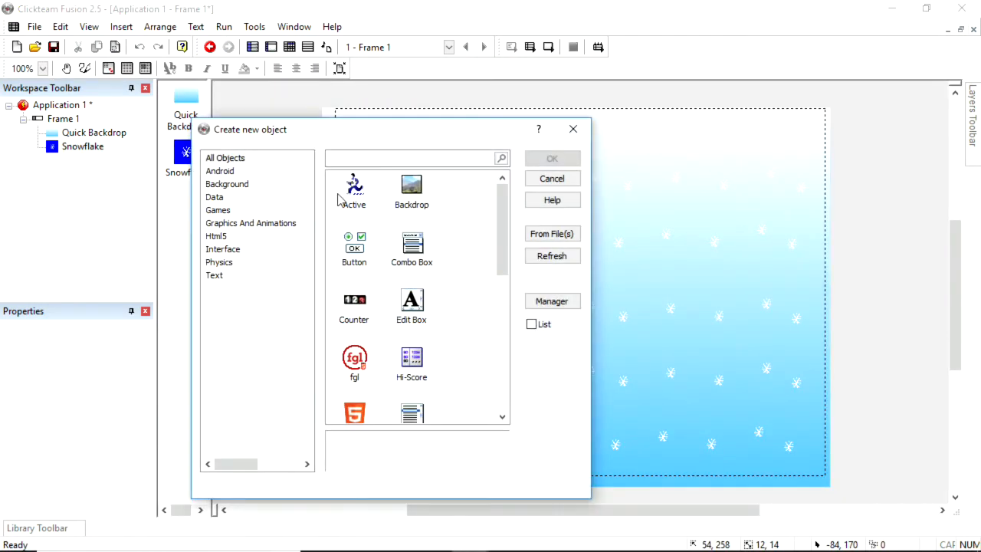
Place a new Active object, enlarge it near the frame centre, and close the test preview.
double_click(352, 187)
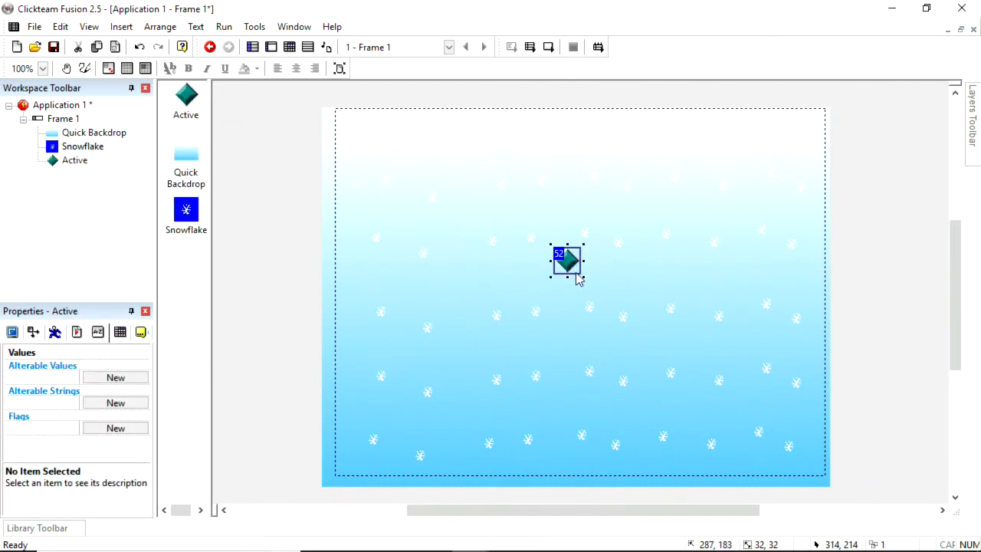
left_click_drag(579, 279, 635, 340)
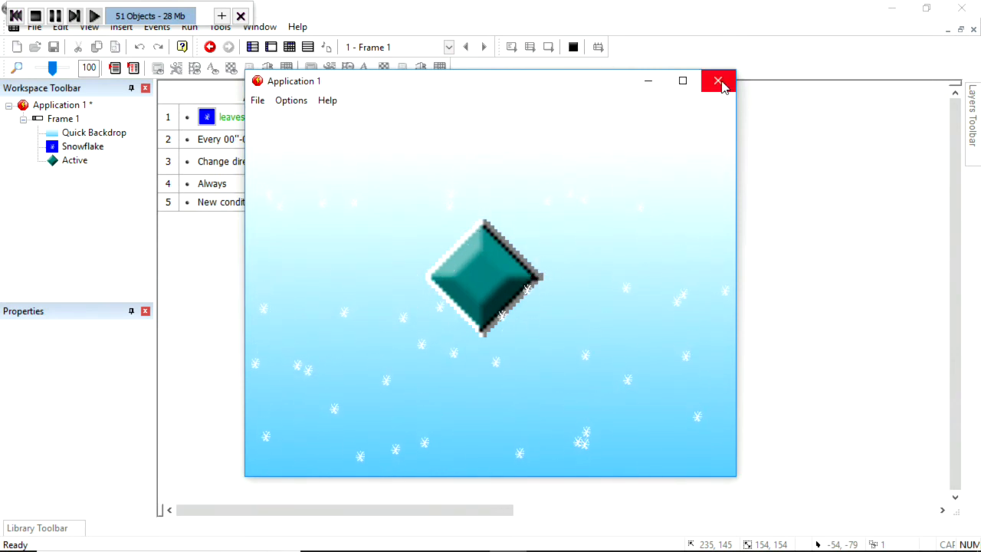
left_click(717, 81)
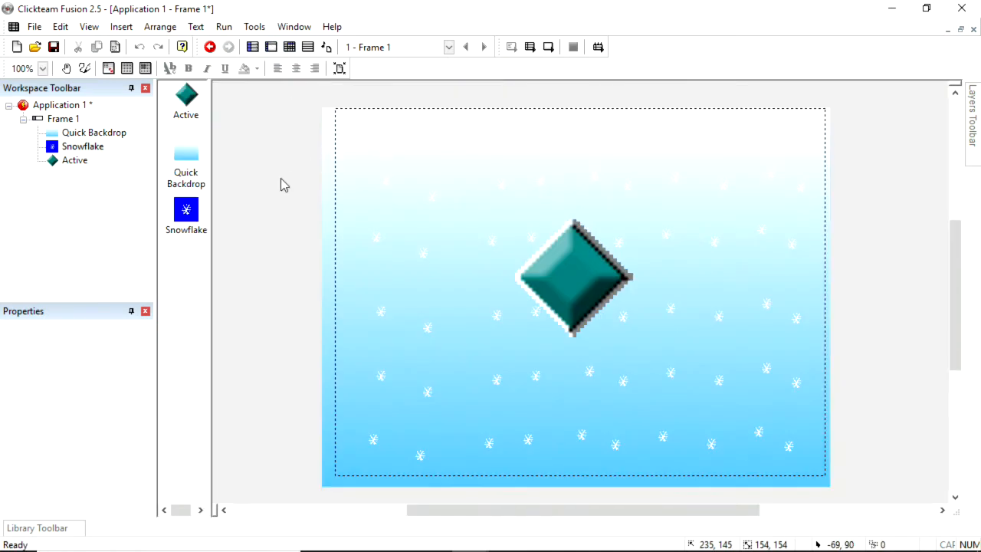
mouse_move(224, 68)
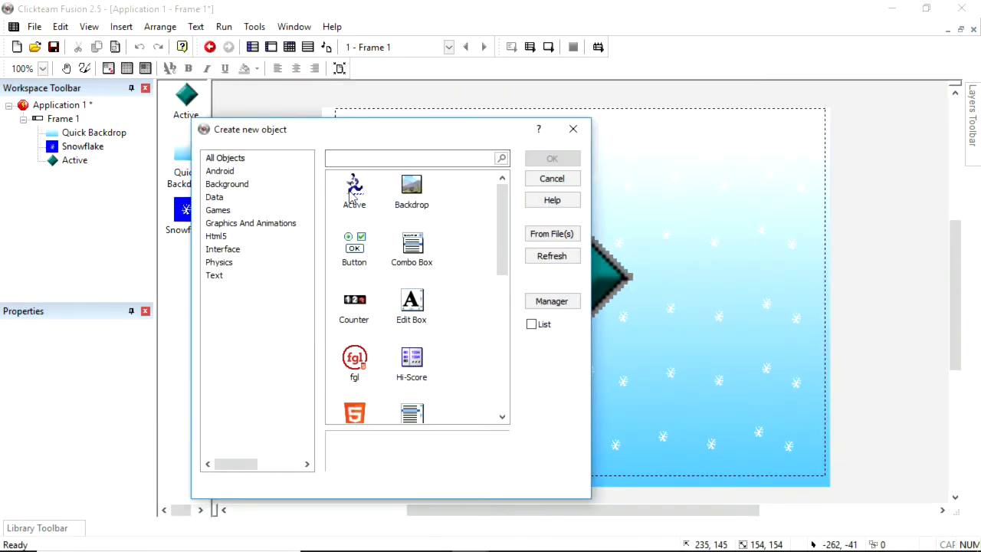
Insert Active 2 and paint its image as a small white blob with brush and fill.
left_click(551, 158)
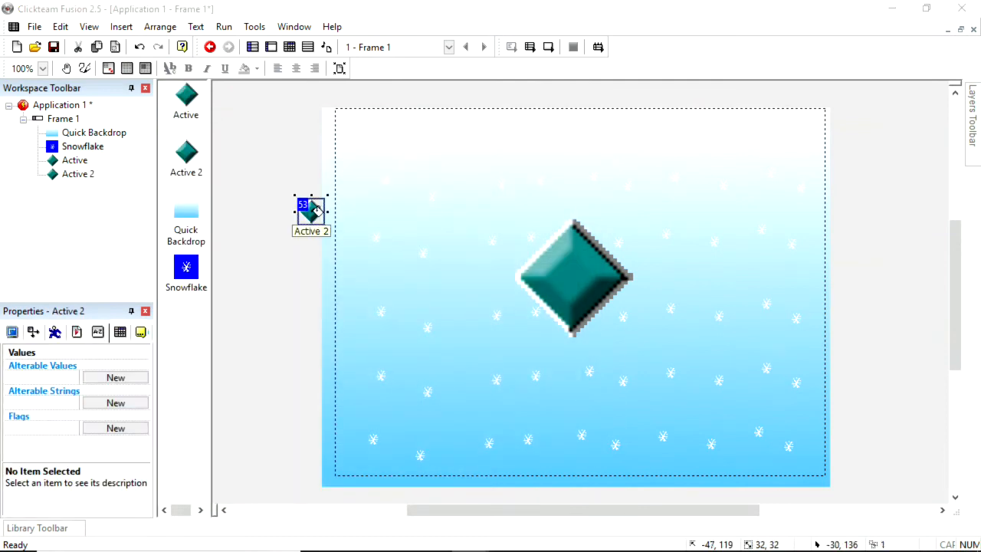
double_click(310, 213)
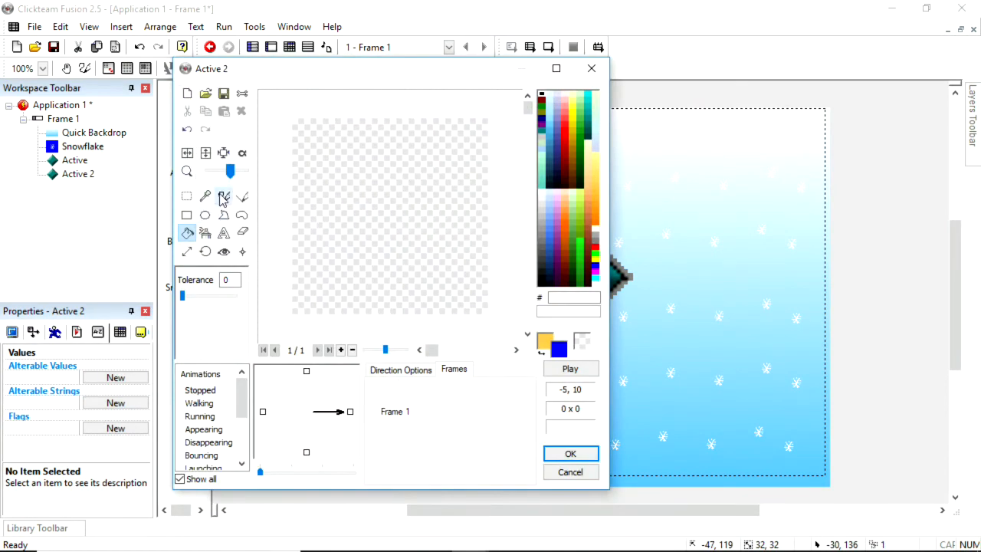
left_click(224, 196)
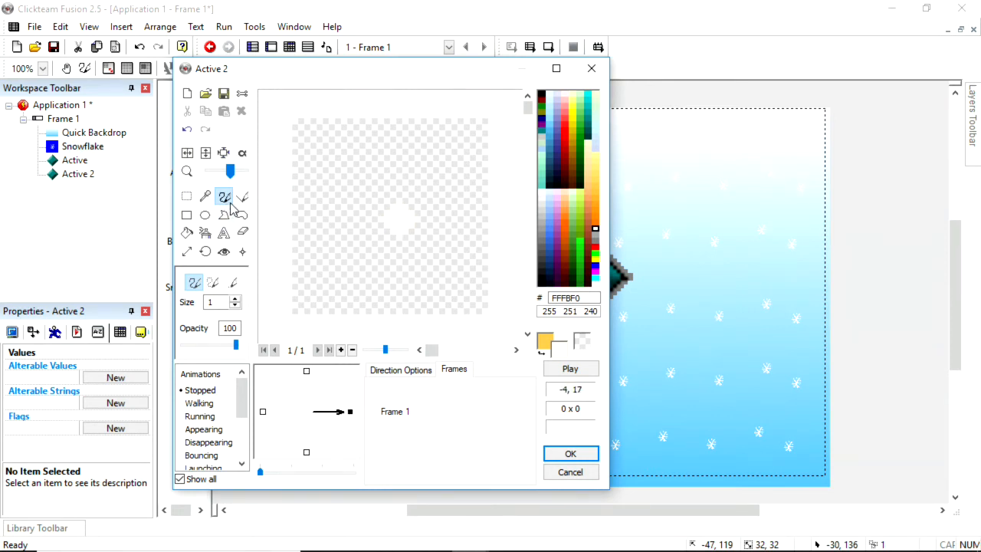
left_click(187, 233)
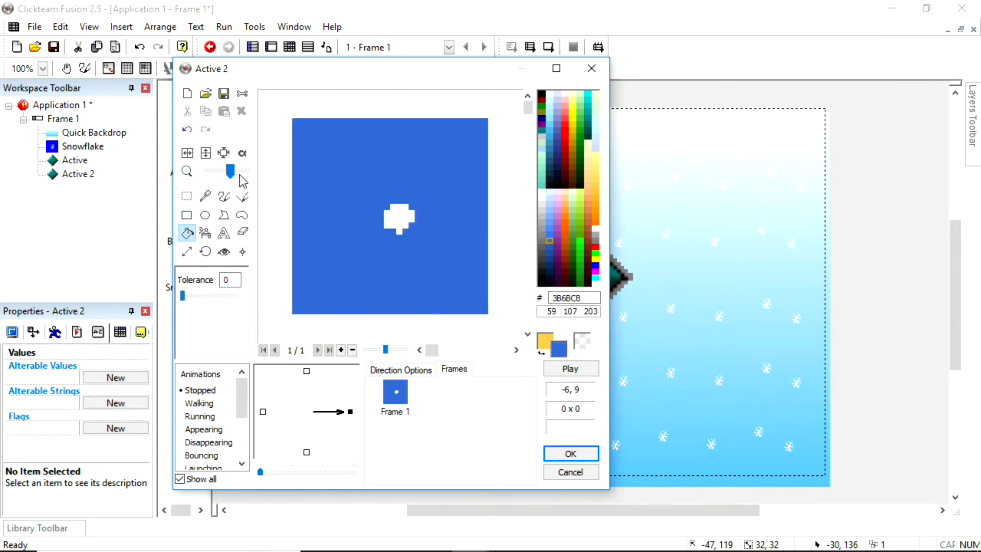
left_click(224, 196)
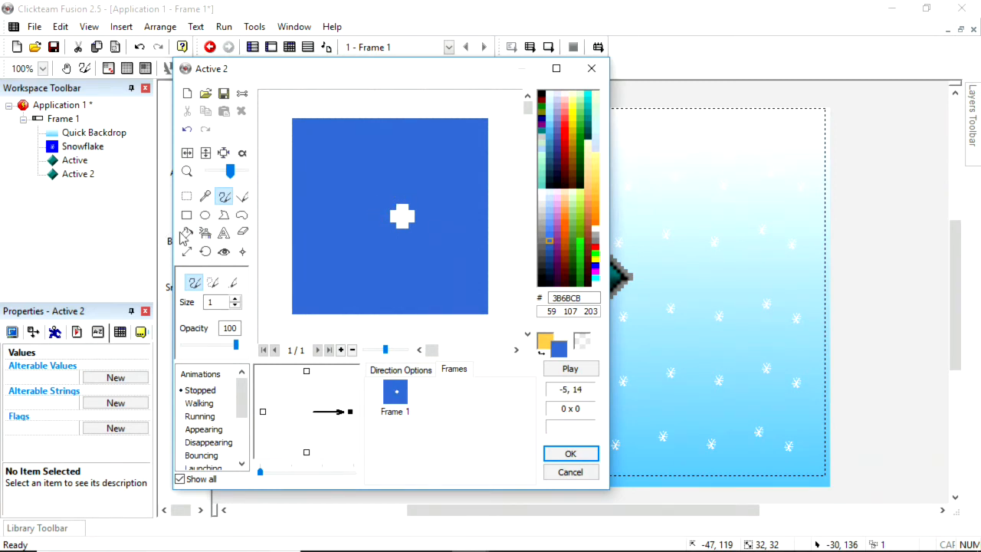
left_click(187, 233)
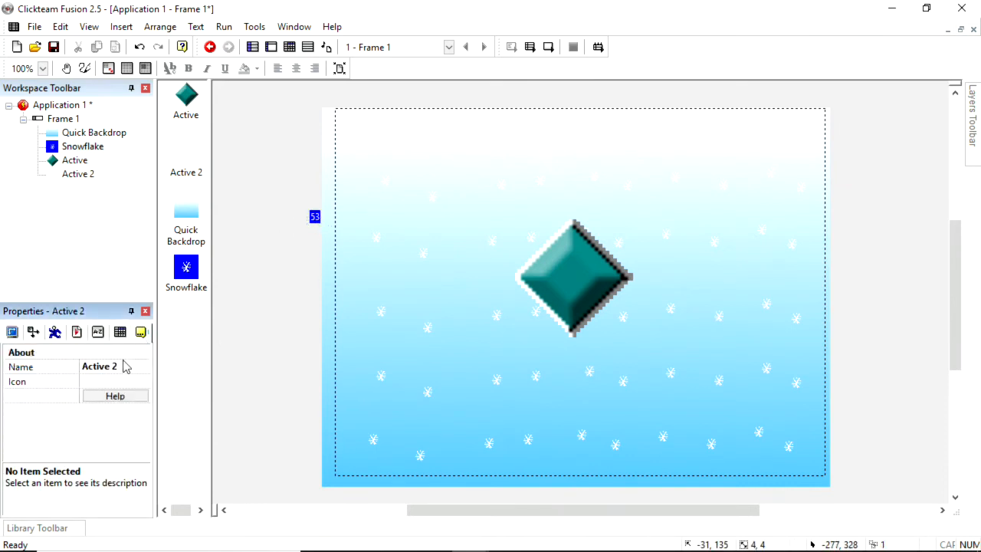
Rename Active 2 to snowball and give it Bouncing Ball movement at speed 3.
type("snow")
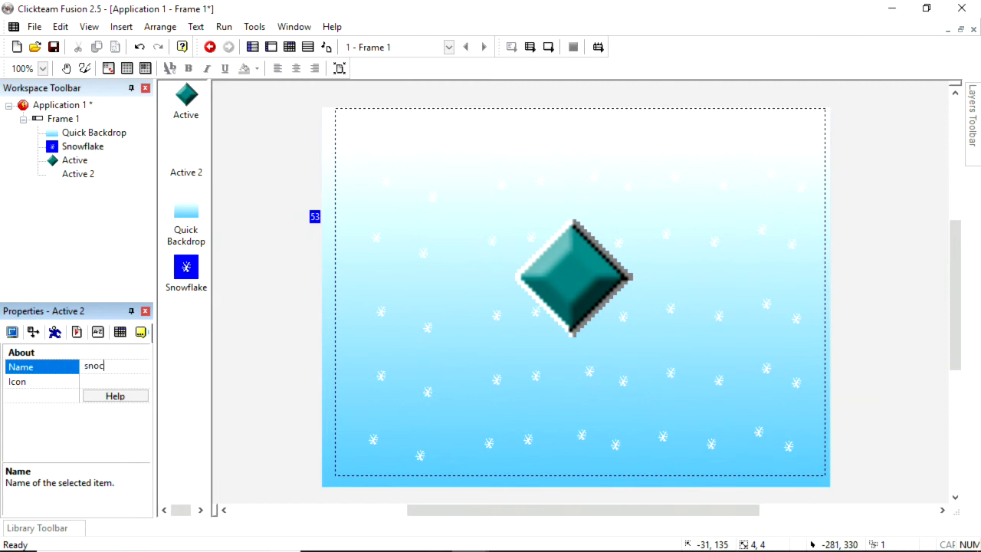
key("BackSpace")
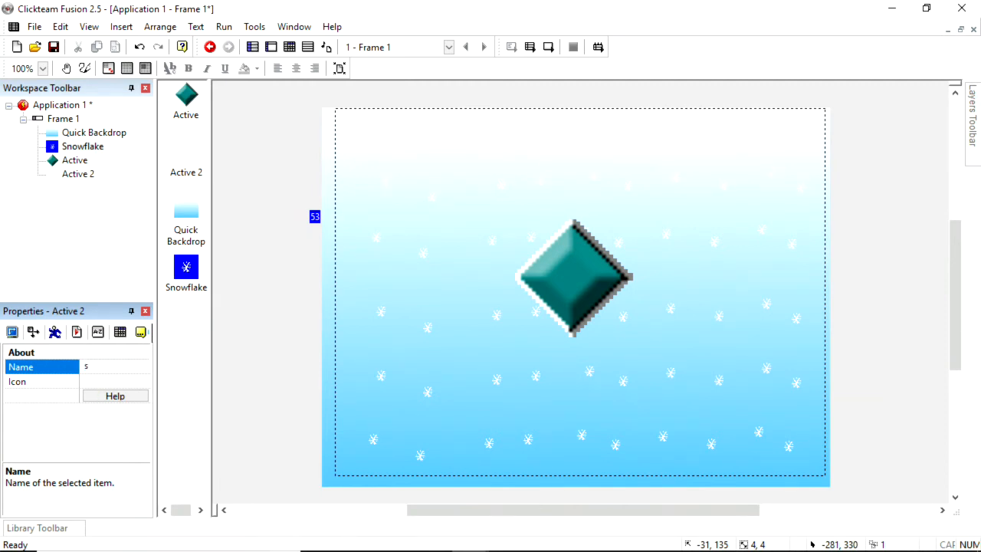
type("now")
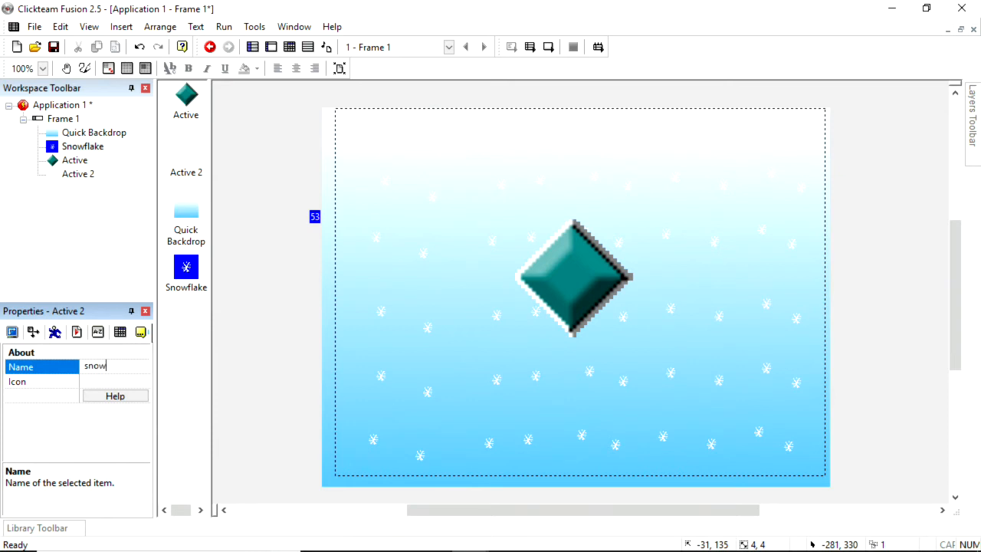
type("bal")
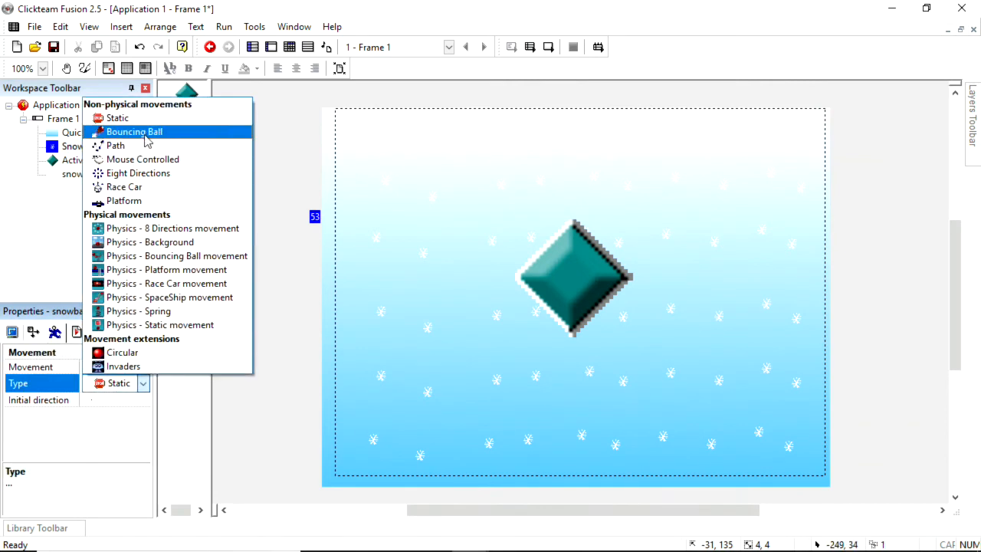
left_click(135, 132)
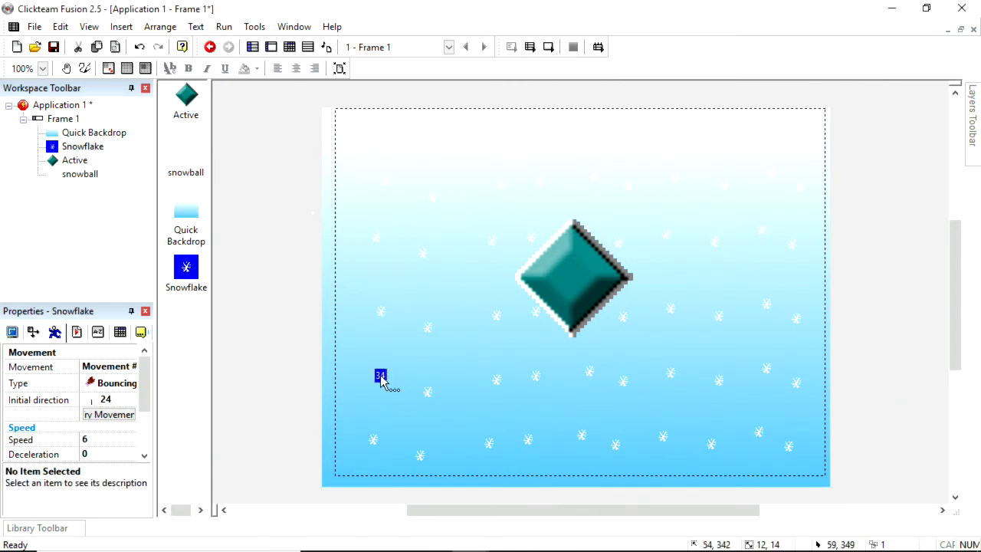
mouse_move(172, 312)
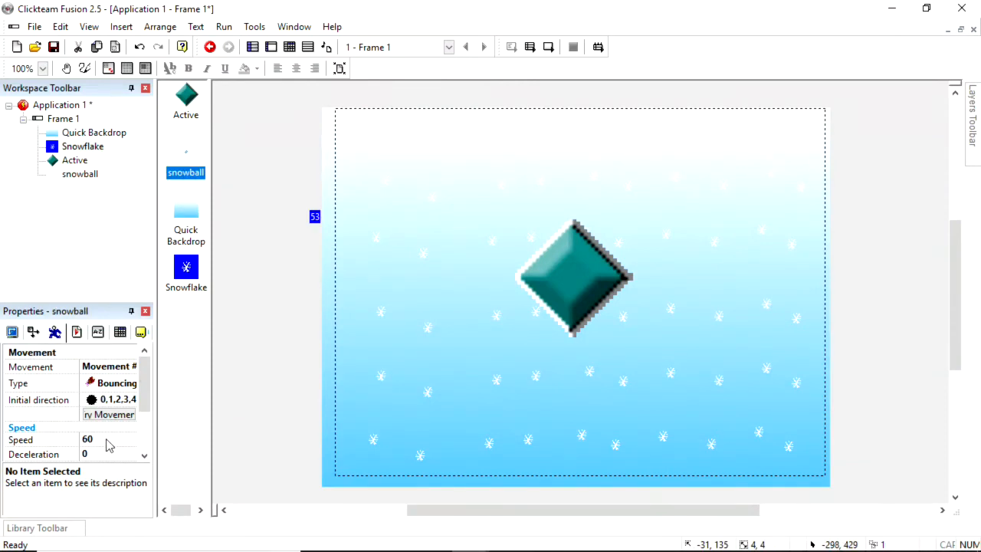
left_click(108, 439)
type("3")
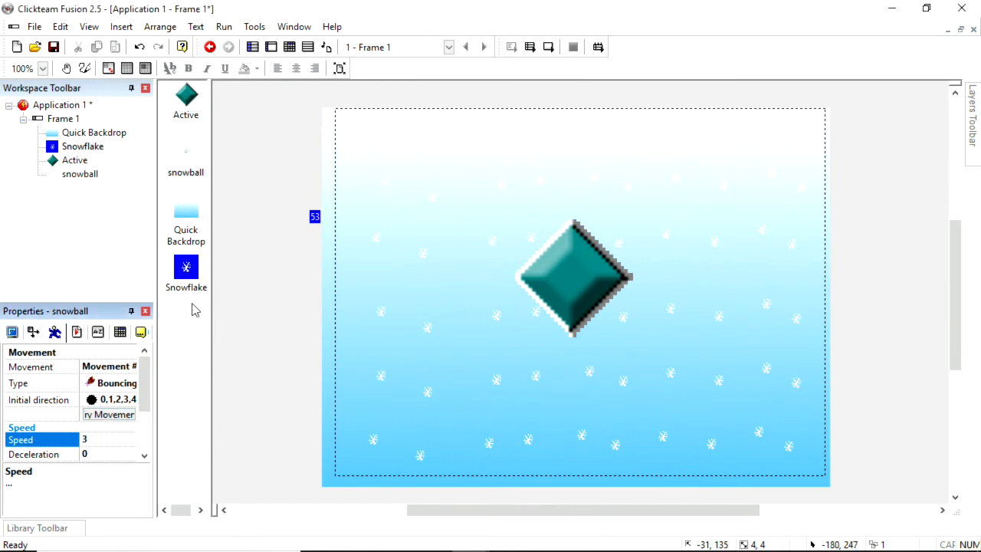
Recolour the snowball's icon cyan in the image editor.
left_click(12, 331)
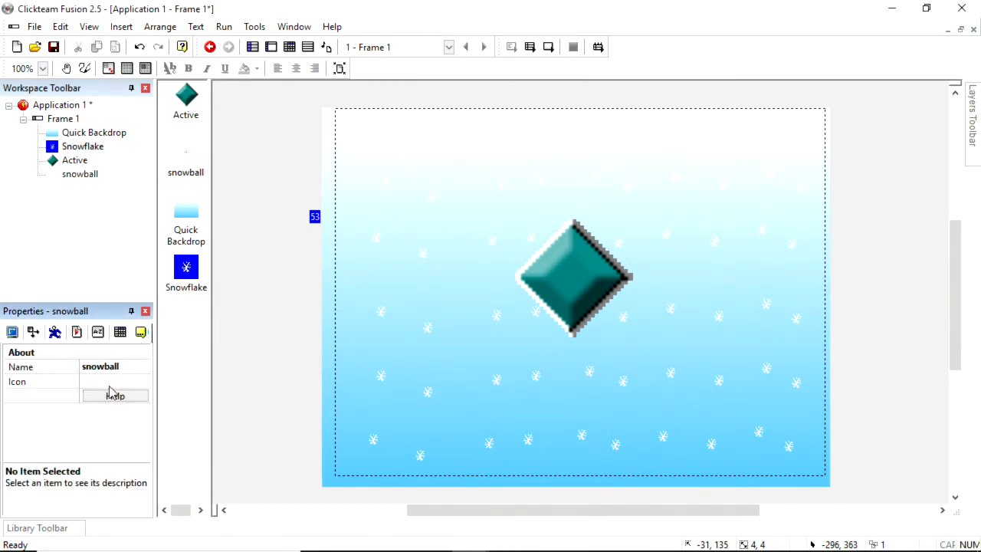
left_click(115, 382)
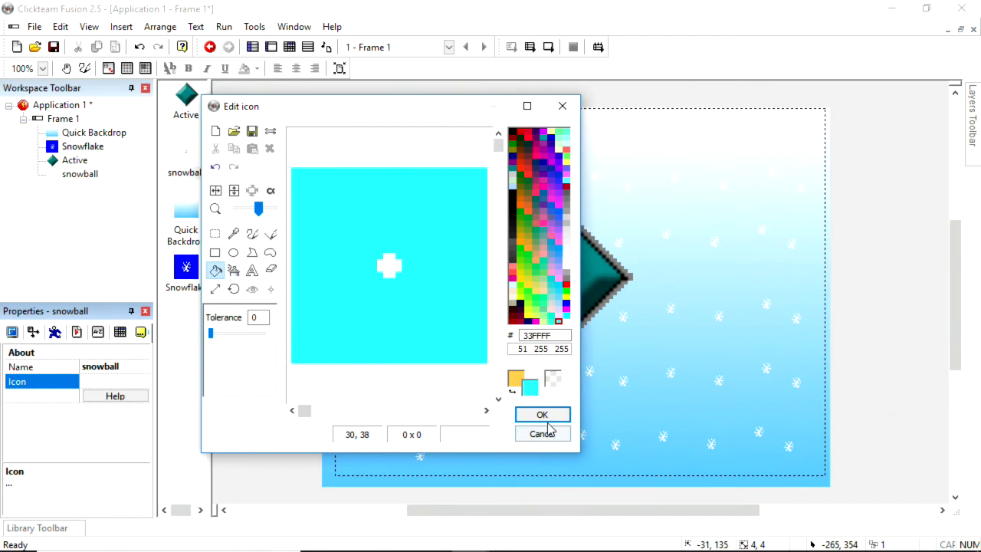
left_click(542, 413)
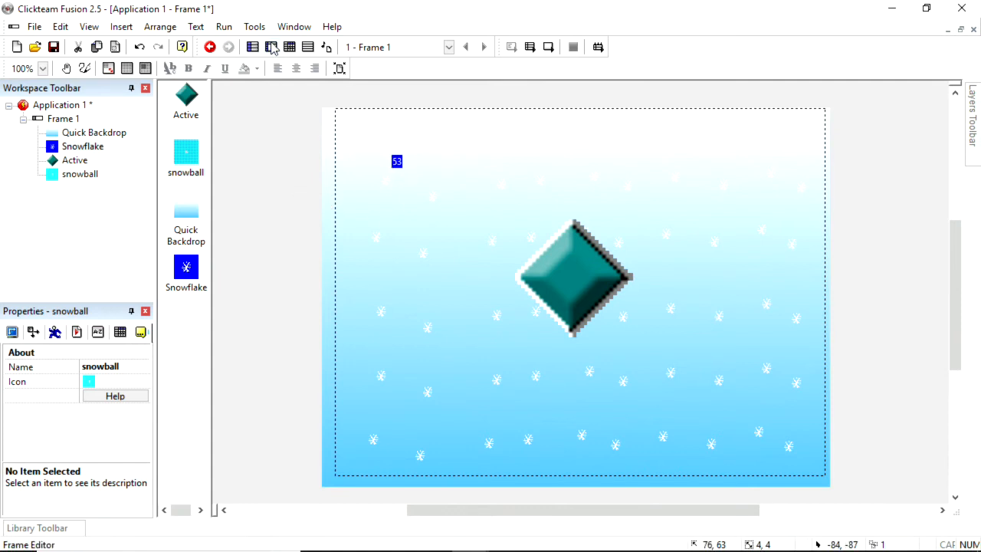
left_click(271, 46)
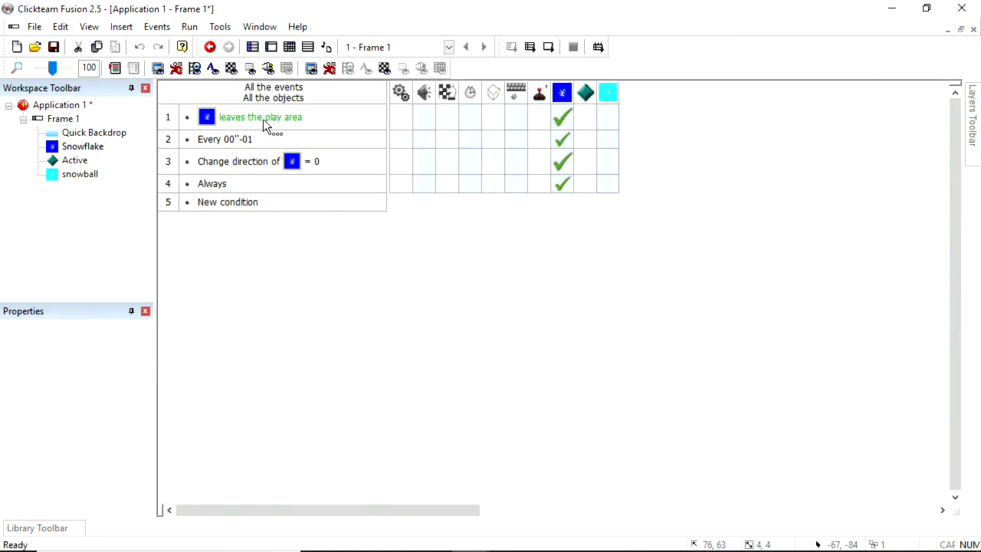
Copy the snowflake's play-area, timer and value events onto the snowball, then return to the frame.
left_click(169, 117)
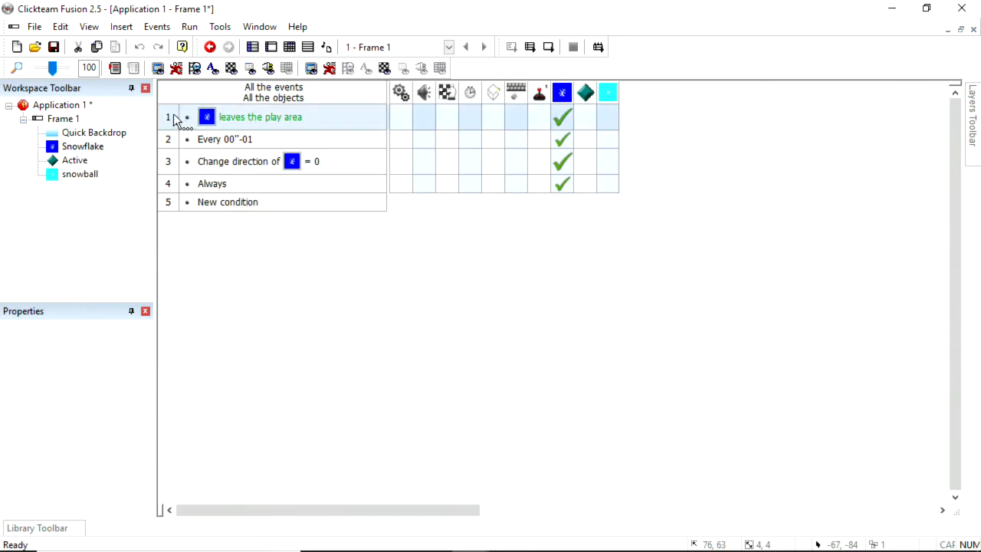
left_click(260, 117)
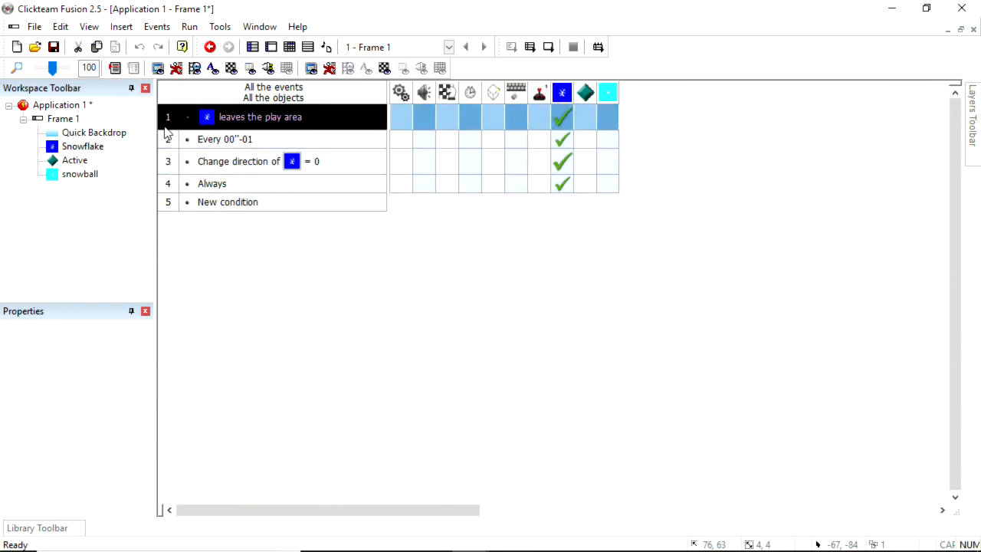
left_click(237, 161)
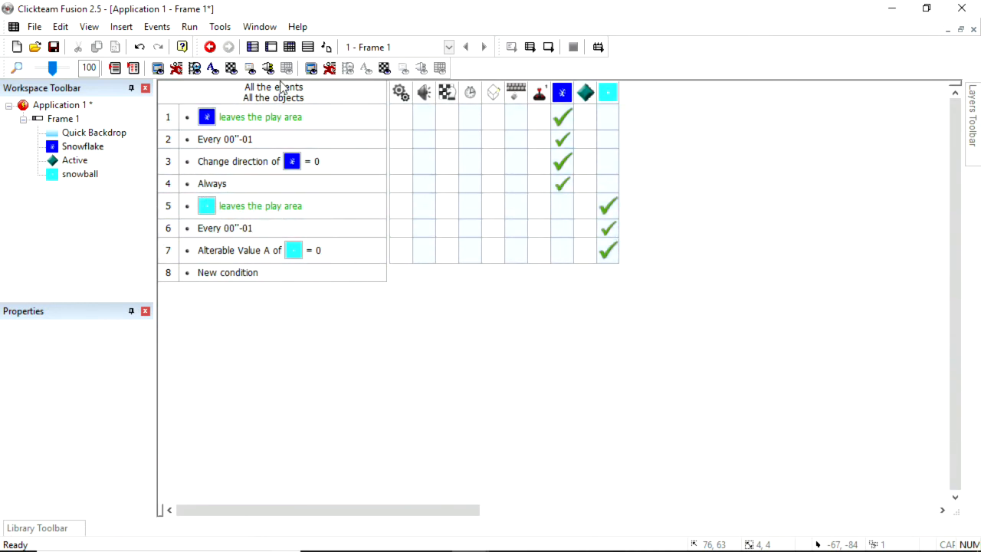
left_click(190, 27)
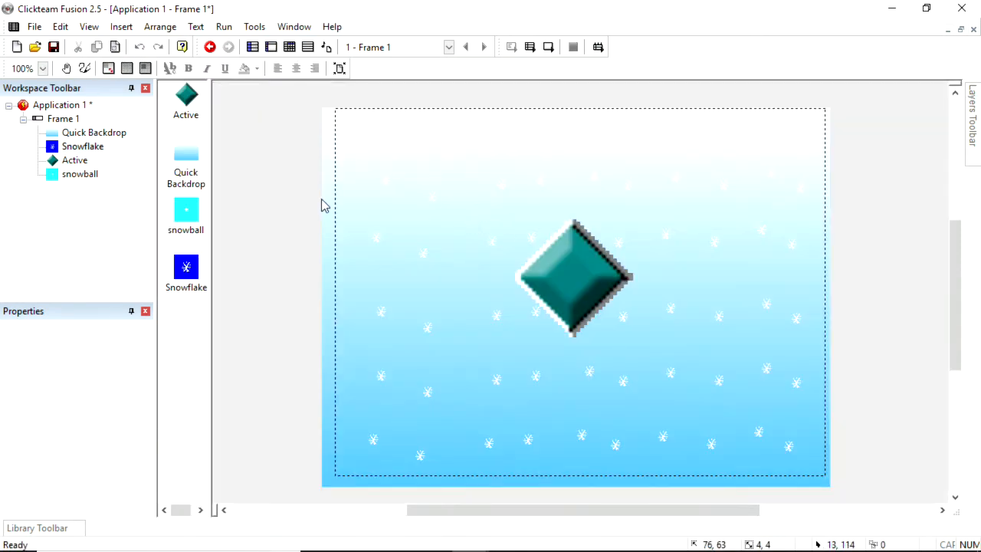
mouse_move(187, 222)
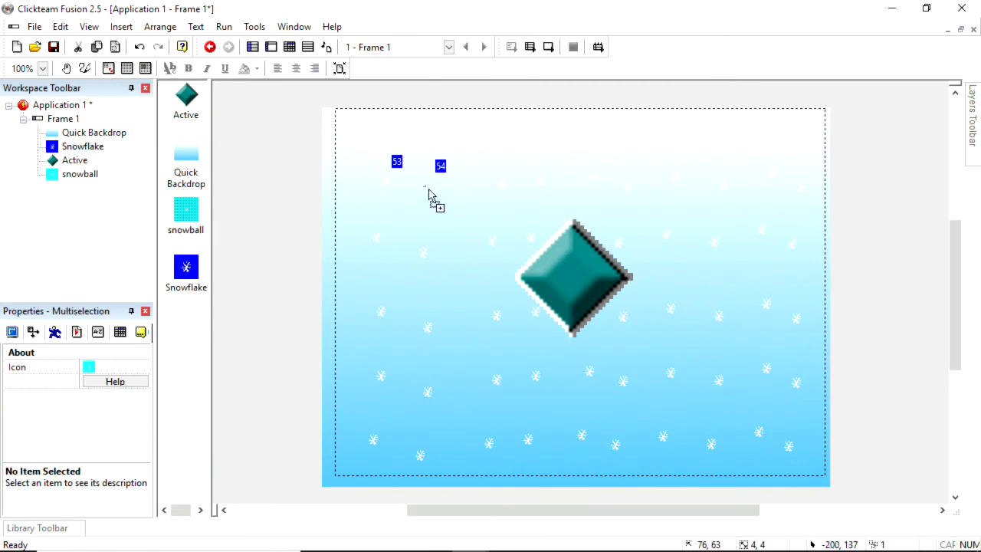
mouse_move(553, 167)
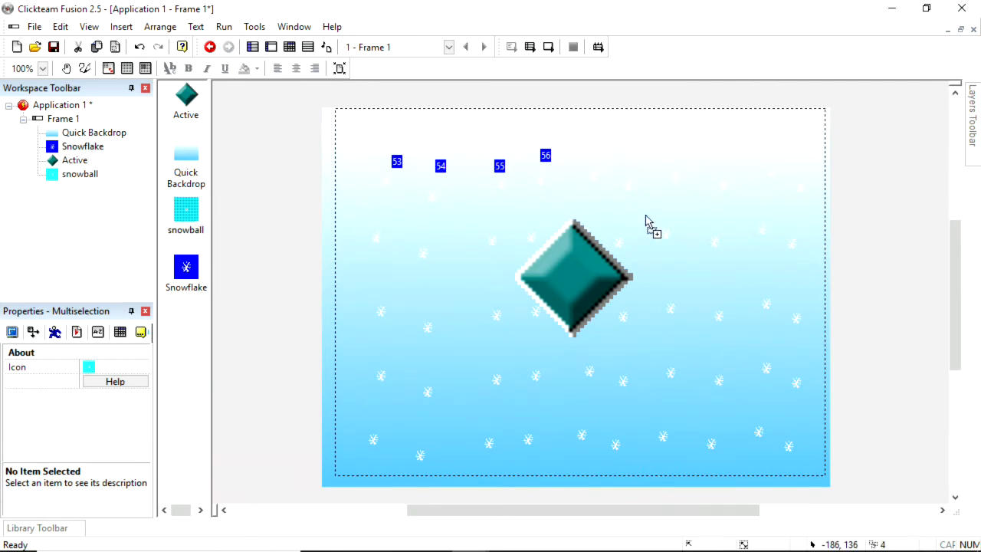
mouse_move(735, 175)
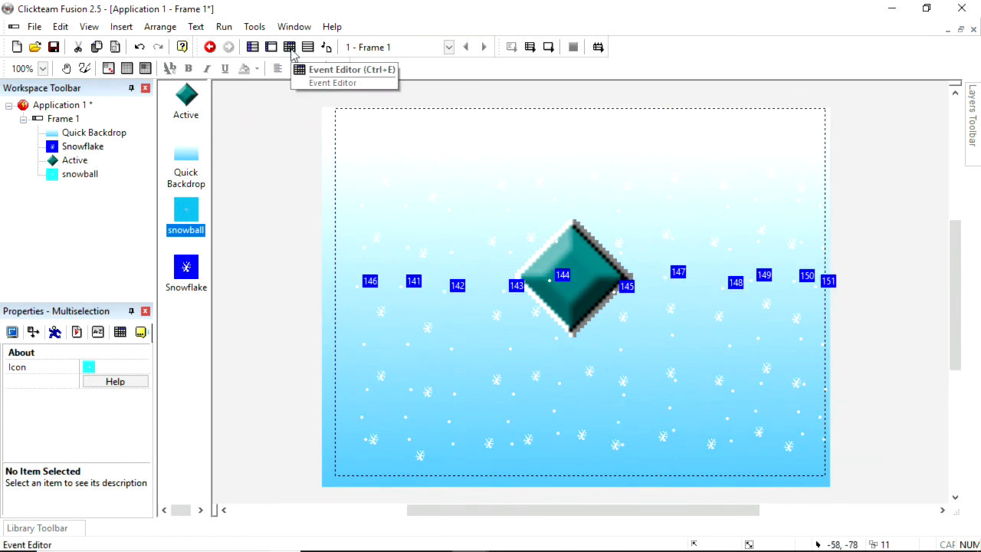
In the Always event, order the snowball to the back behind other objects.
left_click(288, 46)
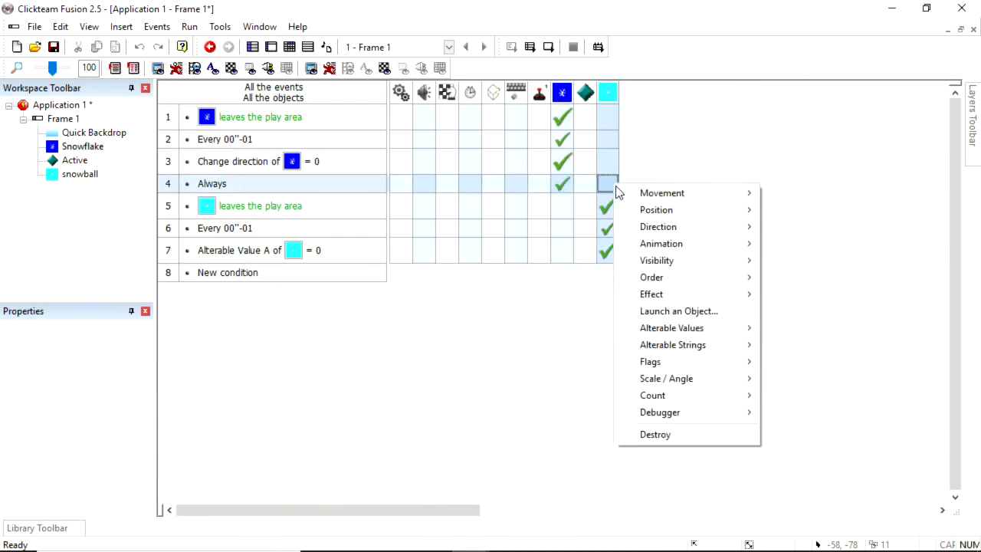
mouse_move(651, 275)
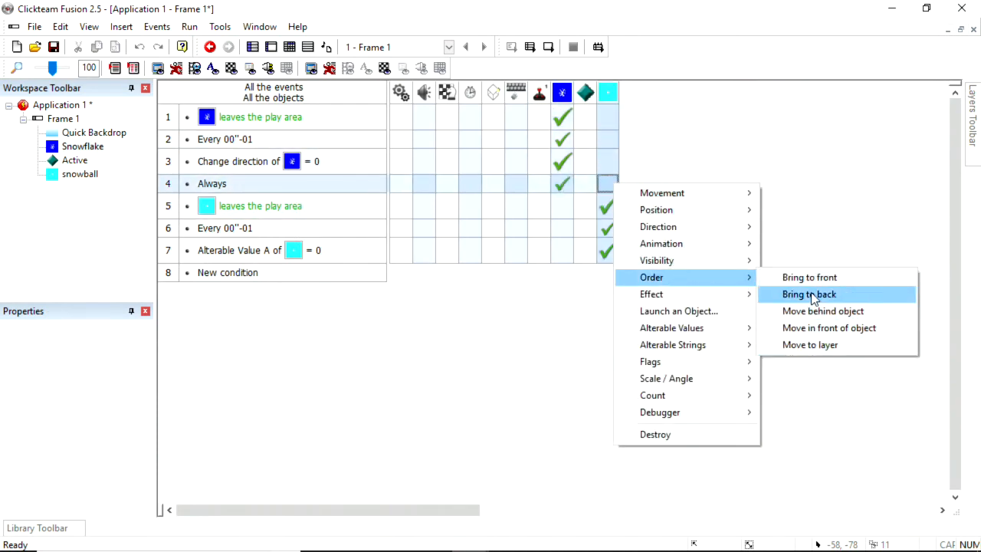
left_click(809, 294)
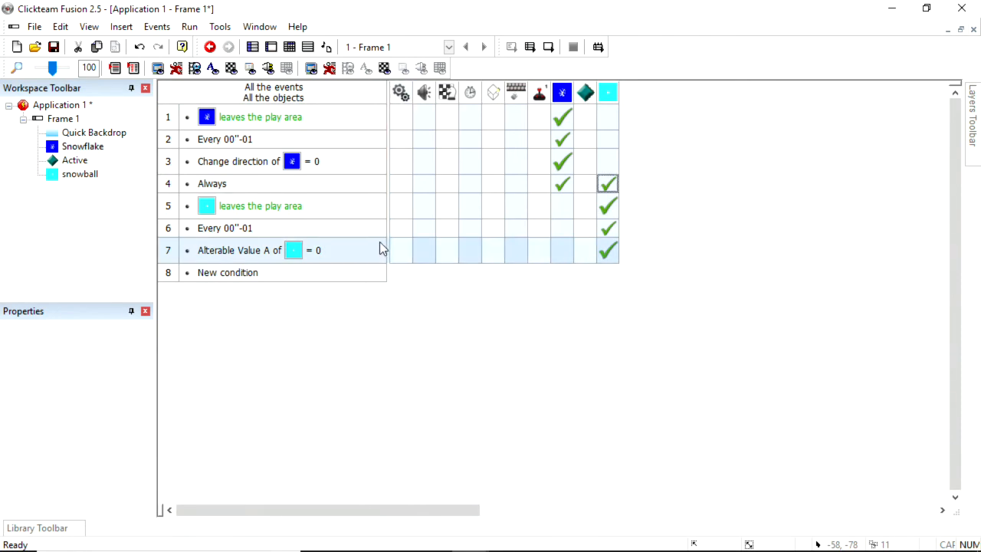
left_click(210, 46)
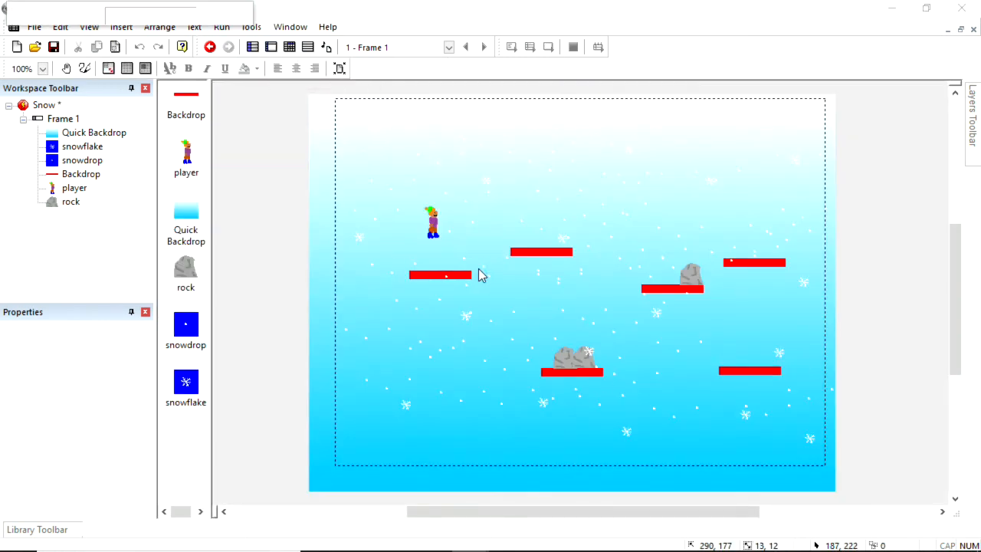
Run the finished Snow example to watch snow settle, then close the preview.
left_click(209, 46)
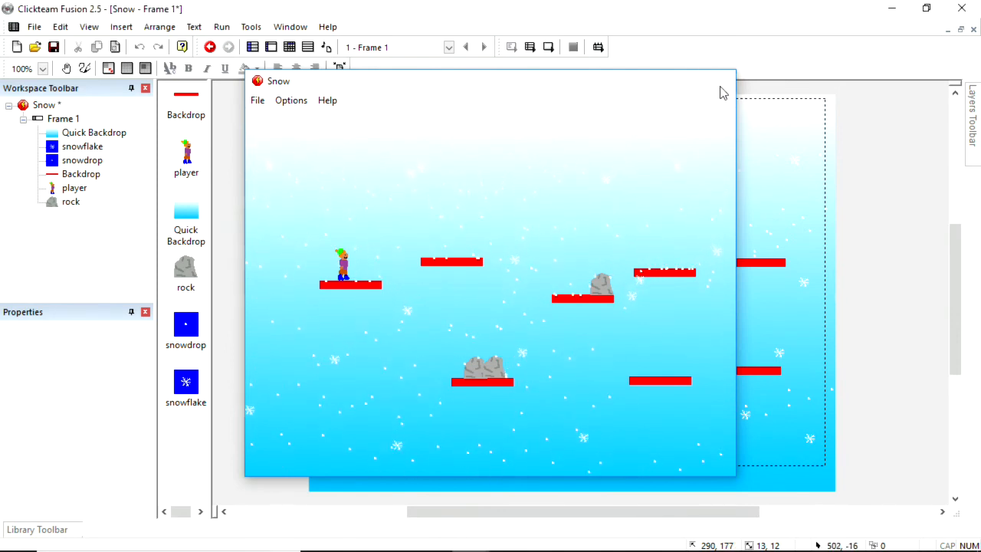
left_click(271, 46)
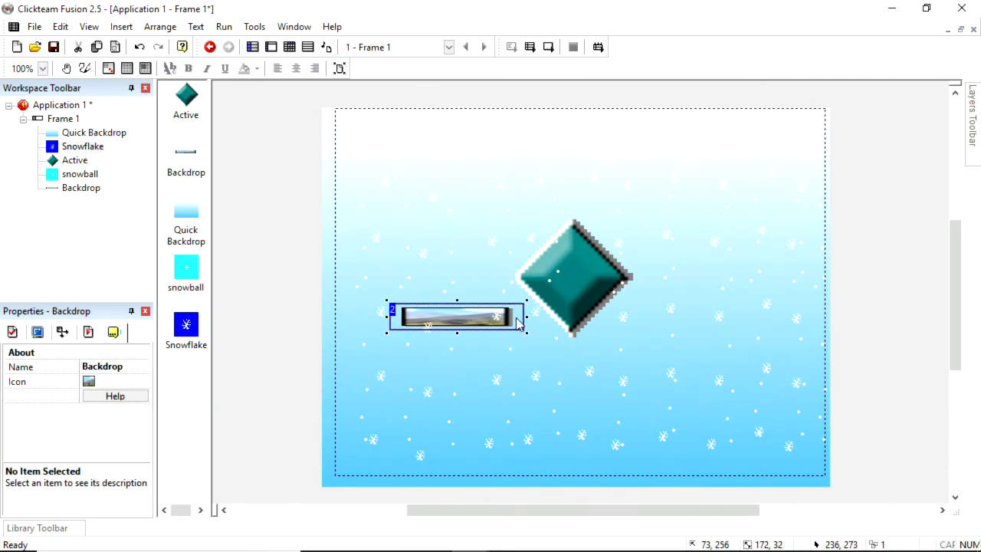
Fill the new Backdrop's image solid red (FF0000).
double_click(457, 316)
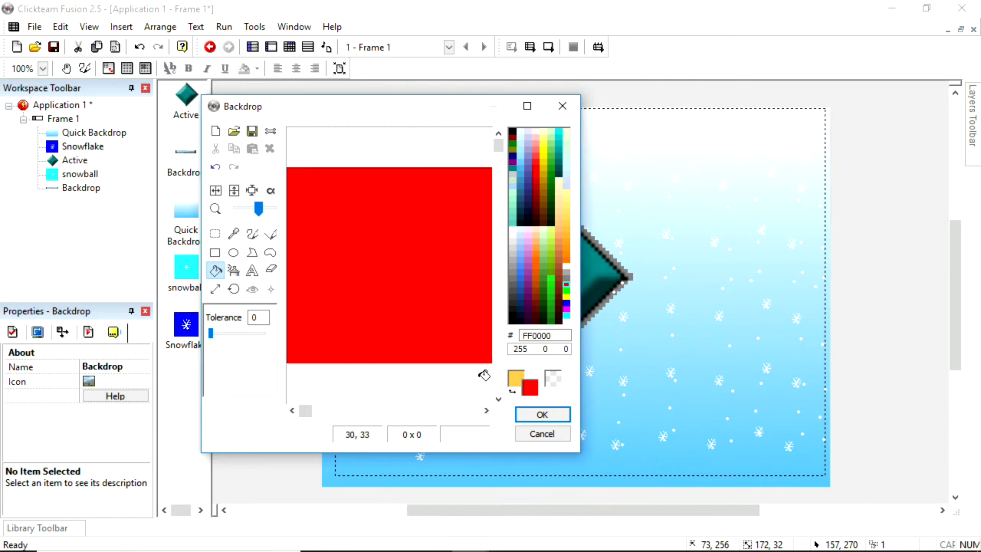
left_click(542, 414)
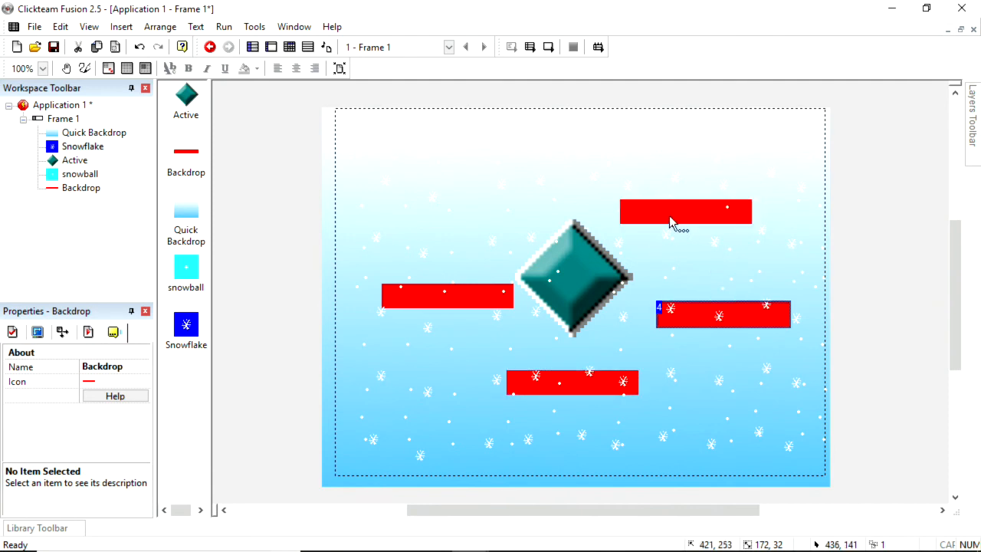
Select a red bar and set its RunTime Obstacle Type to Platform.
left_click(685, 212)
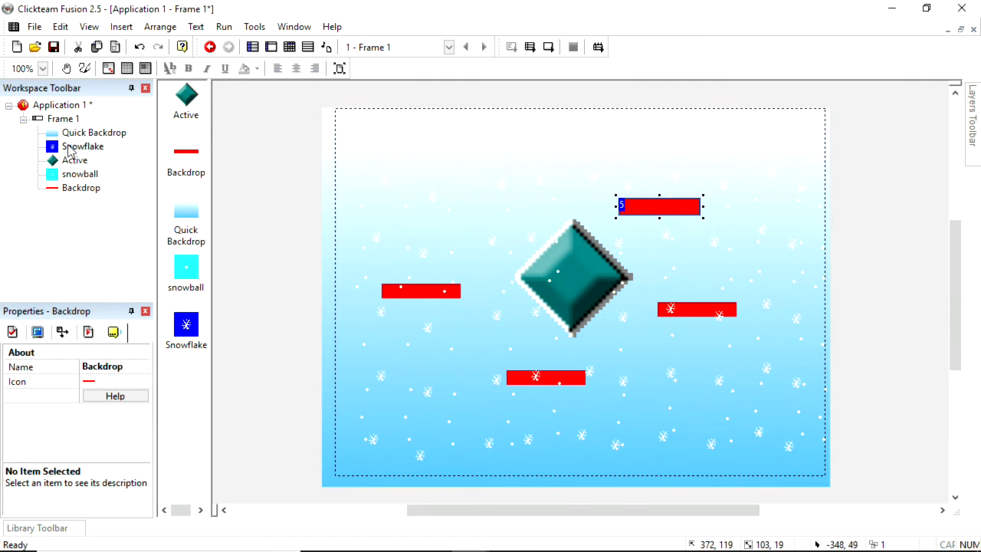
mouse_move(89, 337)
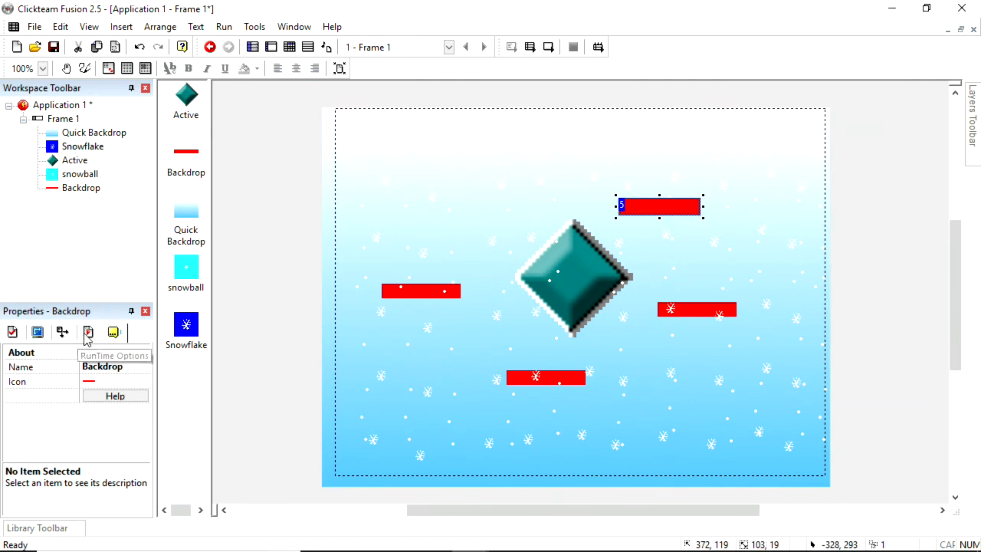
left_click(89, 331)
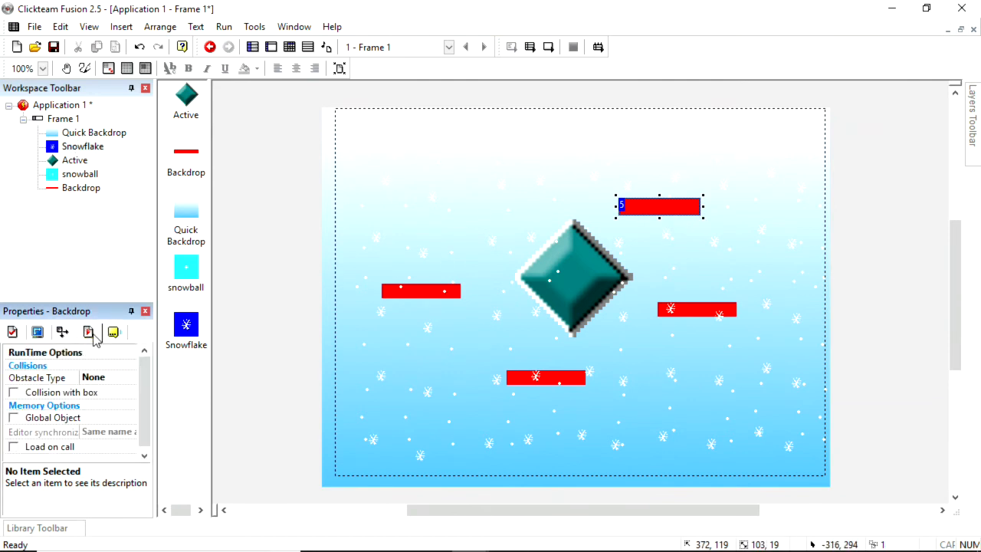
left_click(107, 377)
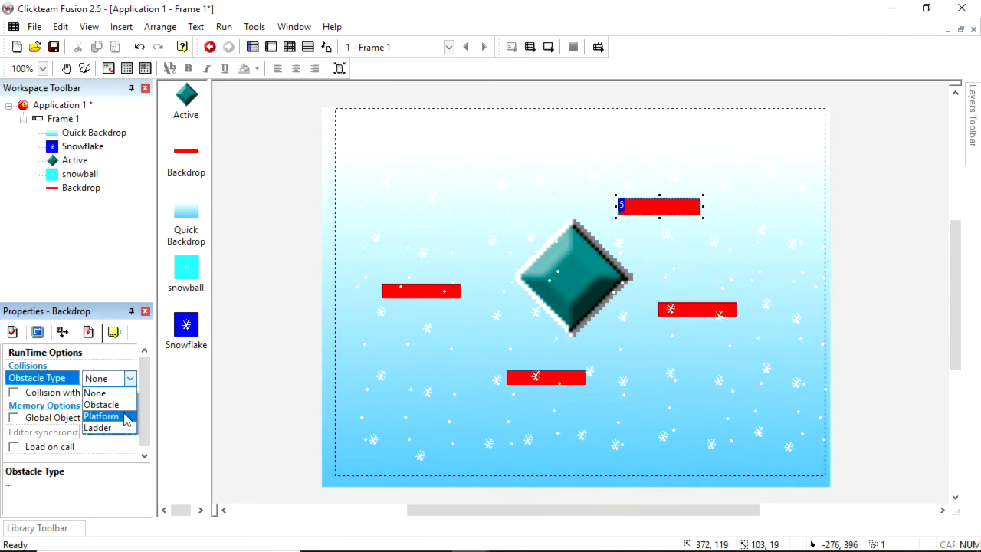
left_click(101, 415)
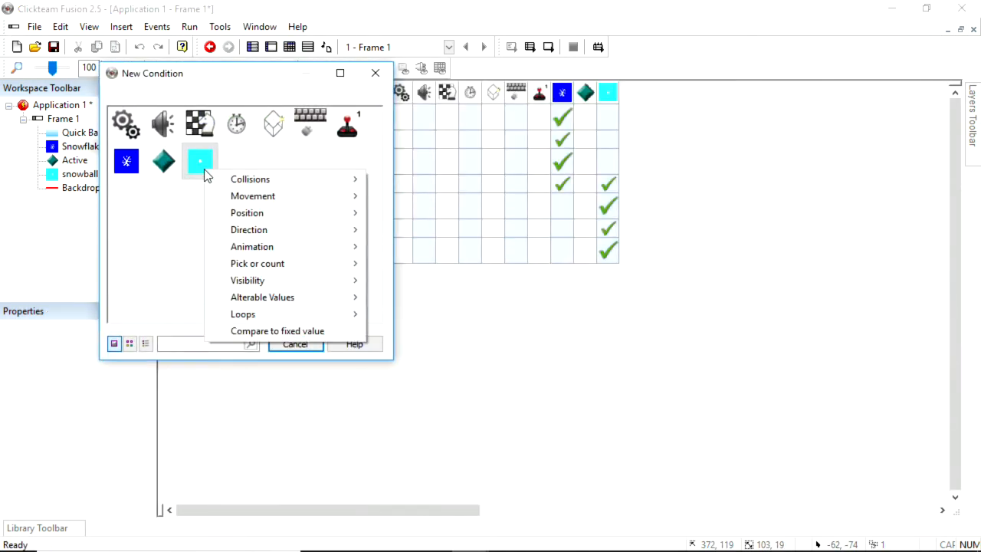
mouse_move(250, 177)
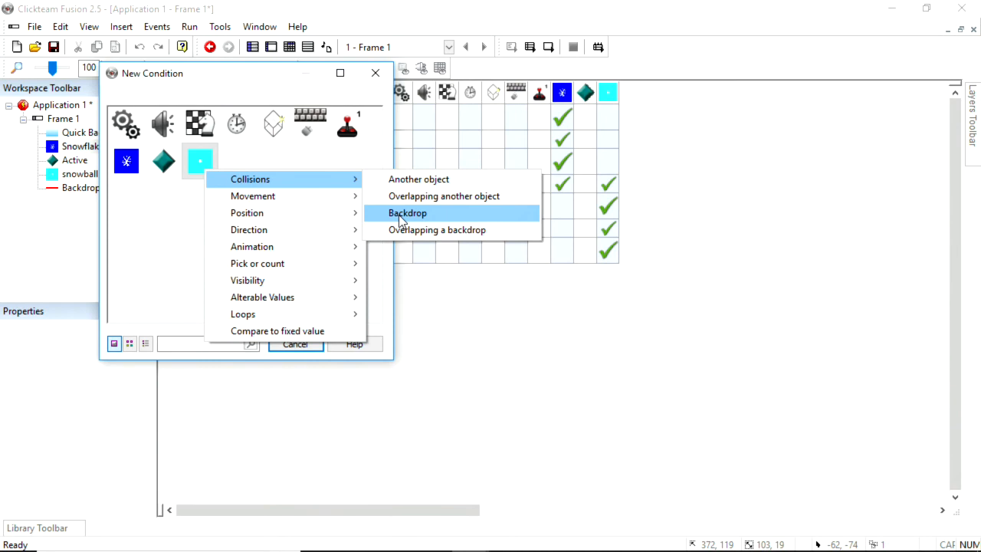
Add a Paste image into background action for the snowball, kept as Not an obstacle.
left_click(407, 211)
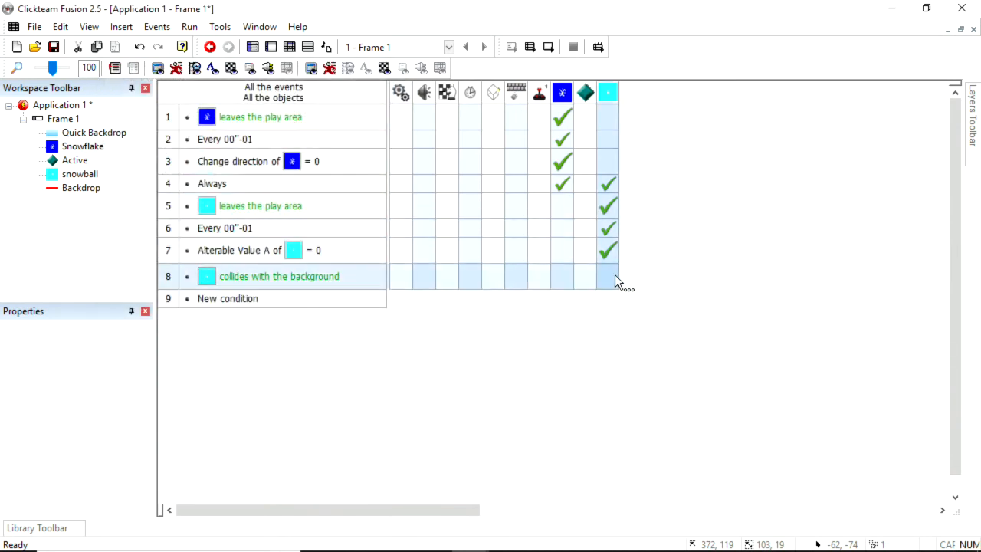
right_click(606, 278)
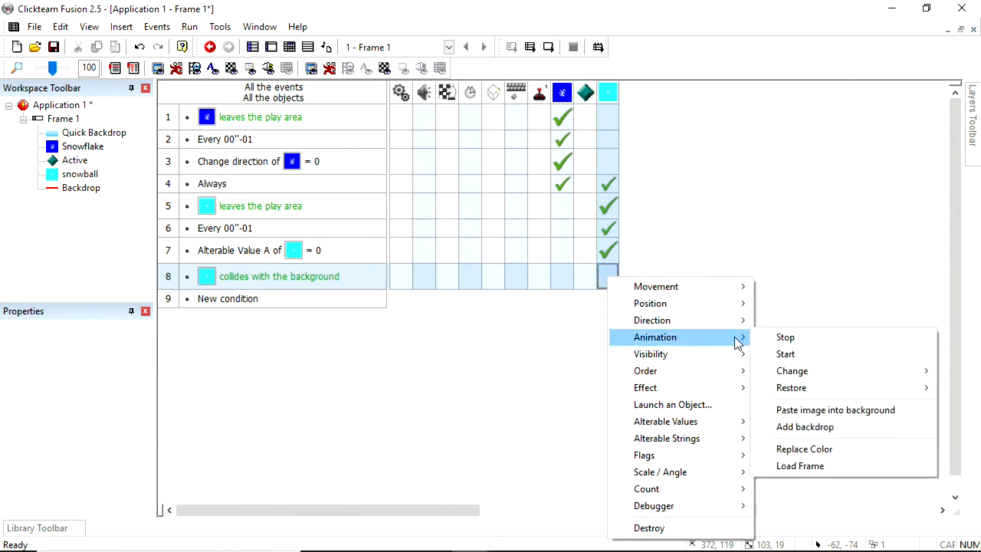
mouse_move(835, 410)
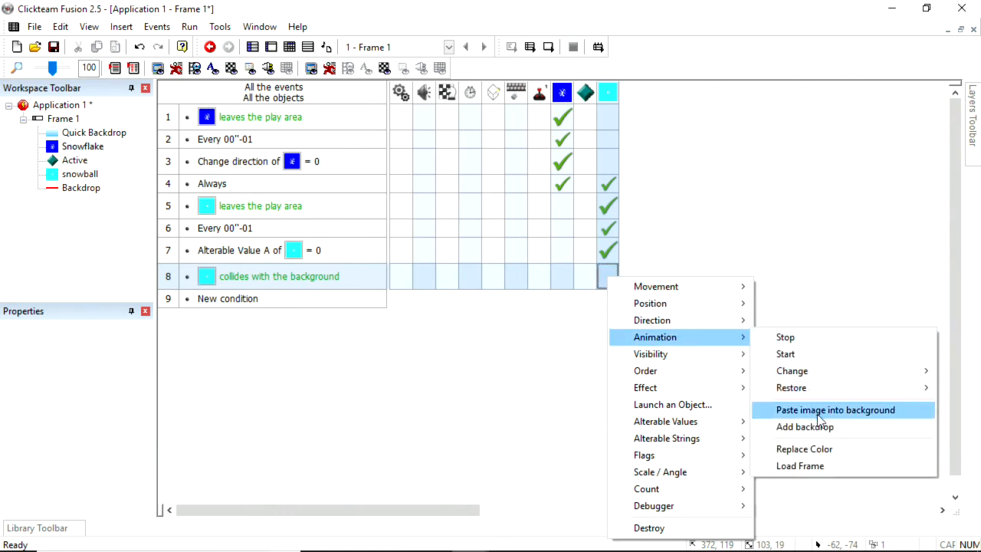
left_click(836, 409)
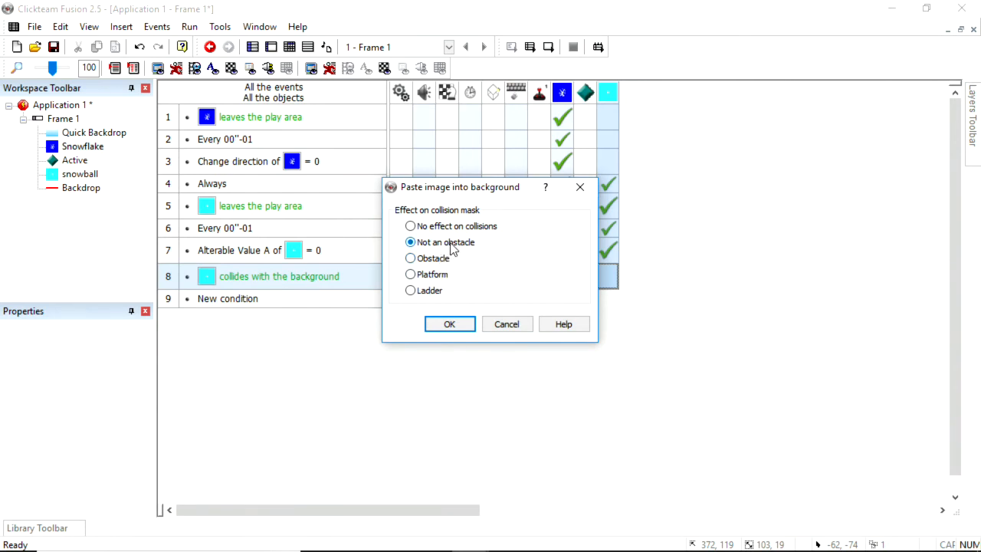
mouse_move(472, 249)
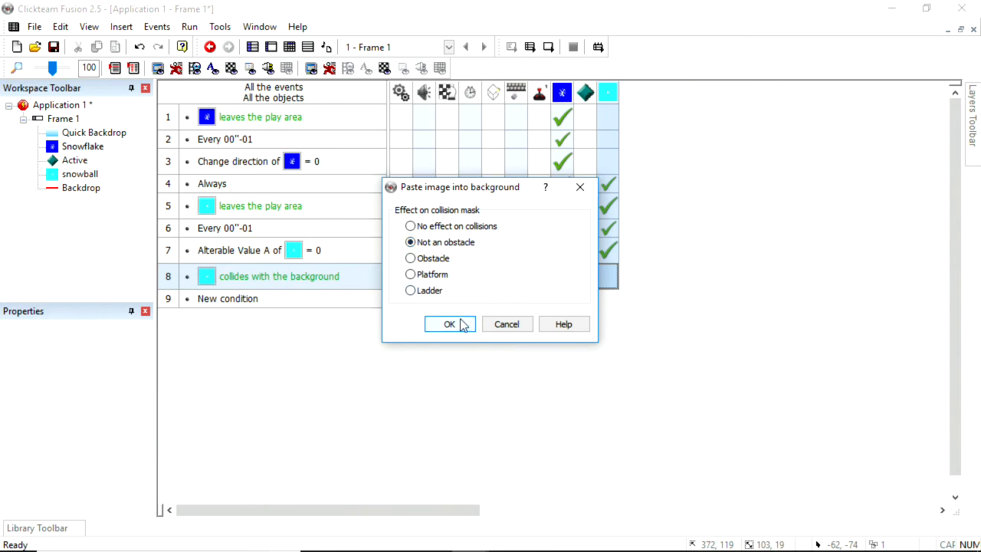
mouse_move(475, 260)
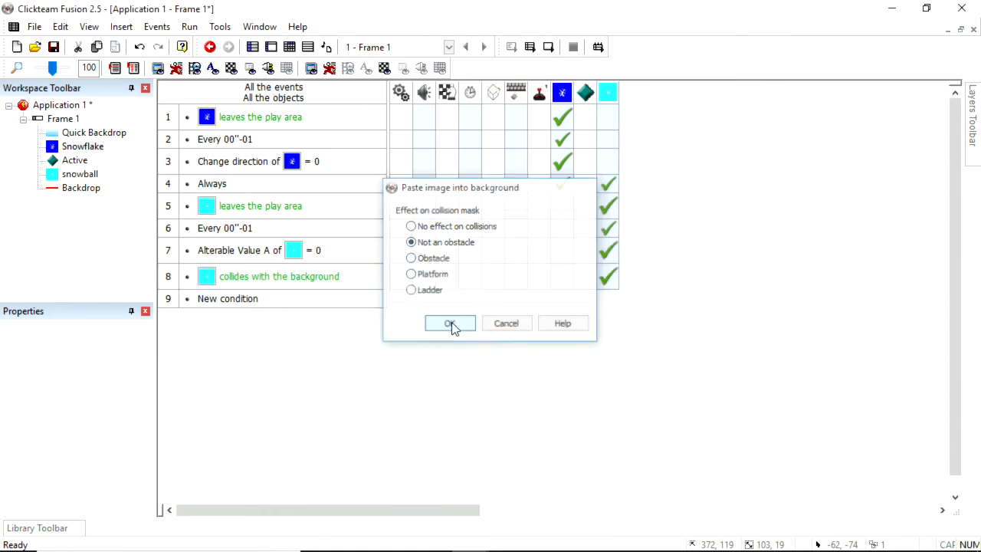
left_click(450, 321)
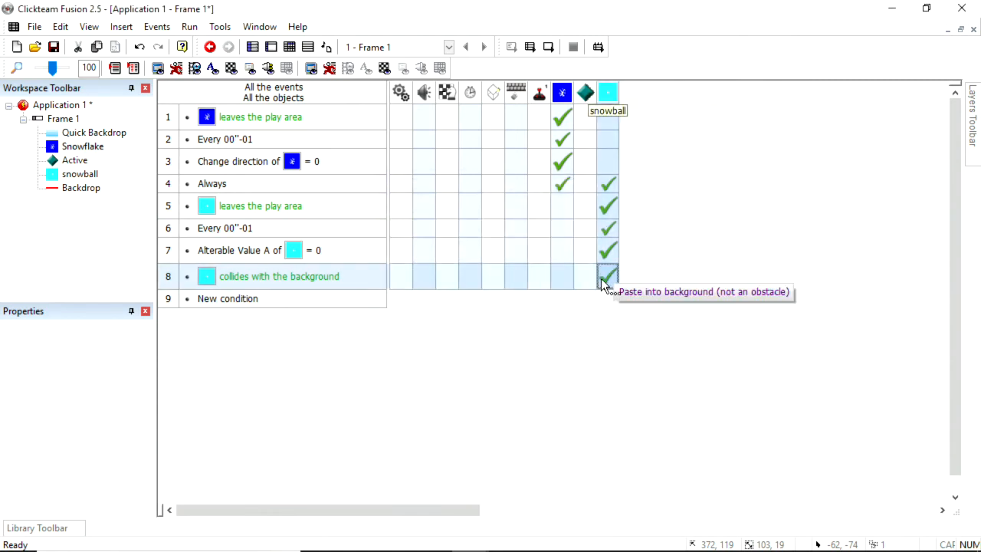
right_click(607, 276)
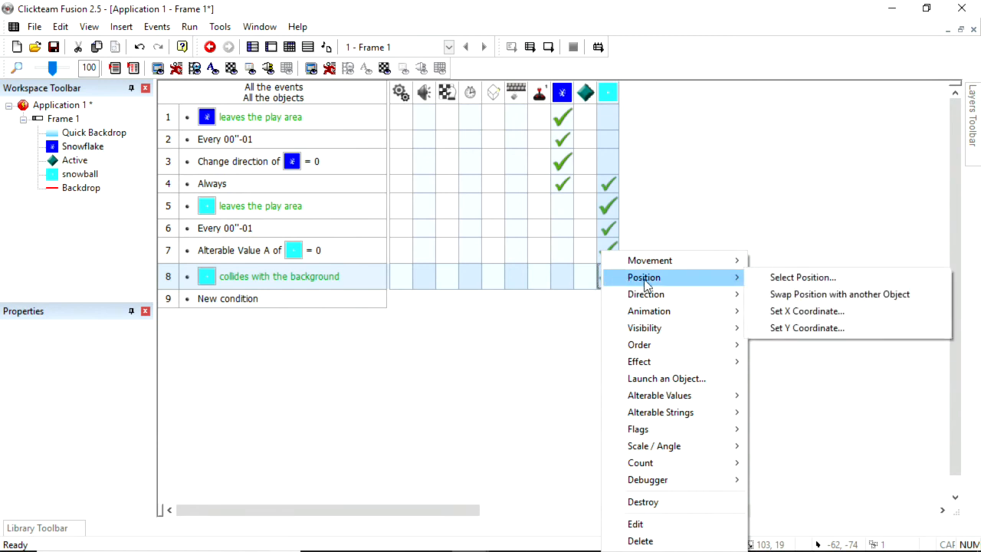
mouse_move(651, 285)
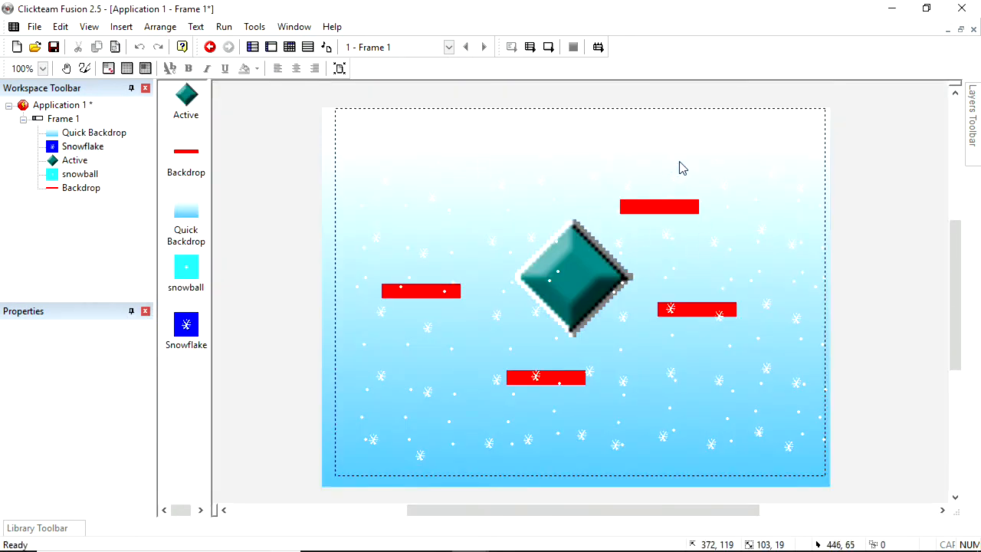
mouse_move(674, 115)
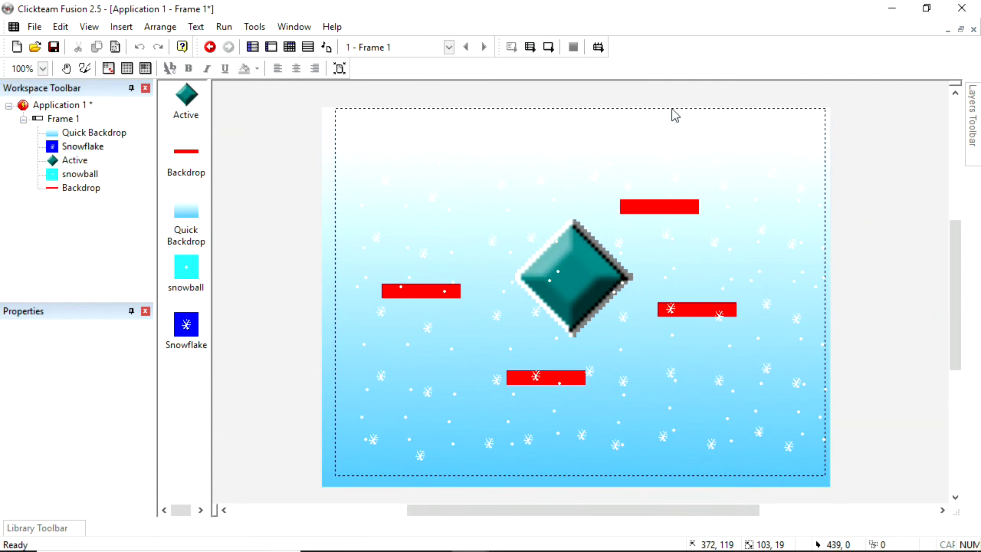
mouse_move(682, 254)
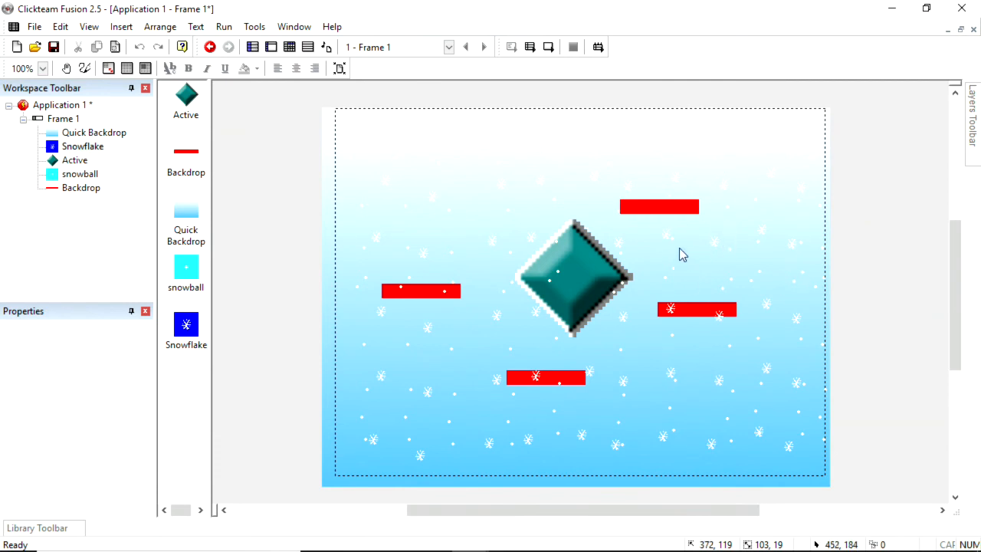
left_click(209, 46)
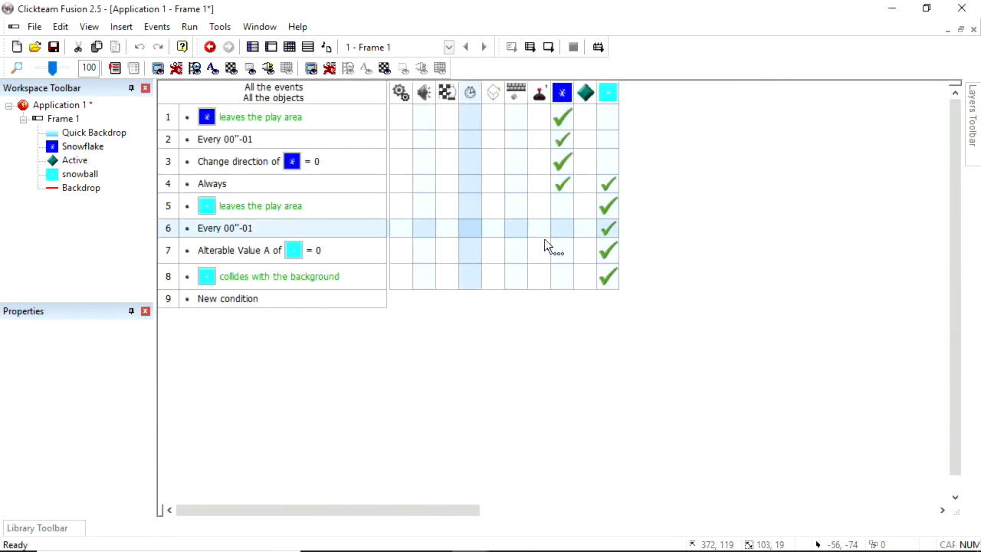
Review the snowball's paste settings, then test the current frame.
left_click(607, 276)
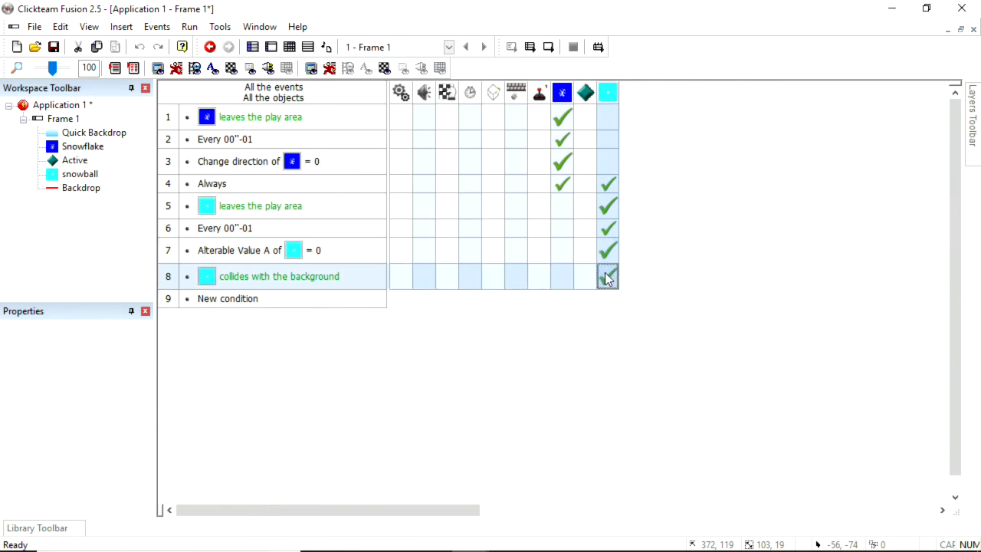
left_click(607, 276)
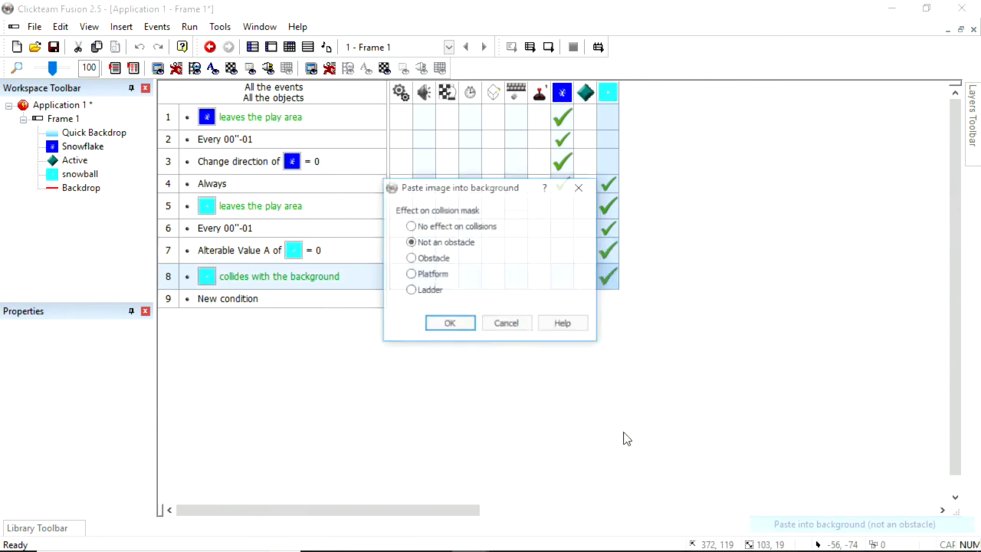
left_click(449, 322)
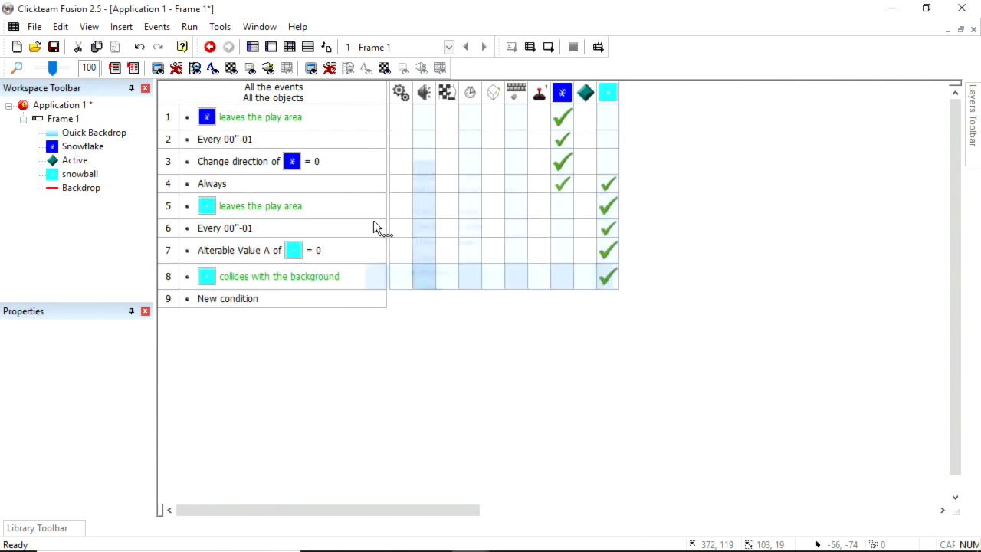
left_click(190, 26)
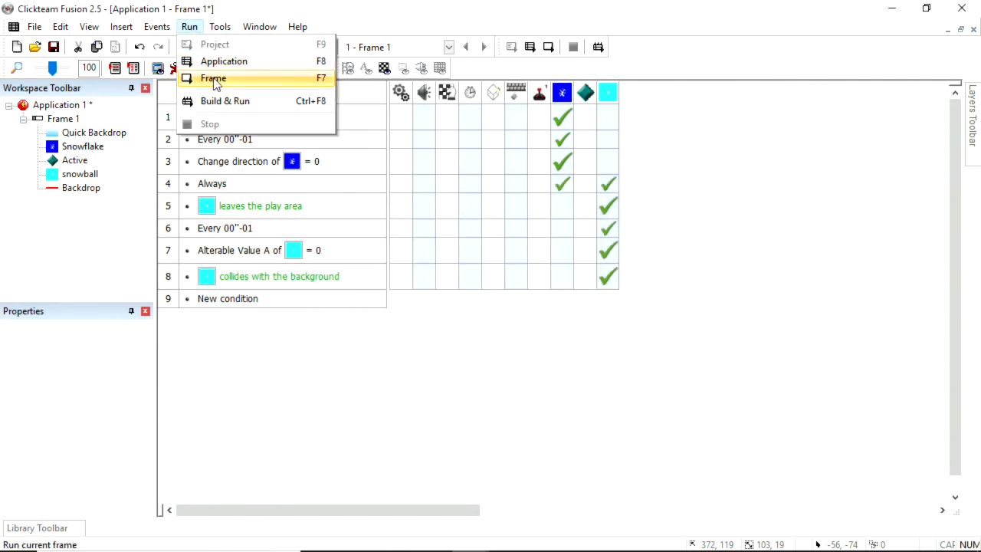
left_click(213, 78)
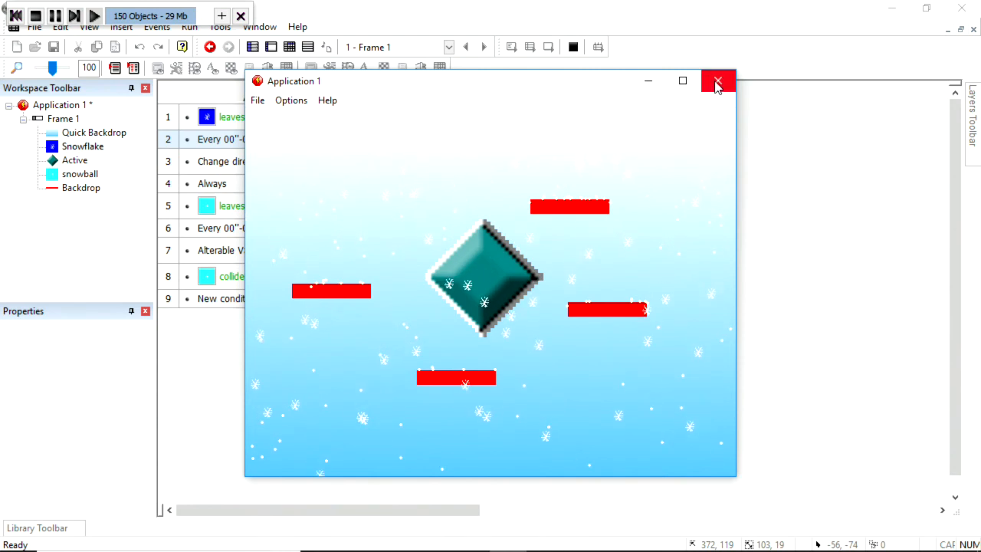
Before pasting the snowball as a platform, set its Y coordinate to Y("snowball")+1.
left_click(717, 81)
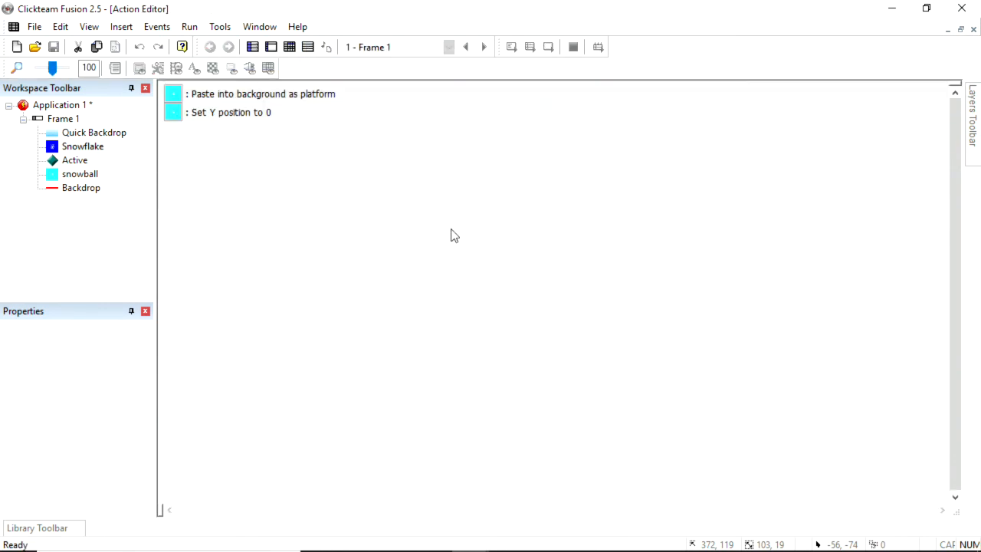
mouse_move(264, 122)
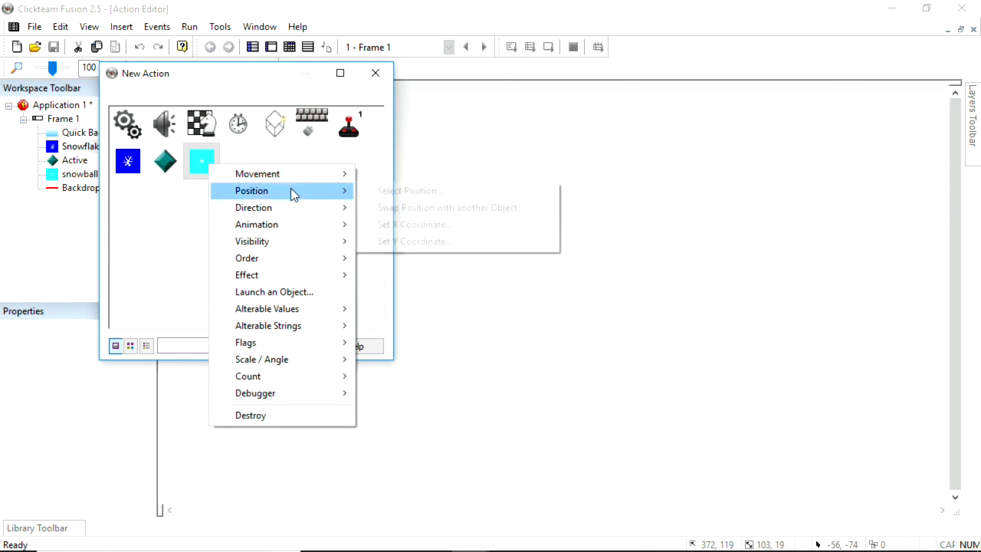
left_click(414, 240)
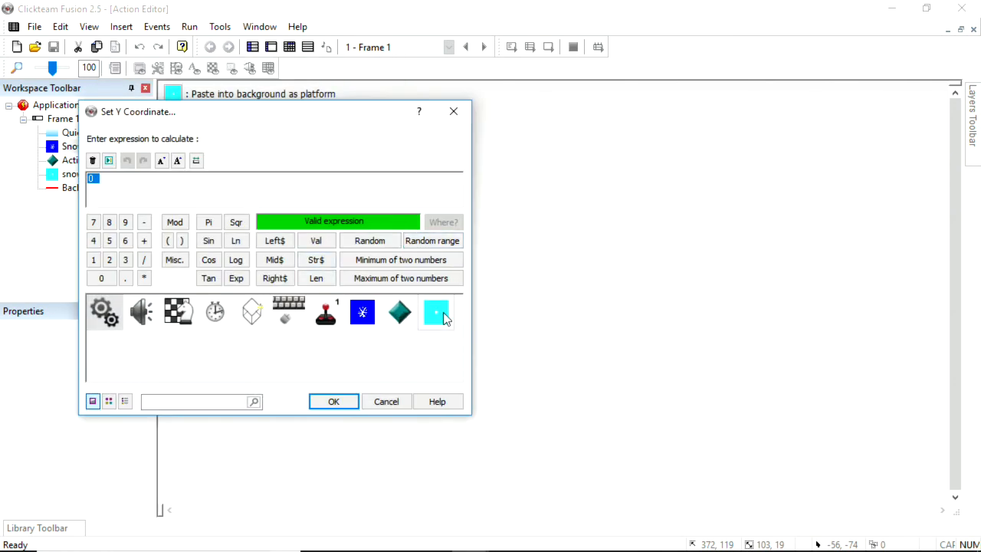
left_click(435, 312)
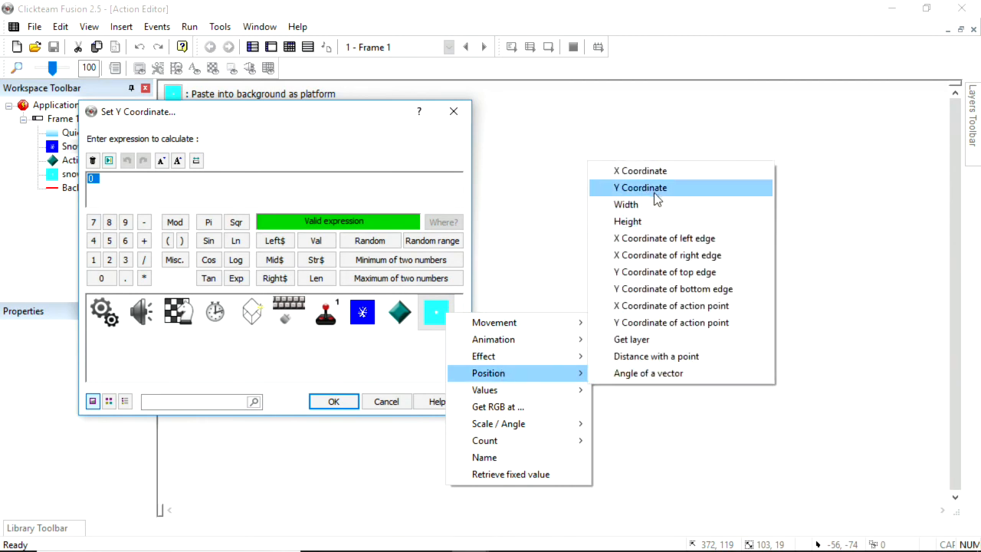
left_click(640, 187)
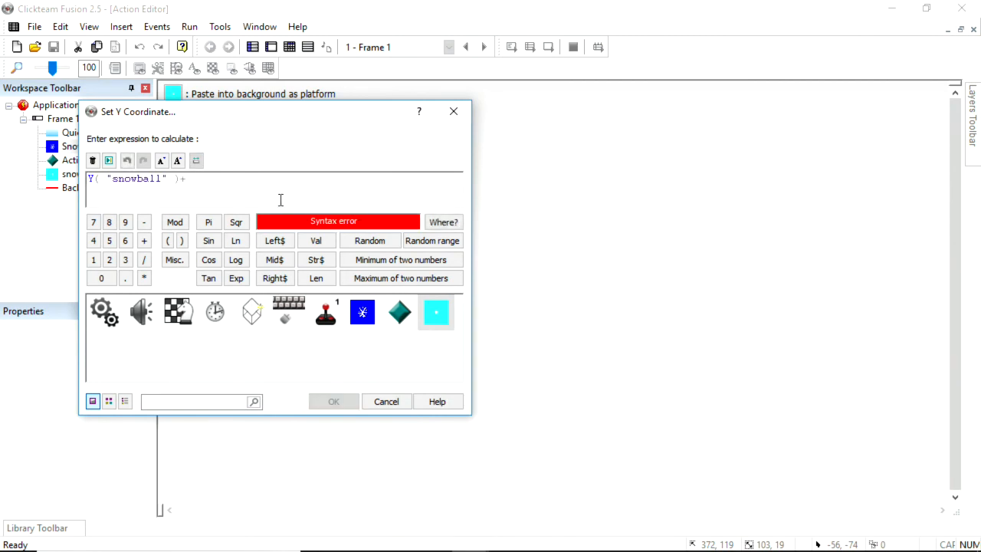
left_click(334, 402)
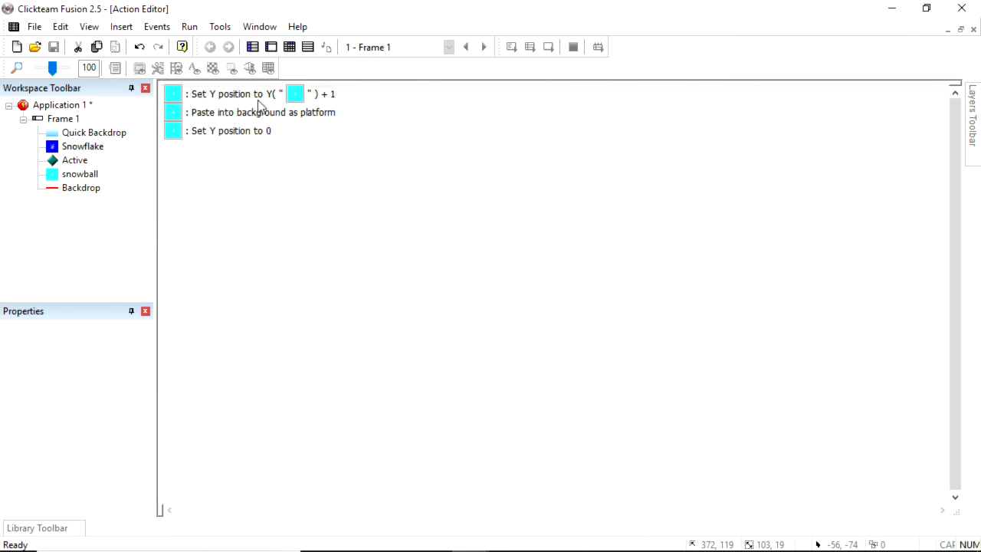
left_click(253, 94)
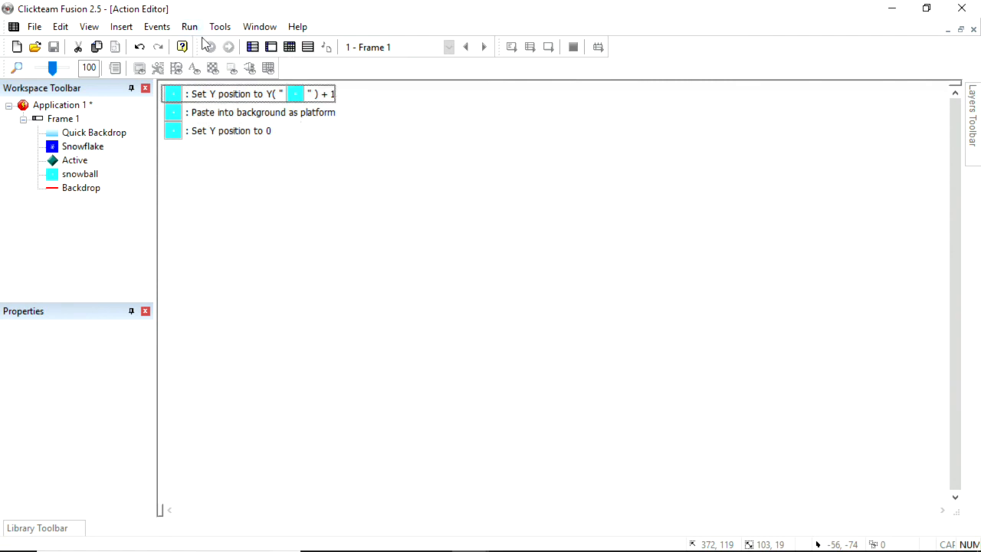
left_click(297, 26)
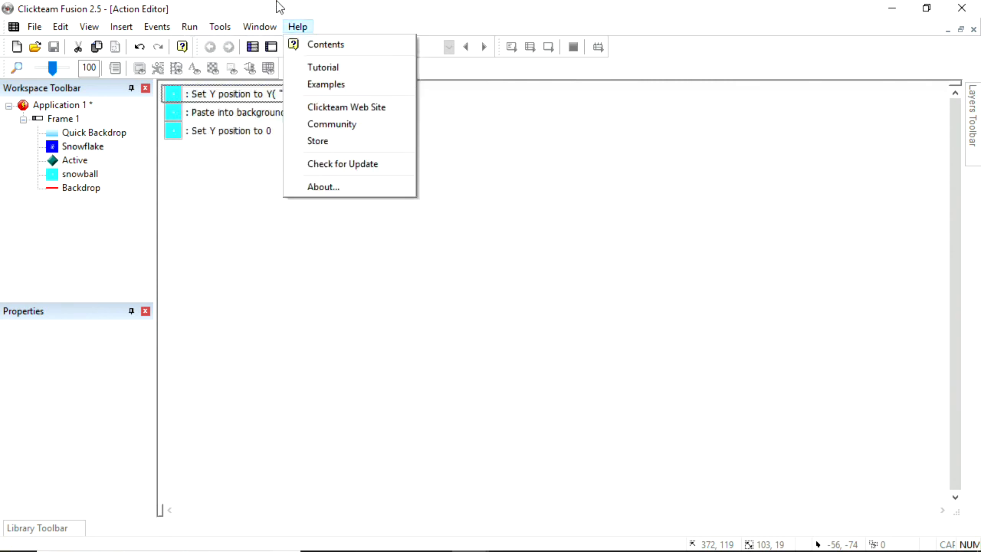
Run the whole Snow application to see the player on the platforms in the snow.
left_click(190, 26)
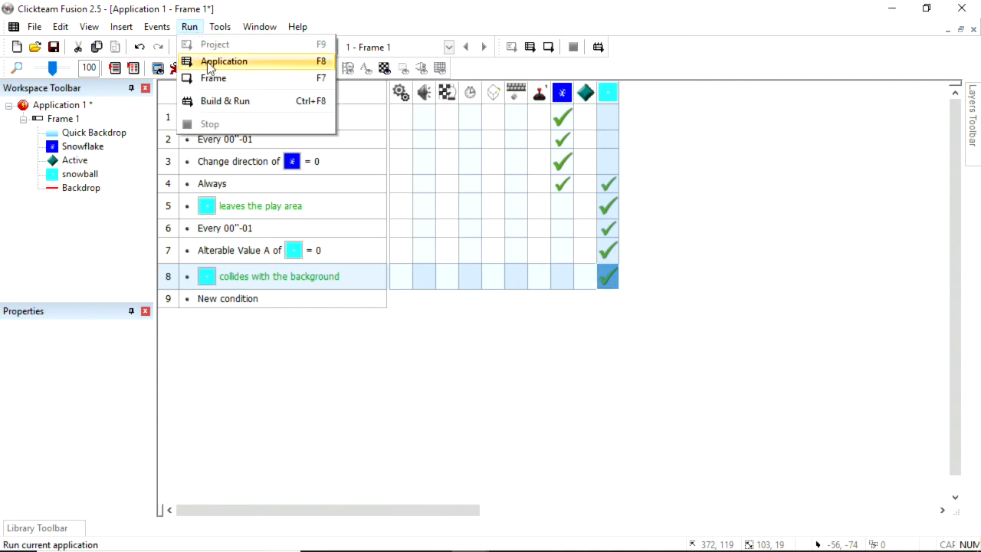
left_click(224, 62)
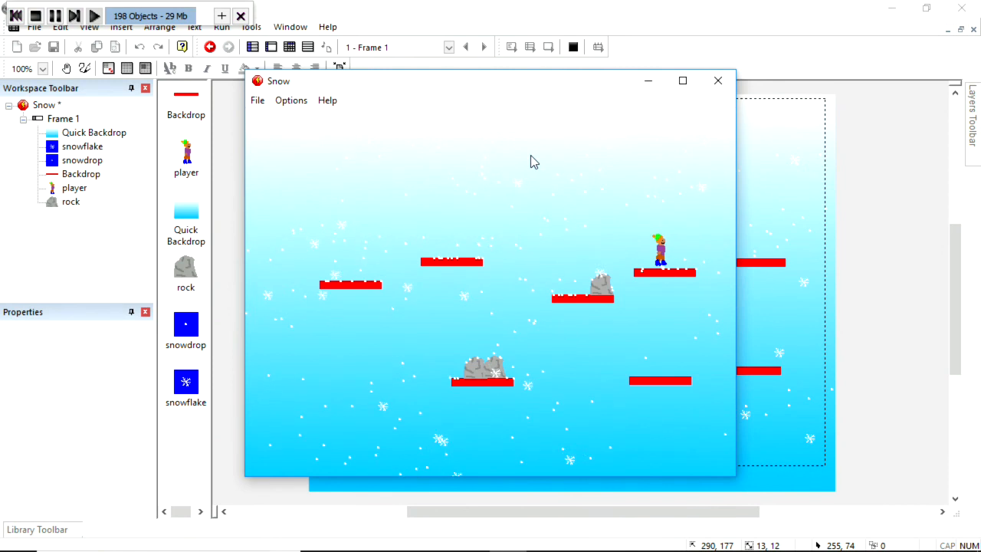
mouse_move(705, 90)
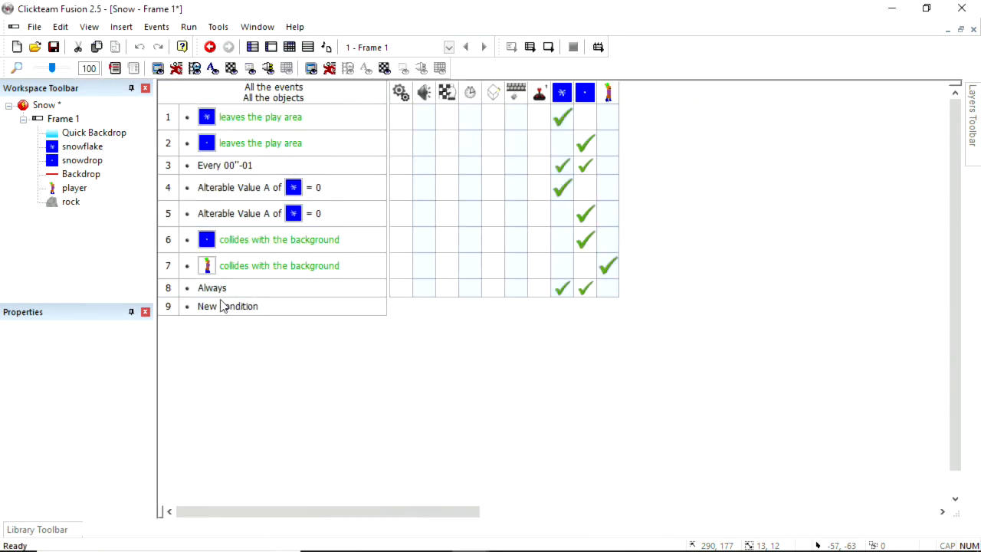
left_click(279, 265)
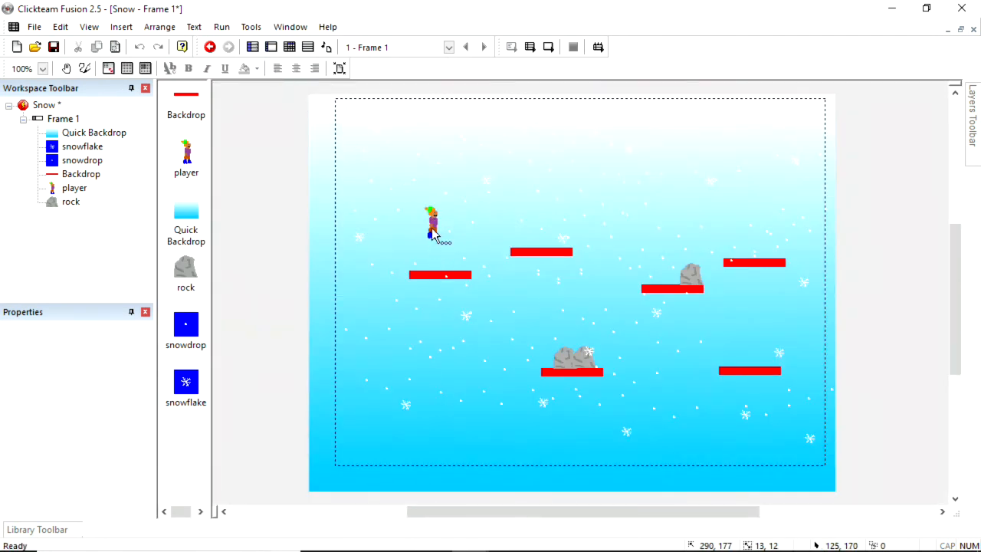
left_click(221, 46)
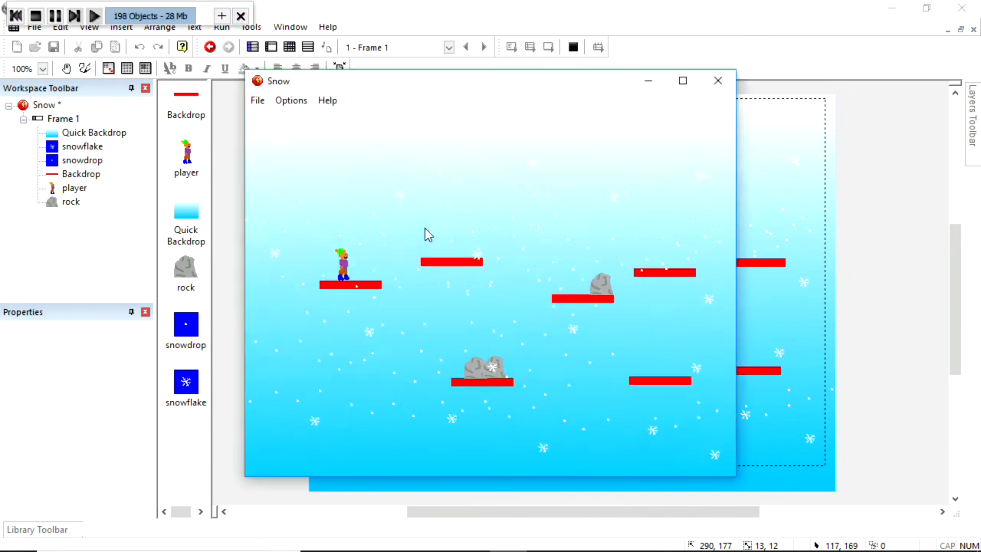